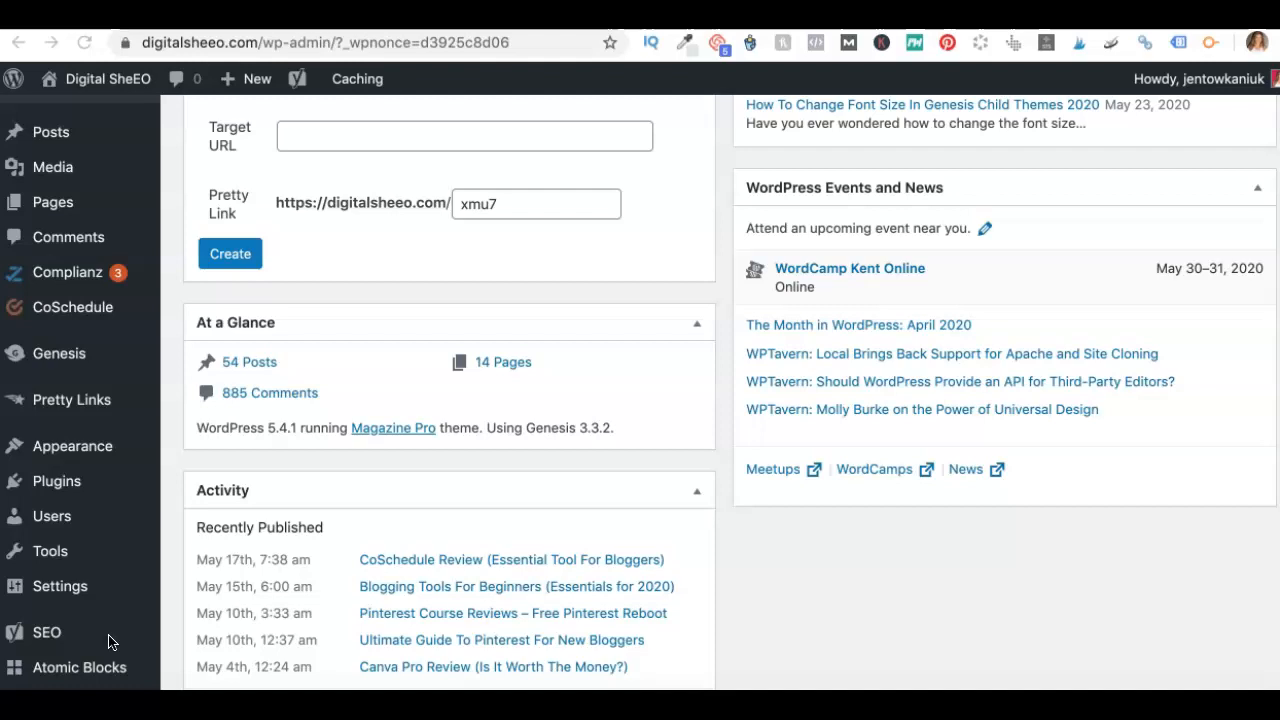
mouse_move(156, 504)
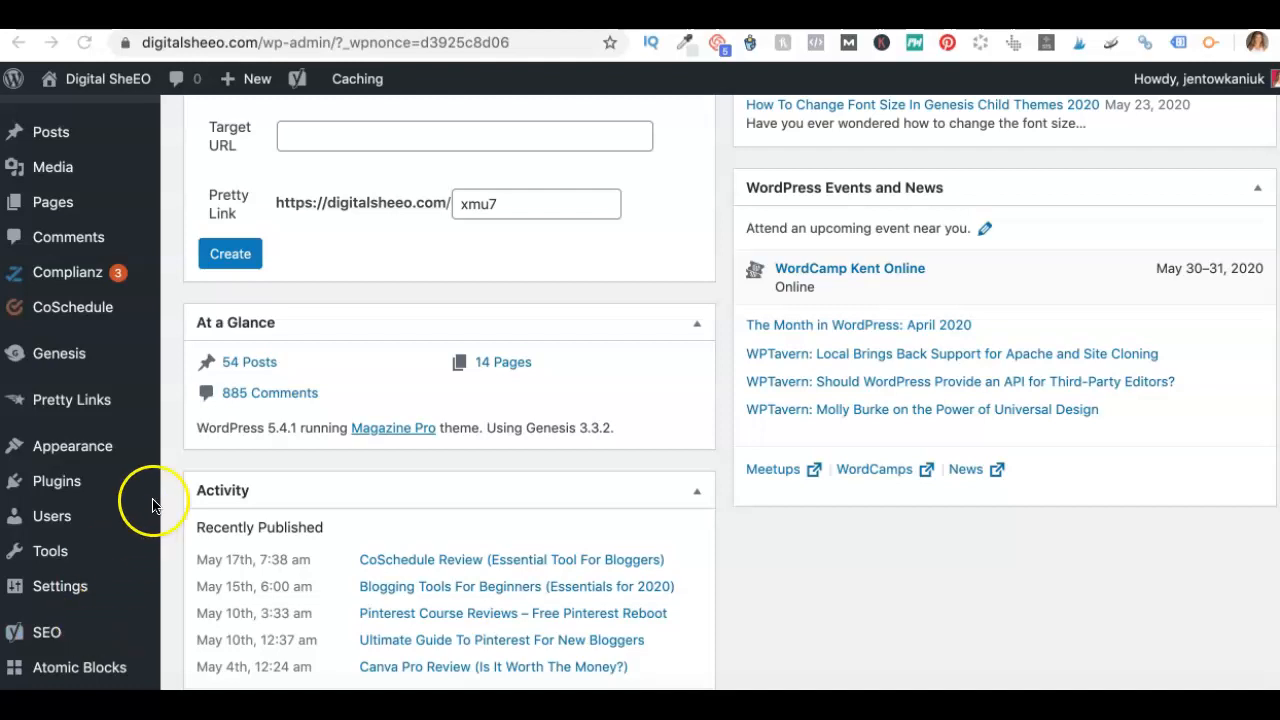
mouse_move(190, 430)
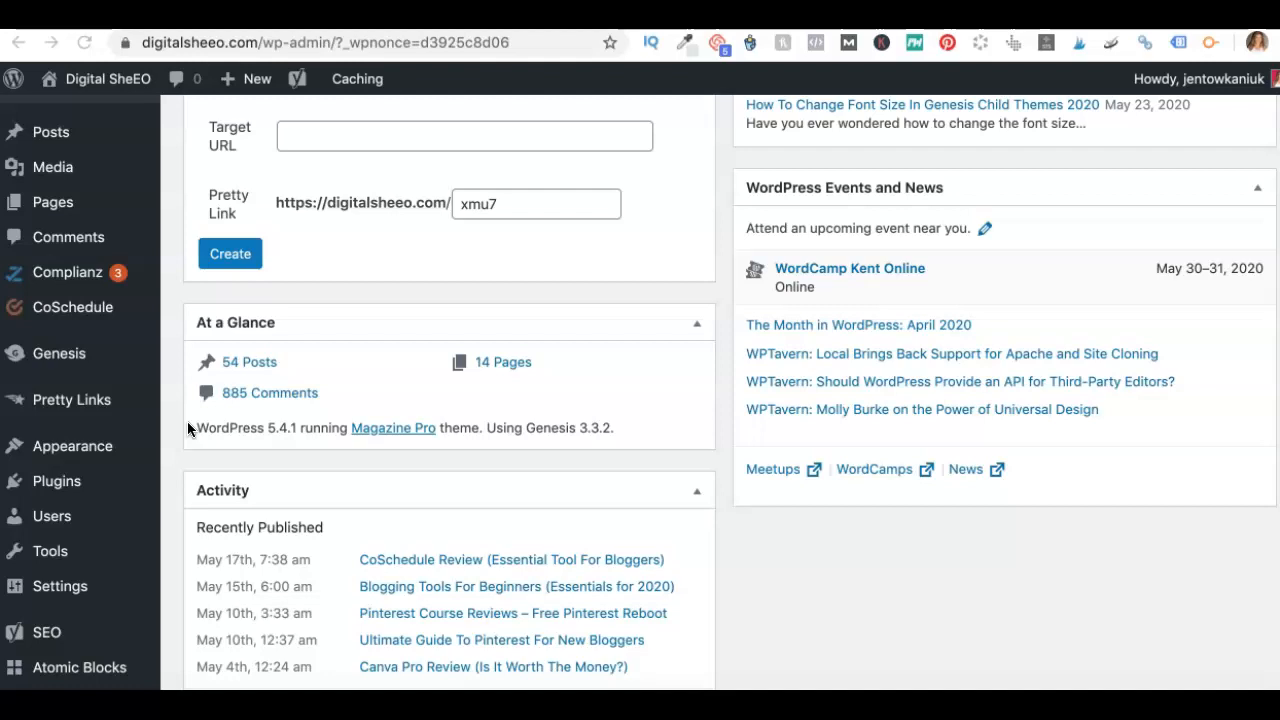
mouse_move(170, 380)
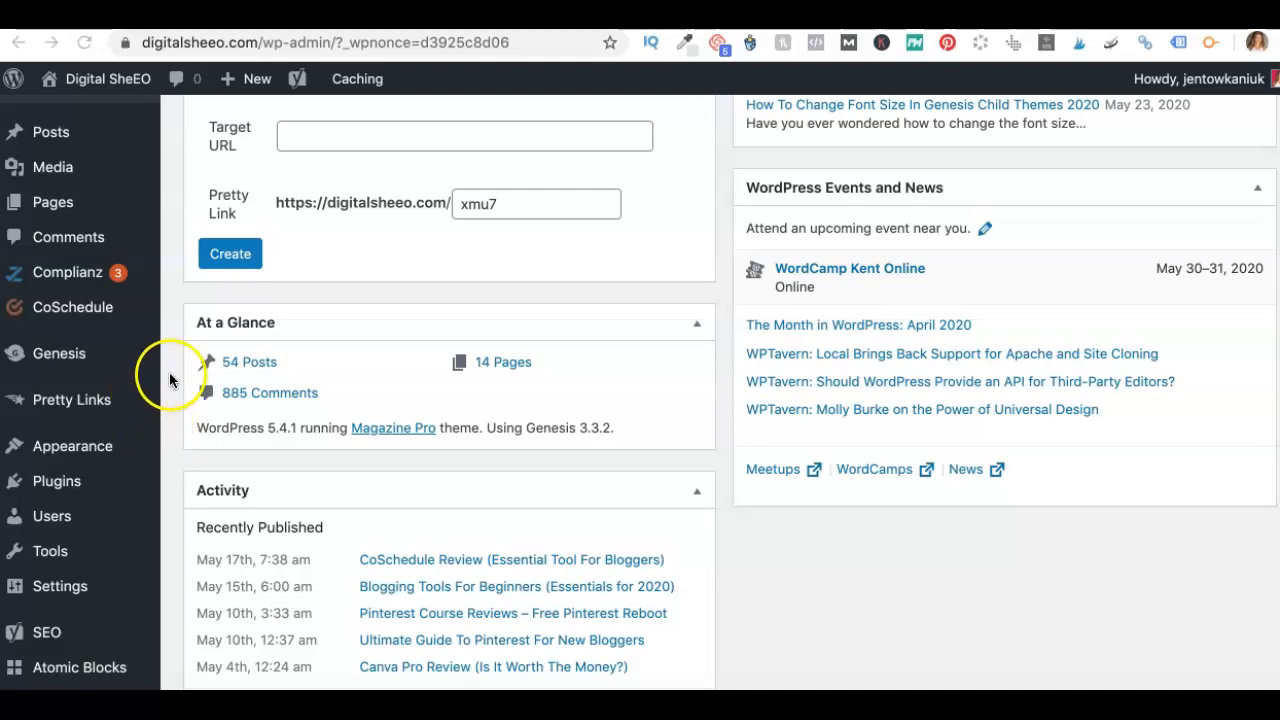
mouse_move(80, 450)
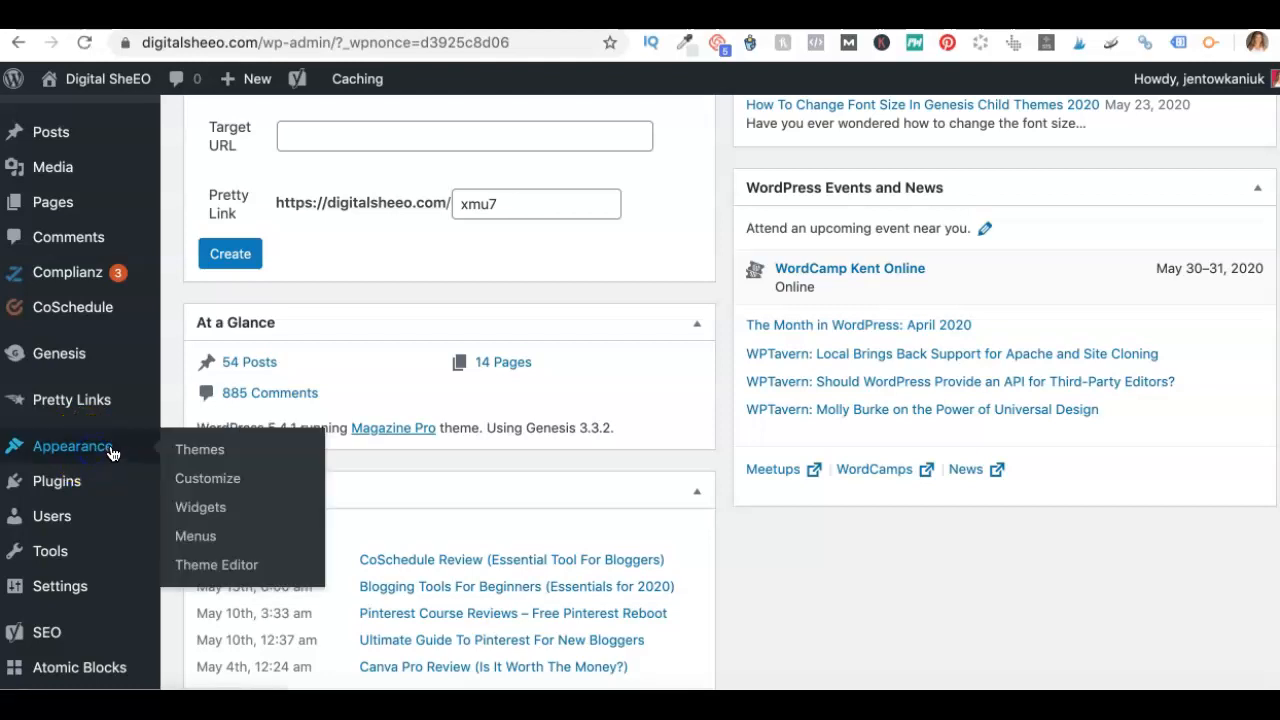
- Open Appearance > Theme Editor to show the Magazine Pro style.css stylesheet
left_click(216, 564)
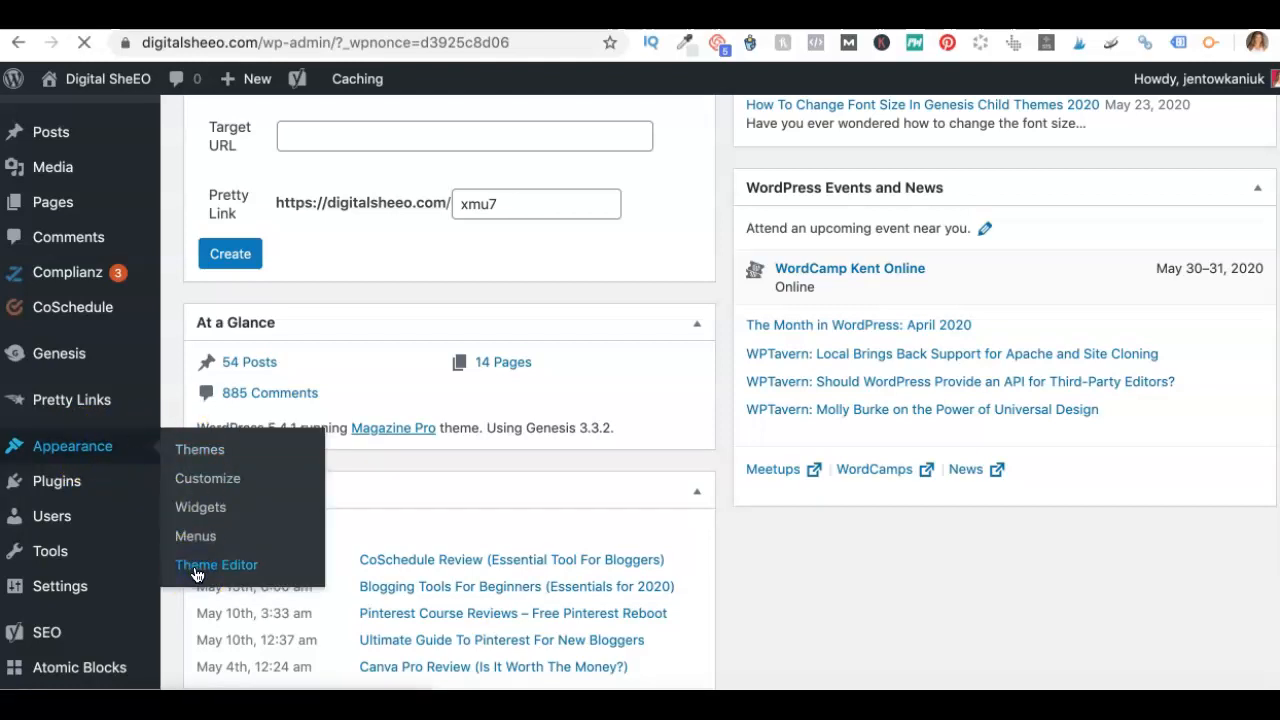
left_click(216, 564)
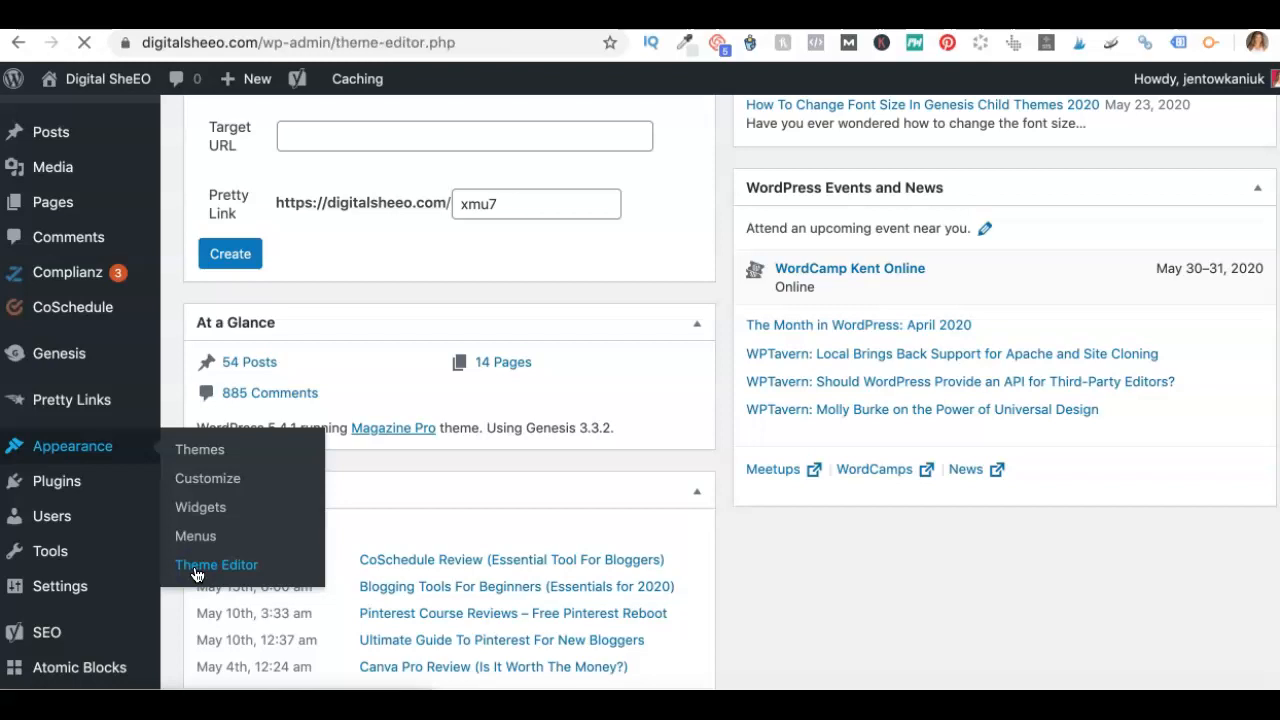
left_click(216, 564)
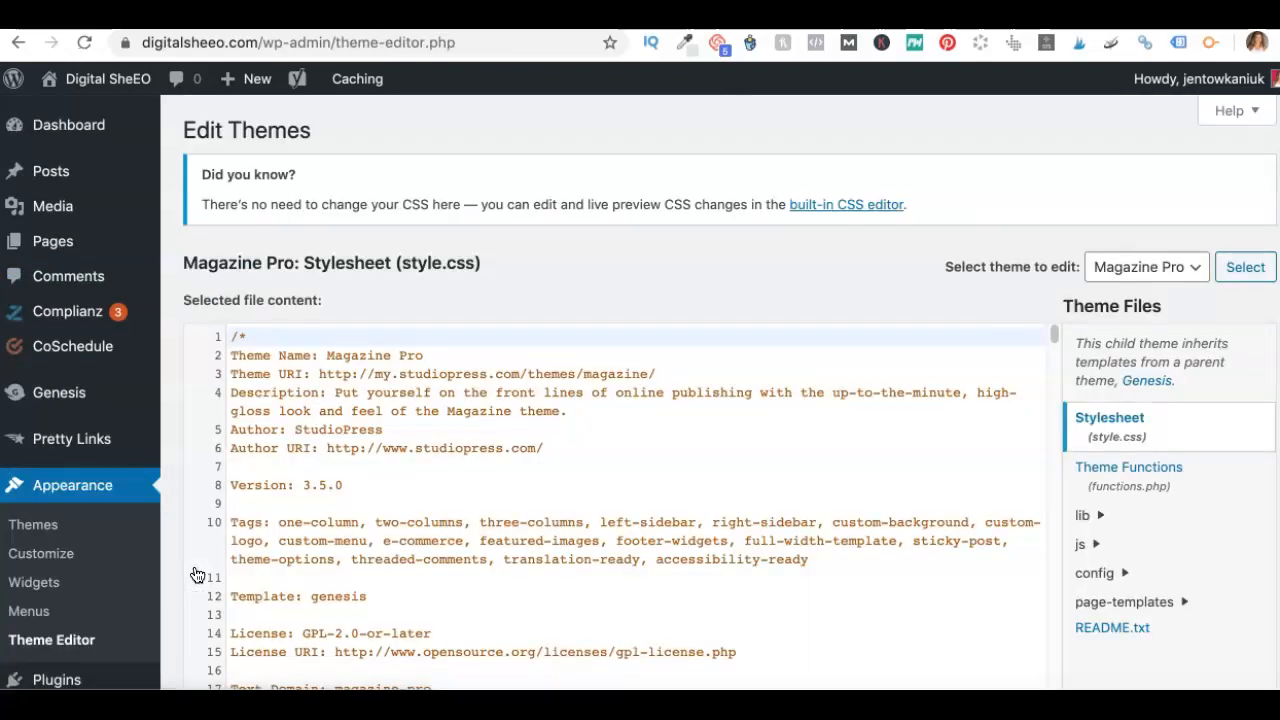
scroll("down", 3)
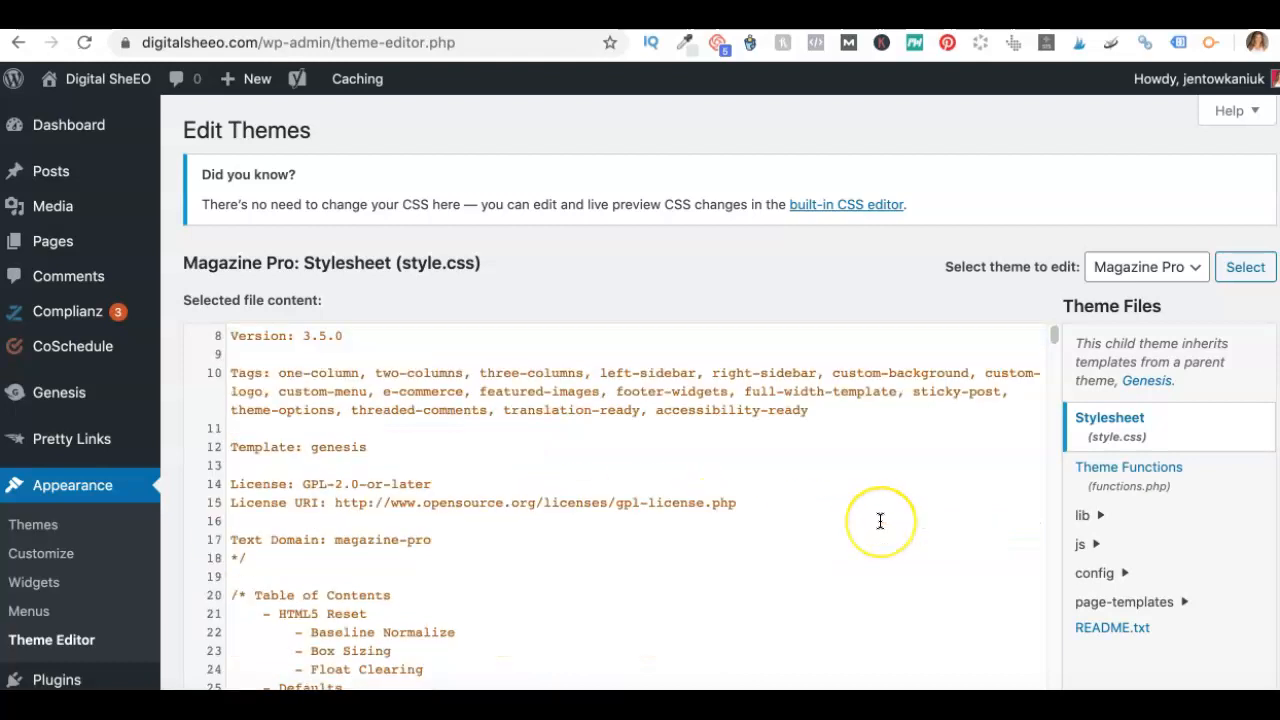
scroll("down", 3)
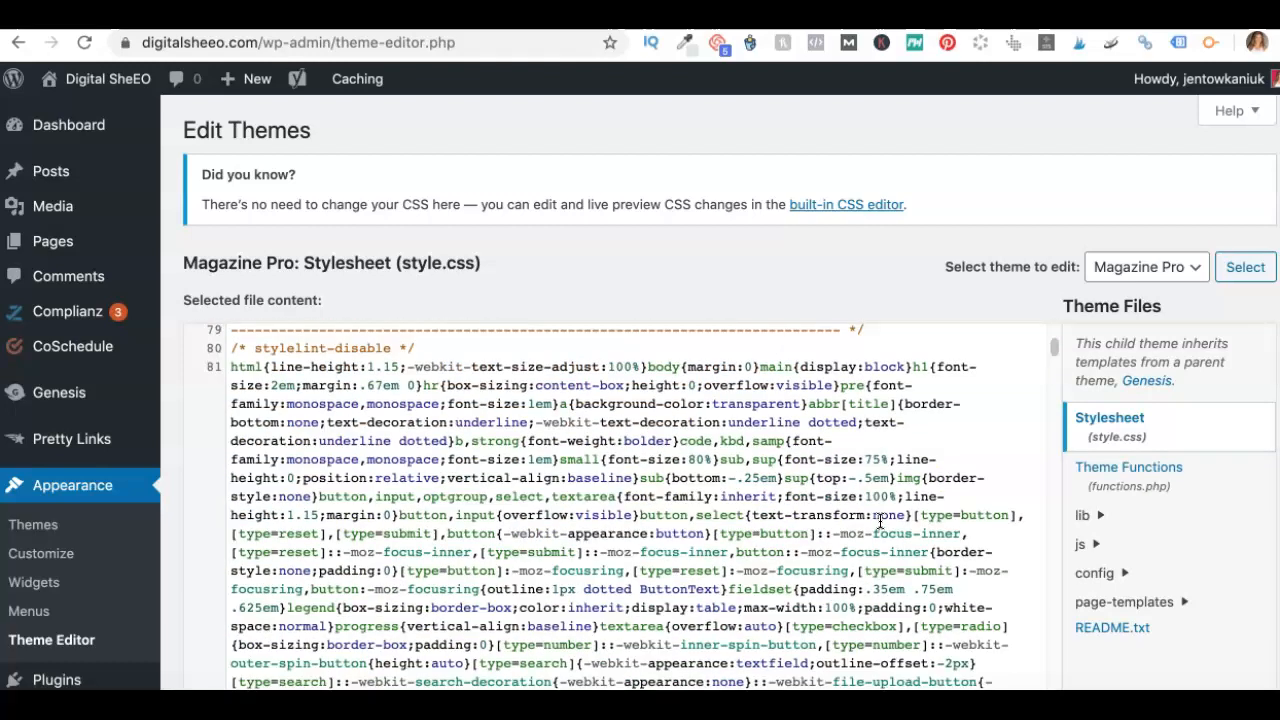
scroll("up", 3)
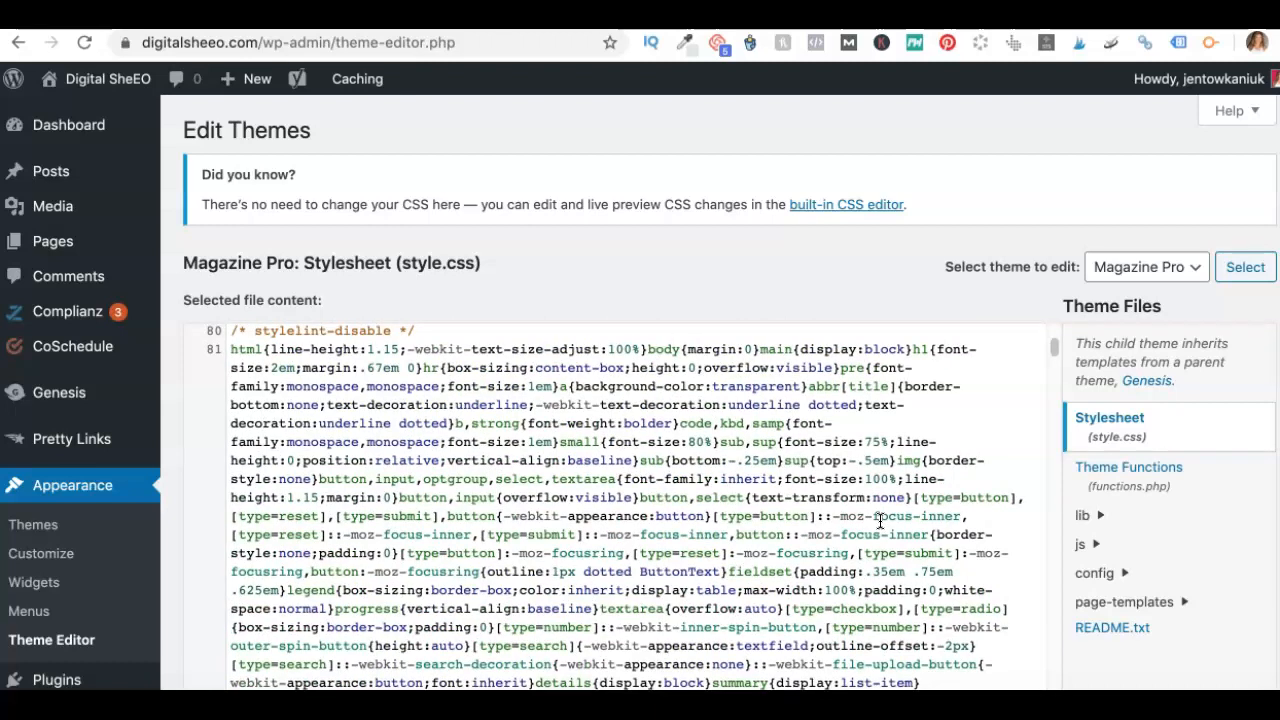
mouse_move(1196, 268)
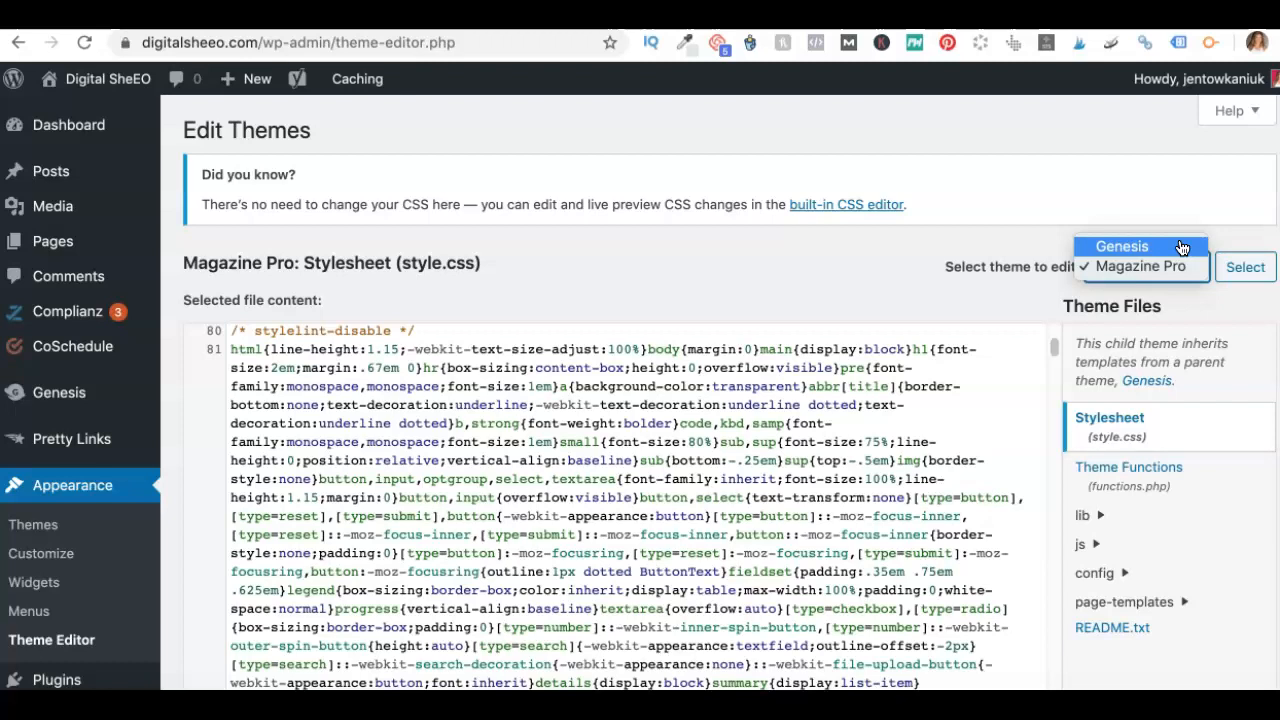
mouse_move(1140, 266)
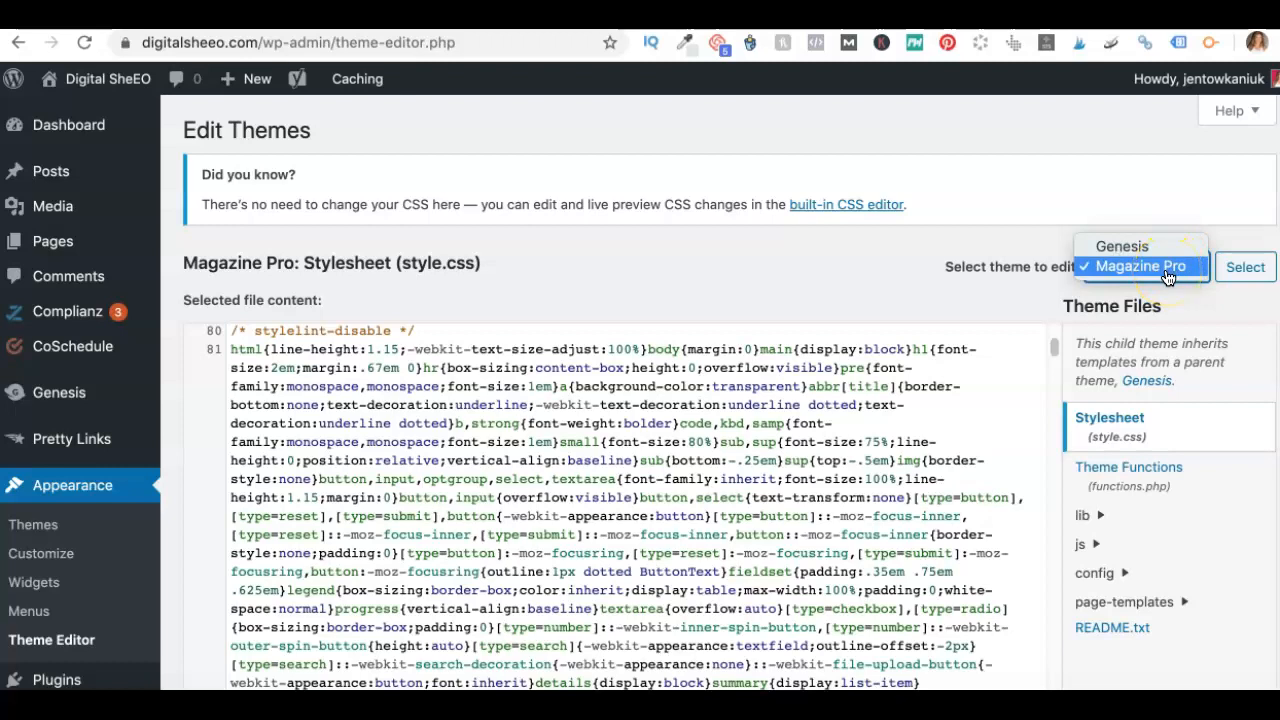
left_click(1140, 266)
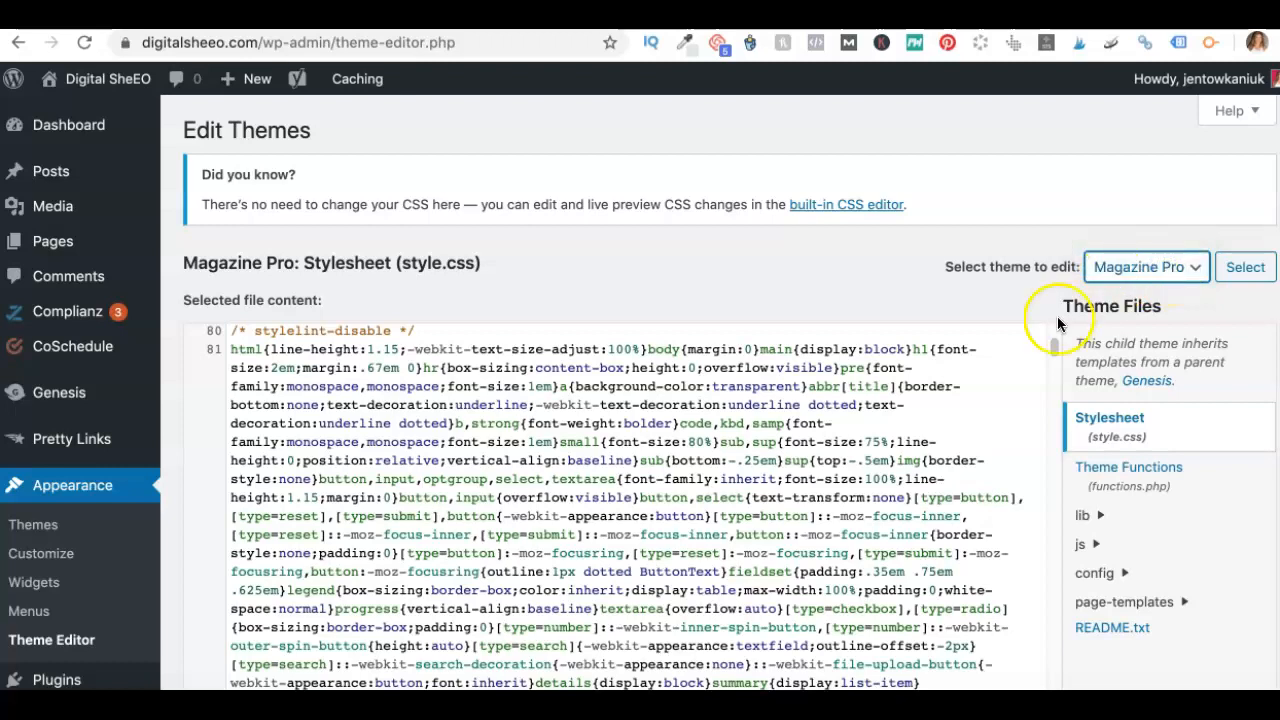
mouse_move(924, 328)
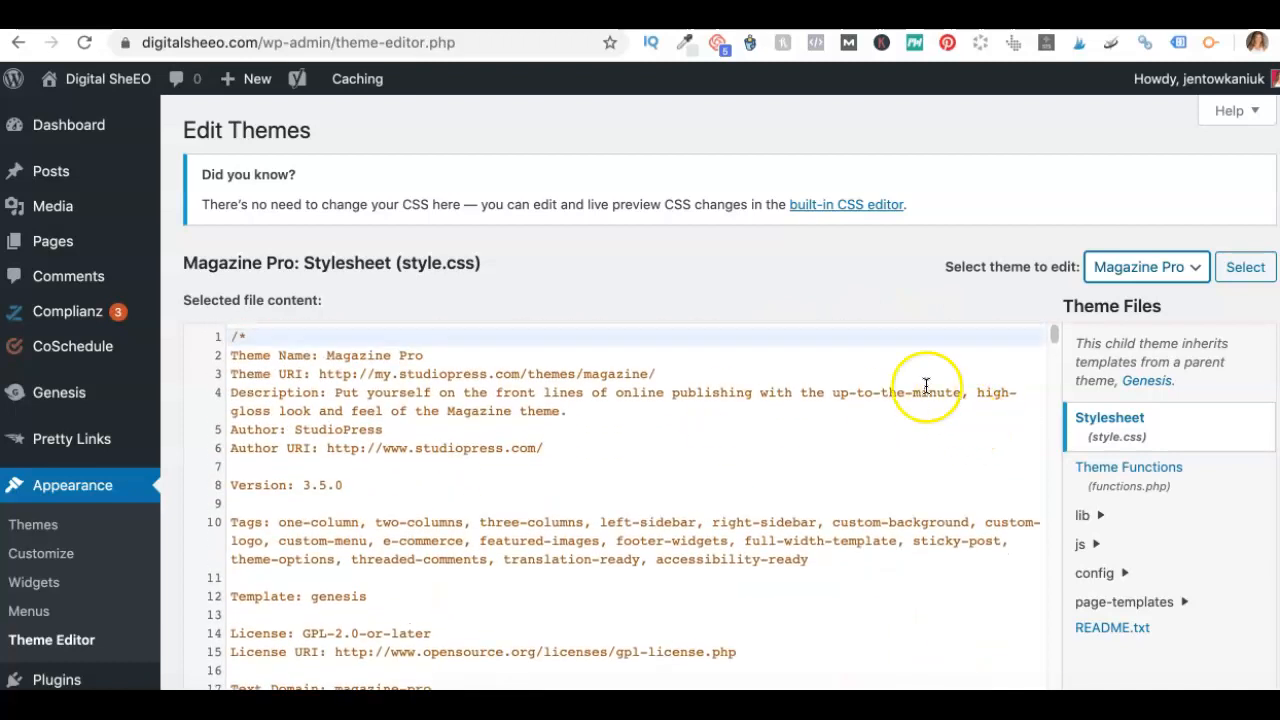
mouse_move(1192, 440)
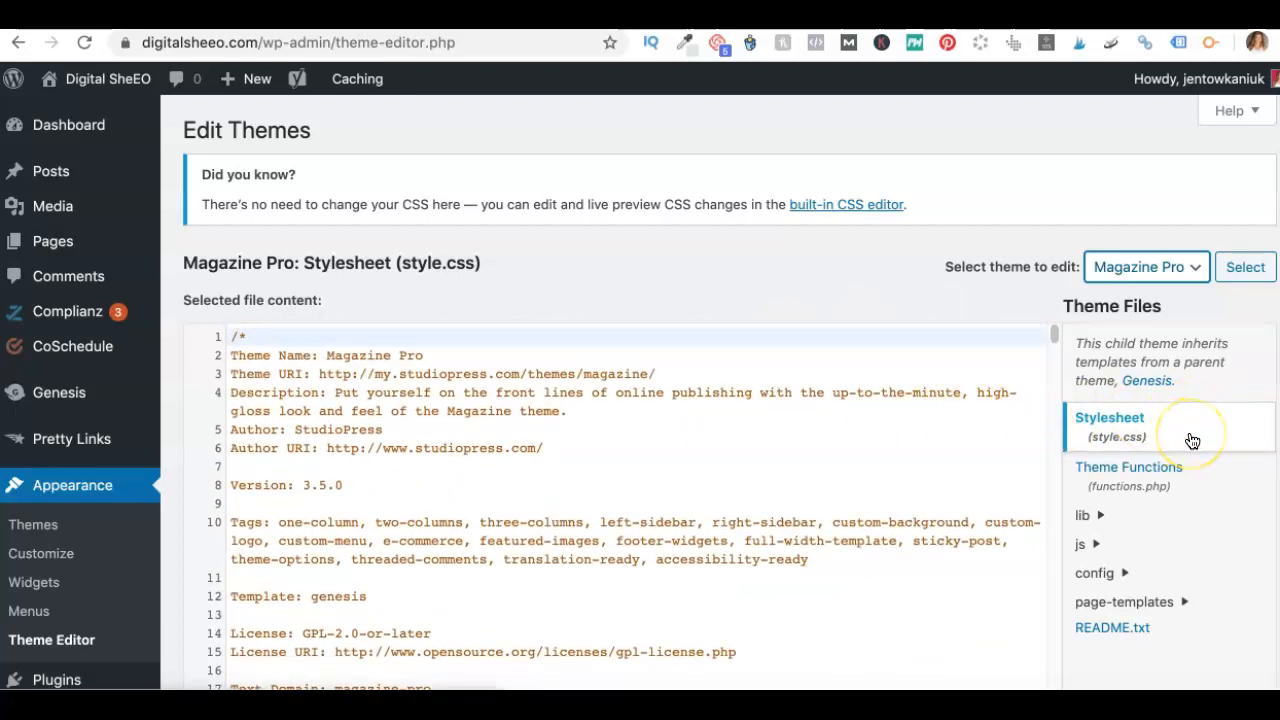
mouse_move(1144, 504)
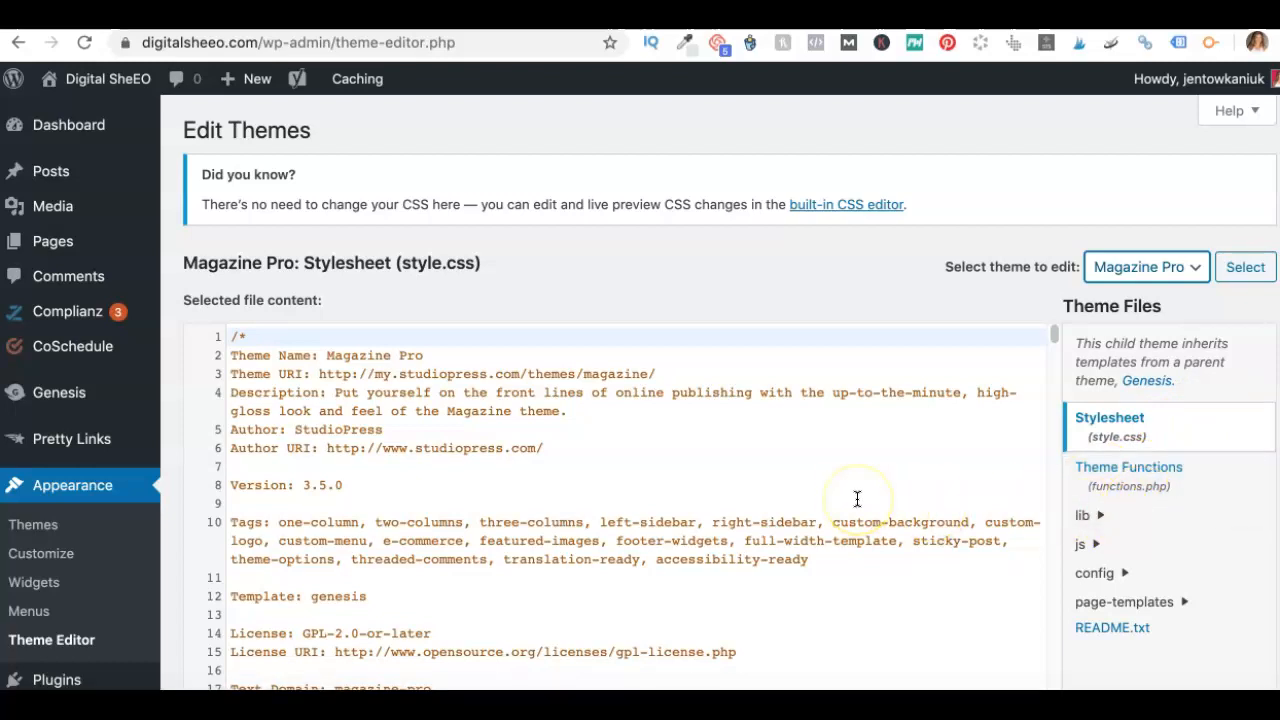
mouse_move(736, 310)
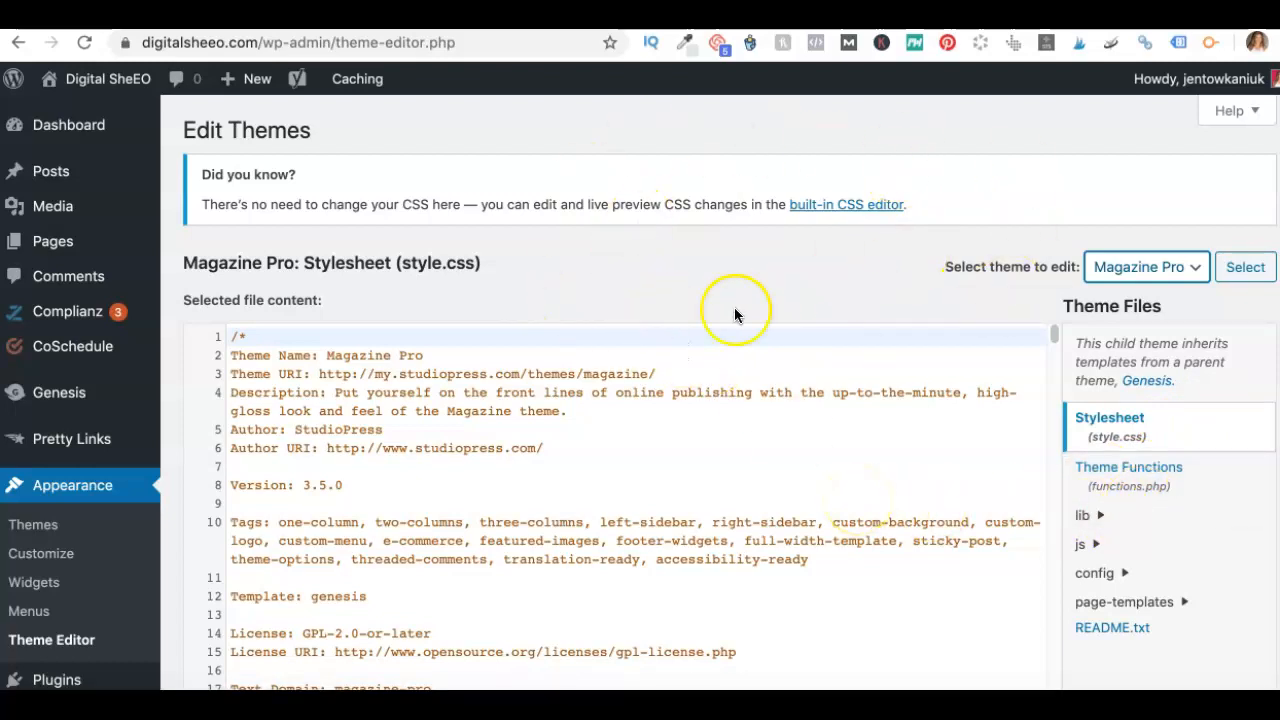
mouse_move(888, 260)
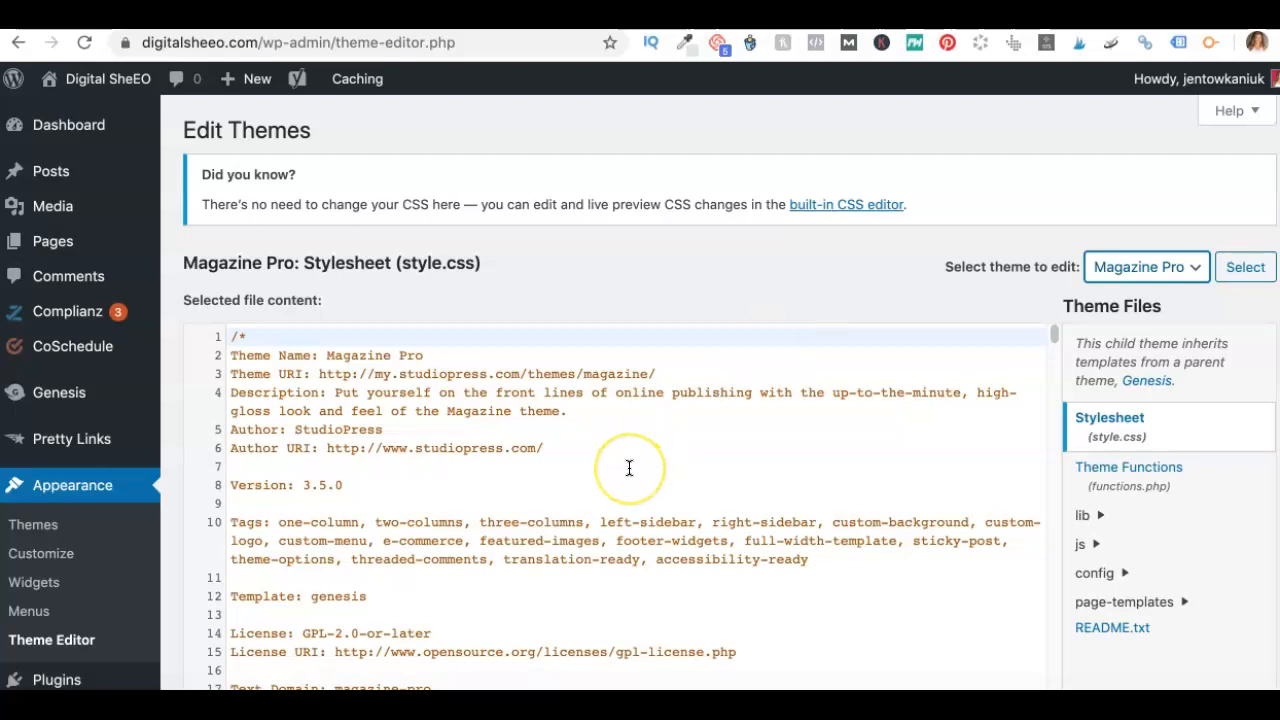
- Scroll style.css past the table of contents and Float Clearing into the Defaults section
scroll("down", 3)
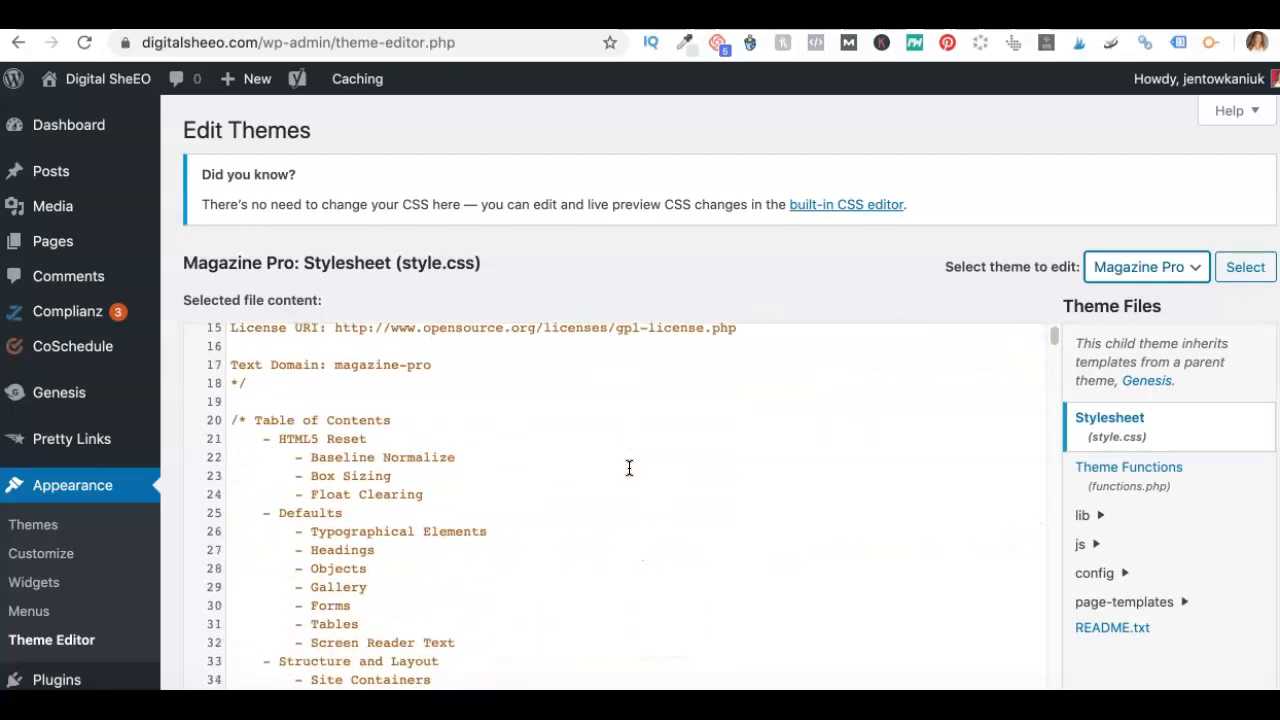
scroll("down", 3)
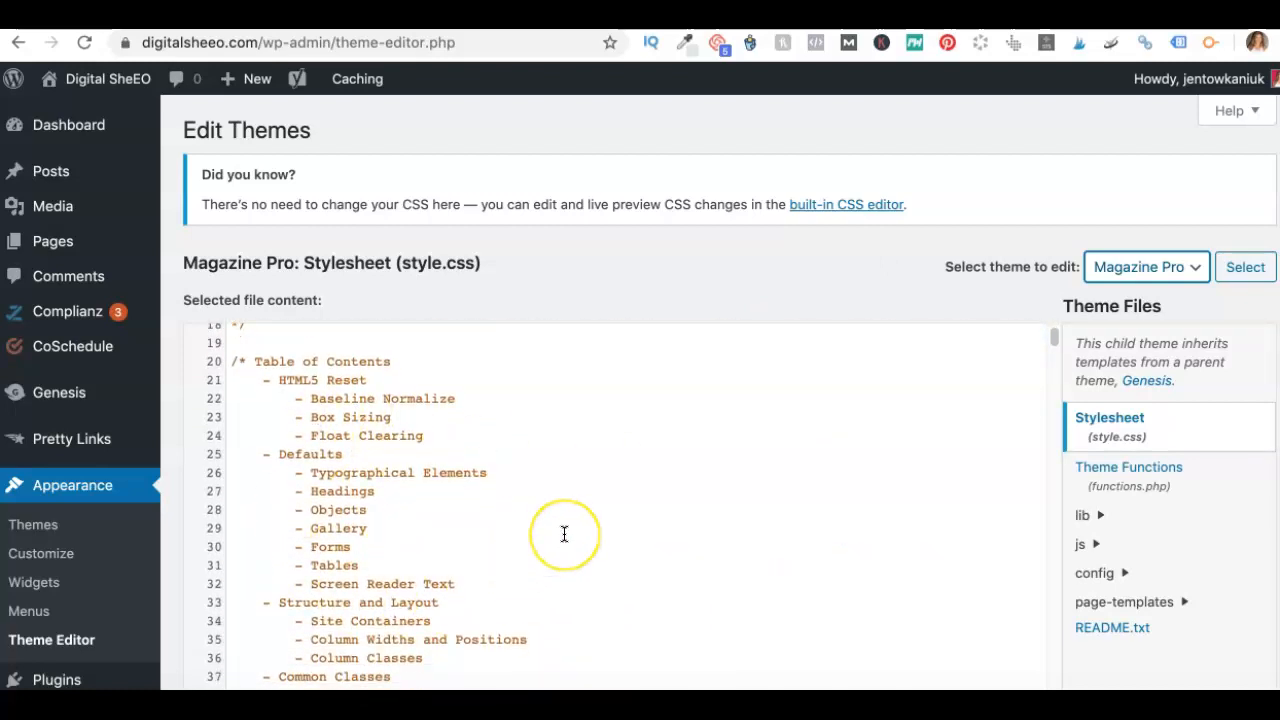
scroll("down", 3)
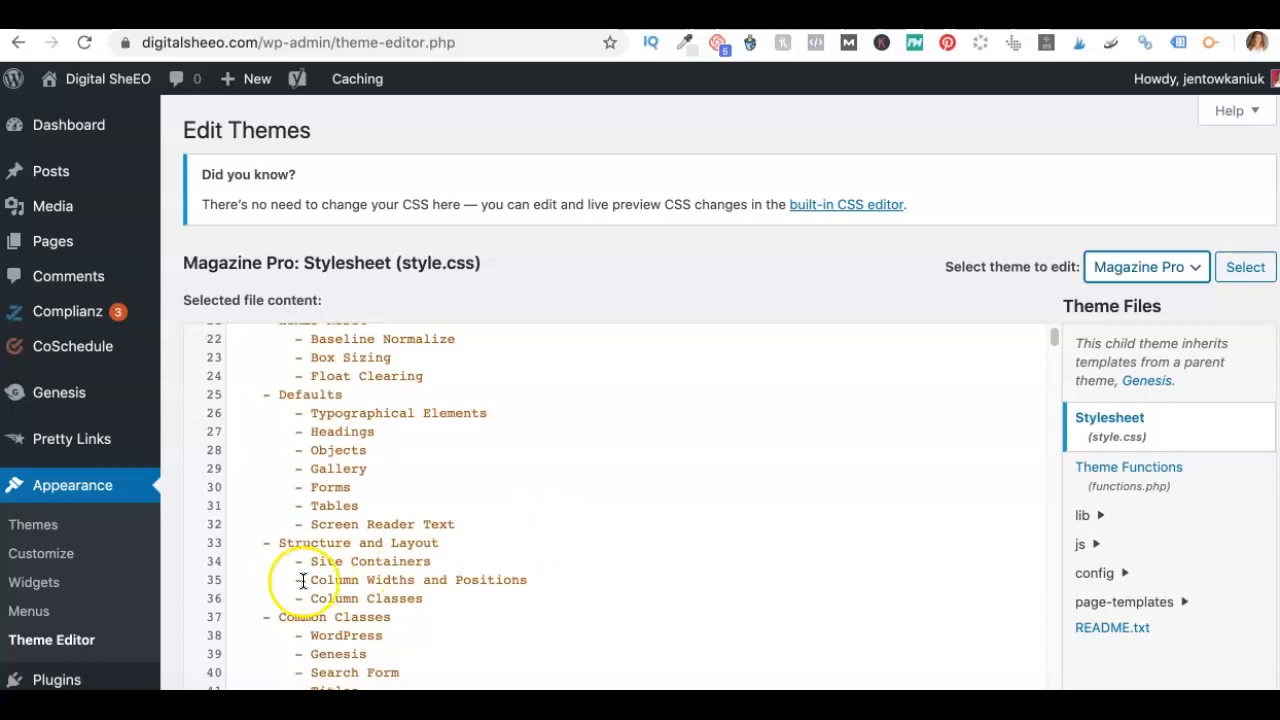
mouse_move(544, 570)
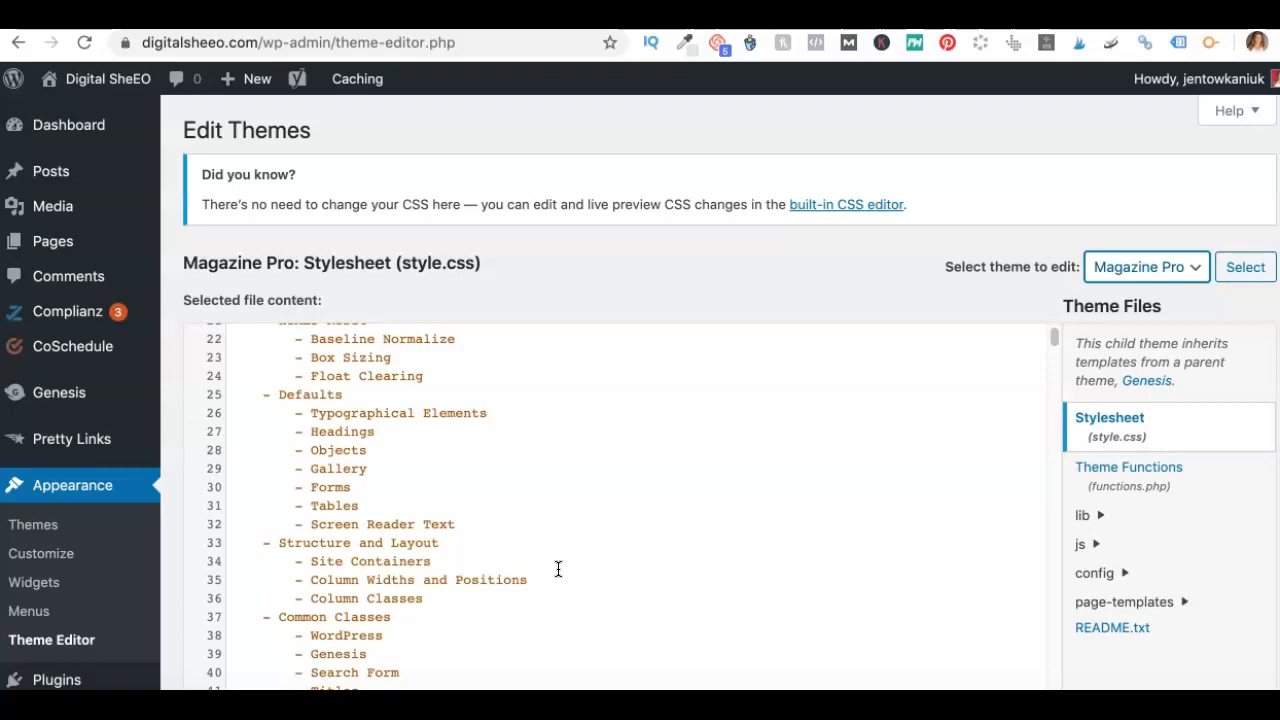
scroll("down", 3)
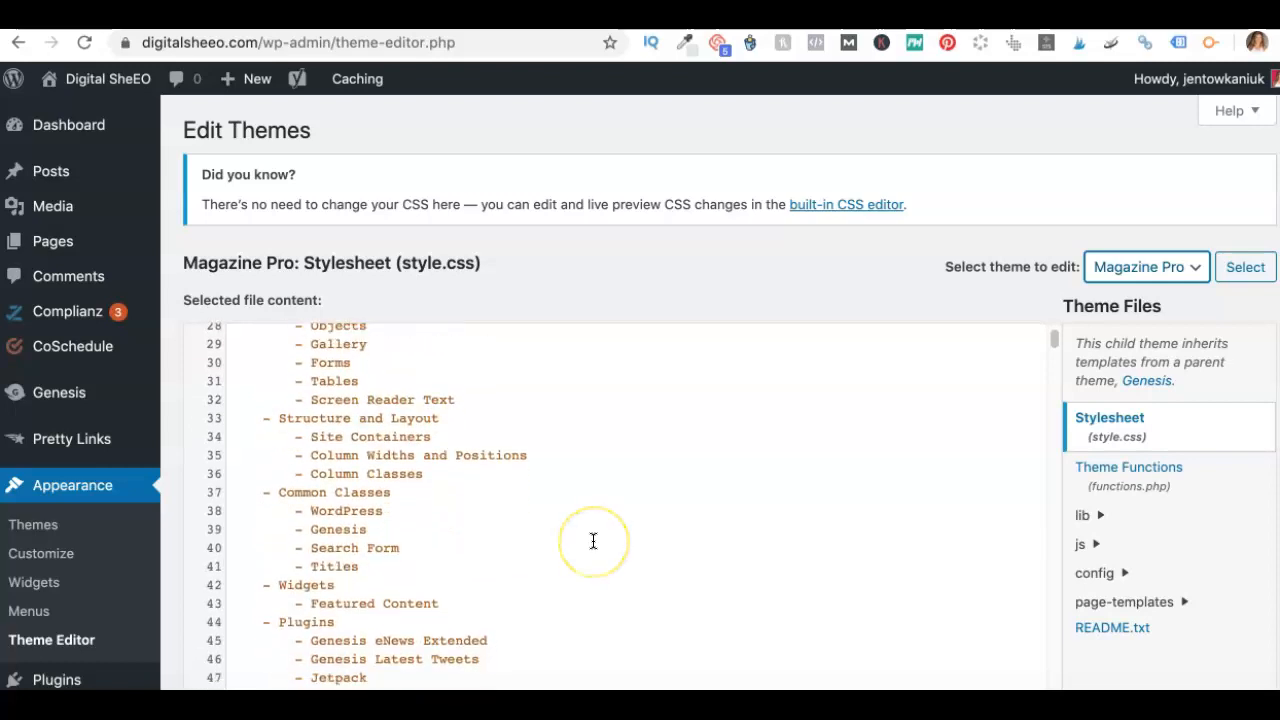
scroll("up", 3)
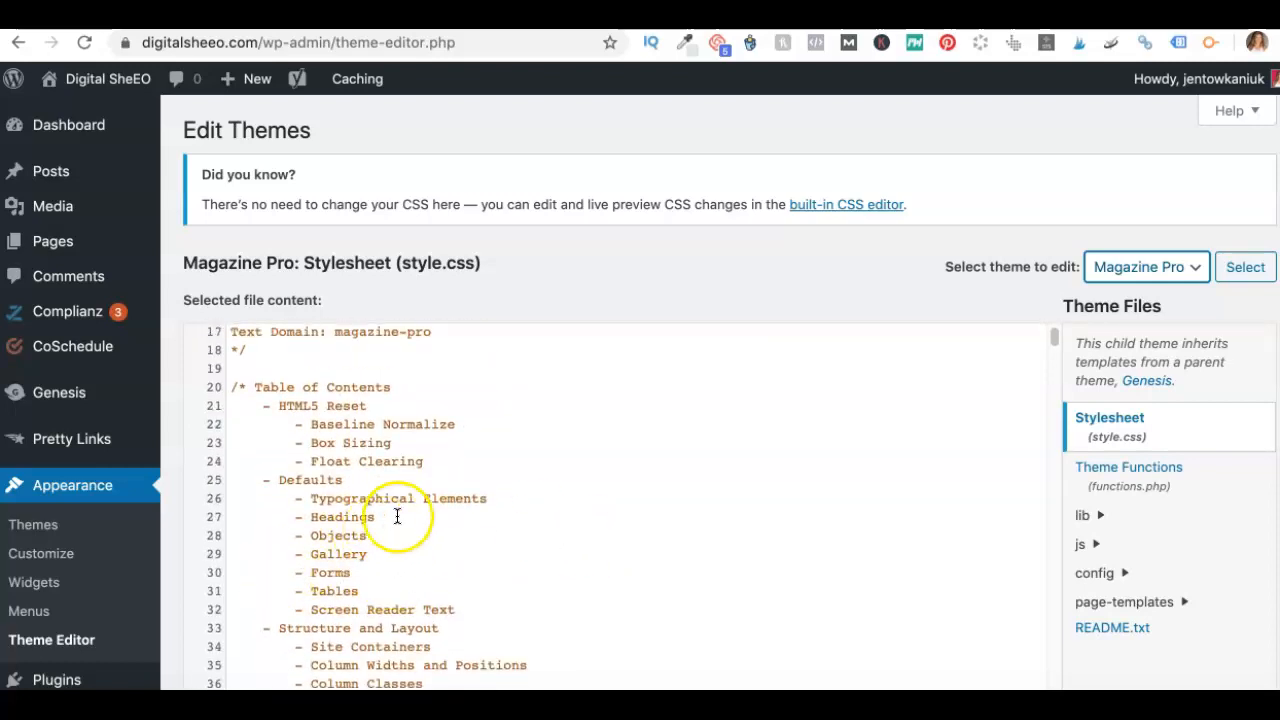
mouse_move(592, 512)
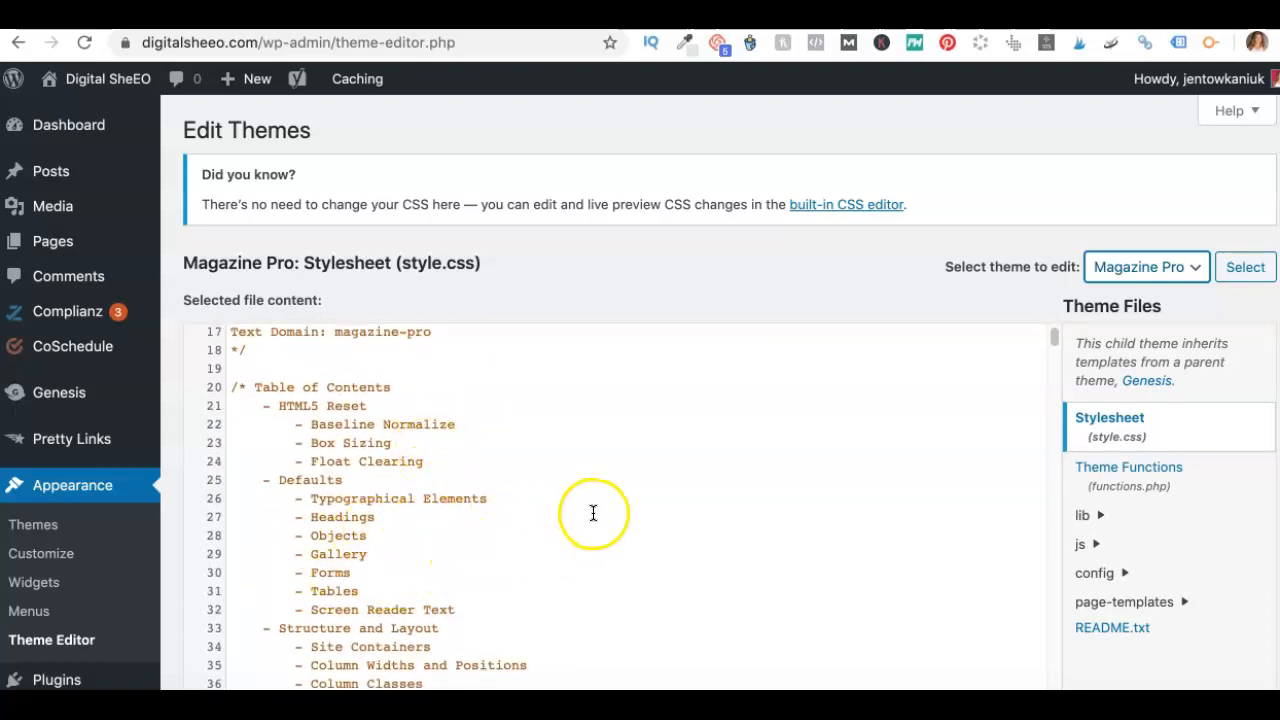
scroll("down", 3)
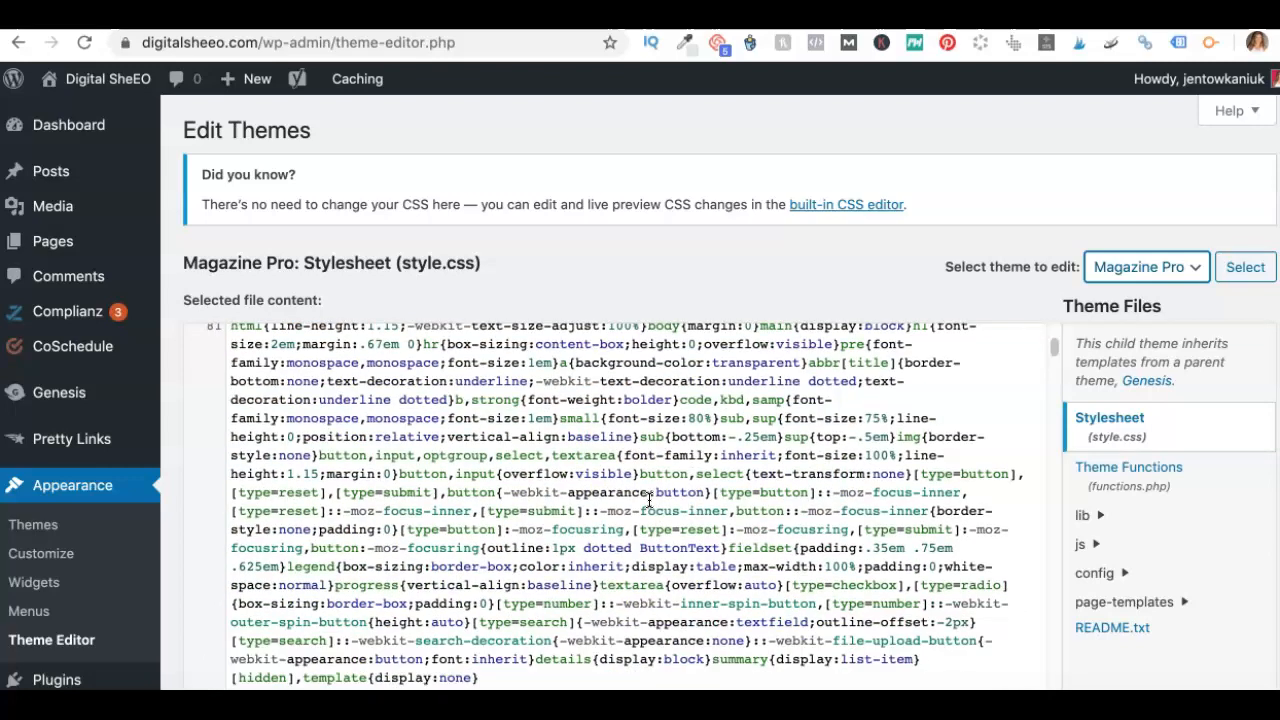
scroll("down", 3)
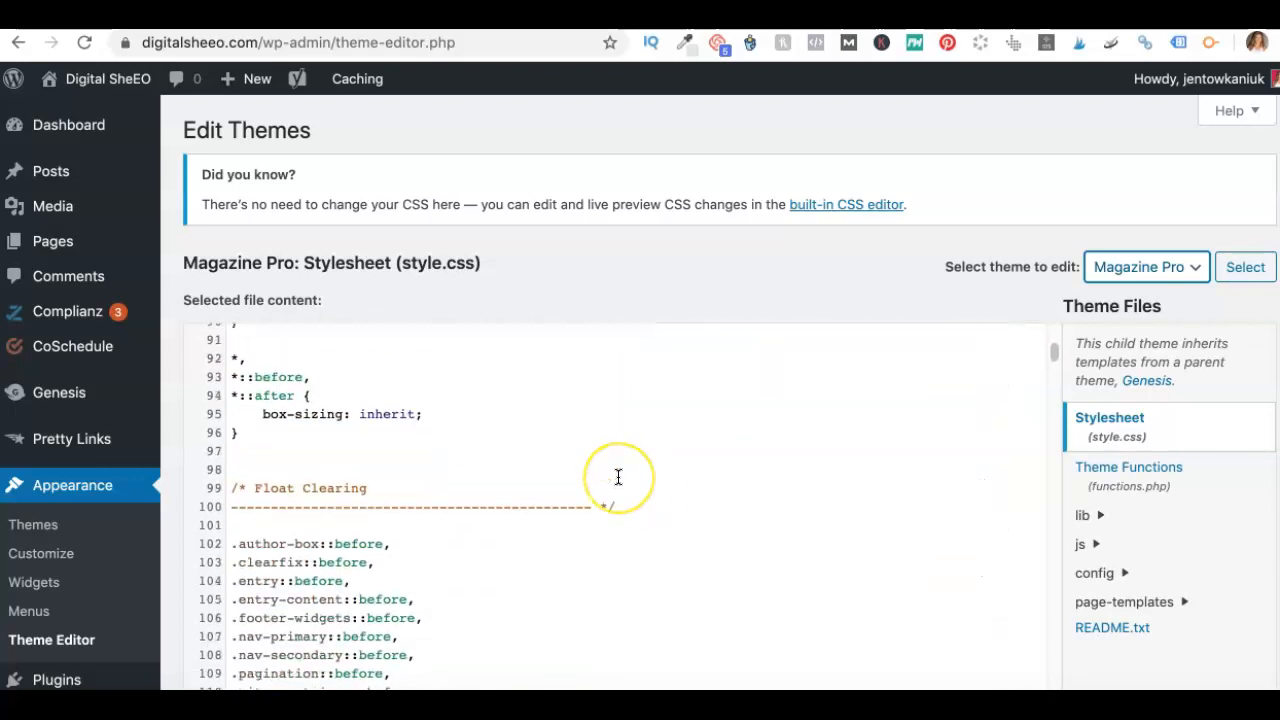
scroll("down", 3)
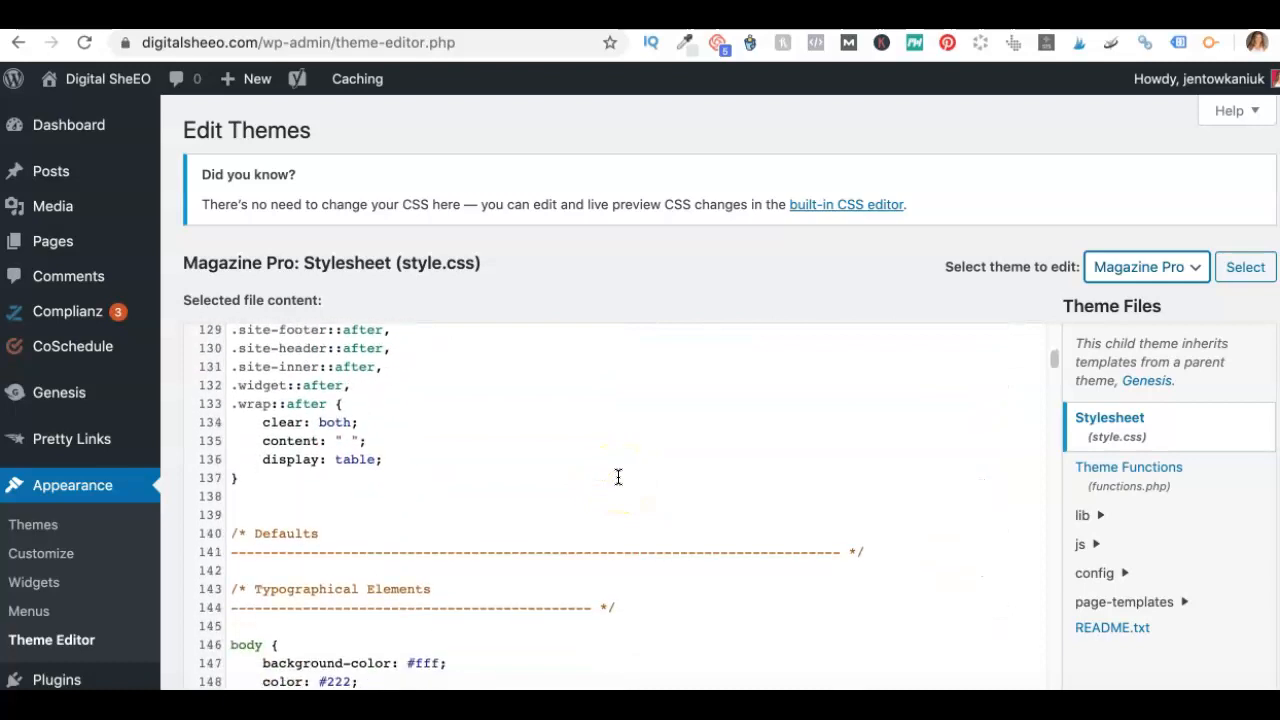
- Scroll to the Typographical Elements body rule with its font-family, size, weight and line-height
scroll("down", 3)
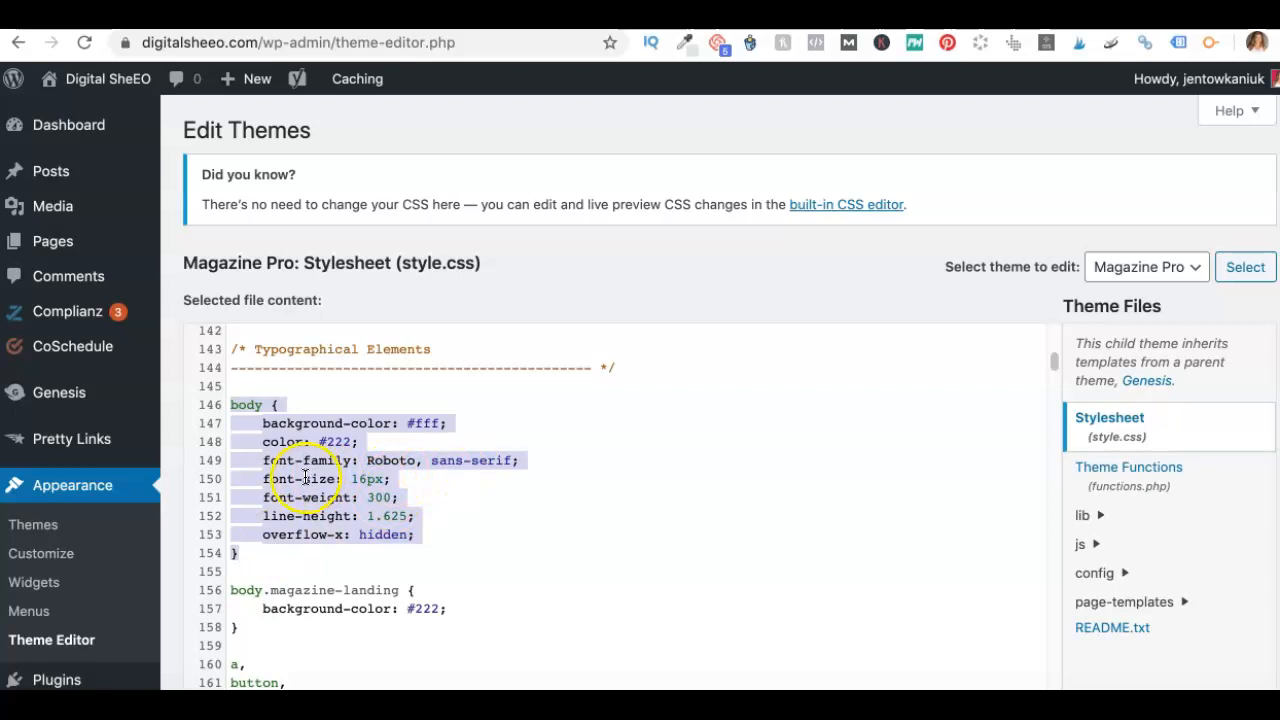
scroll("down", 3)
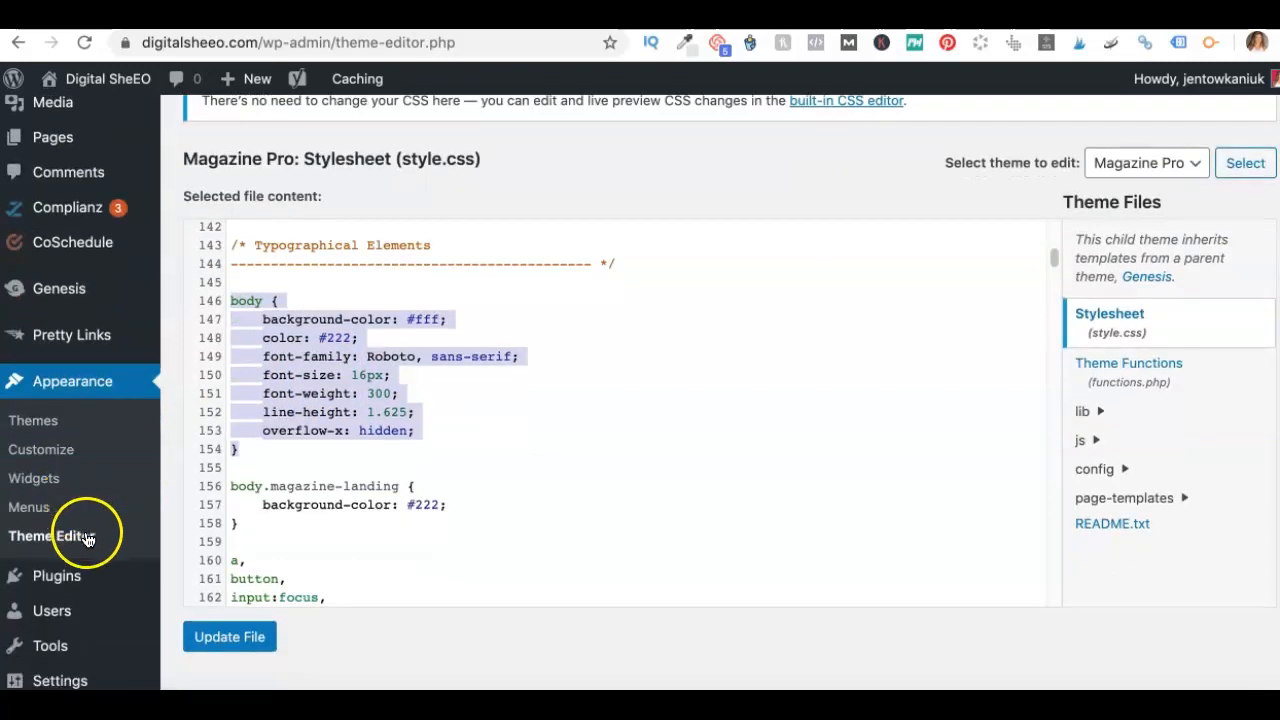
mouse_move(40, 448)
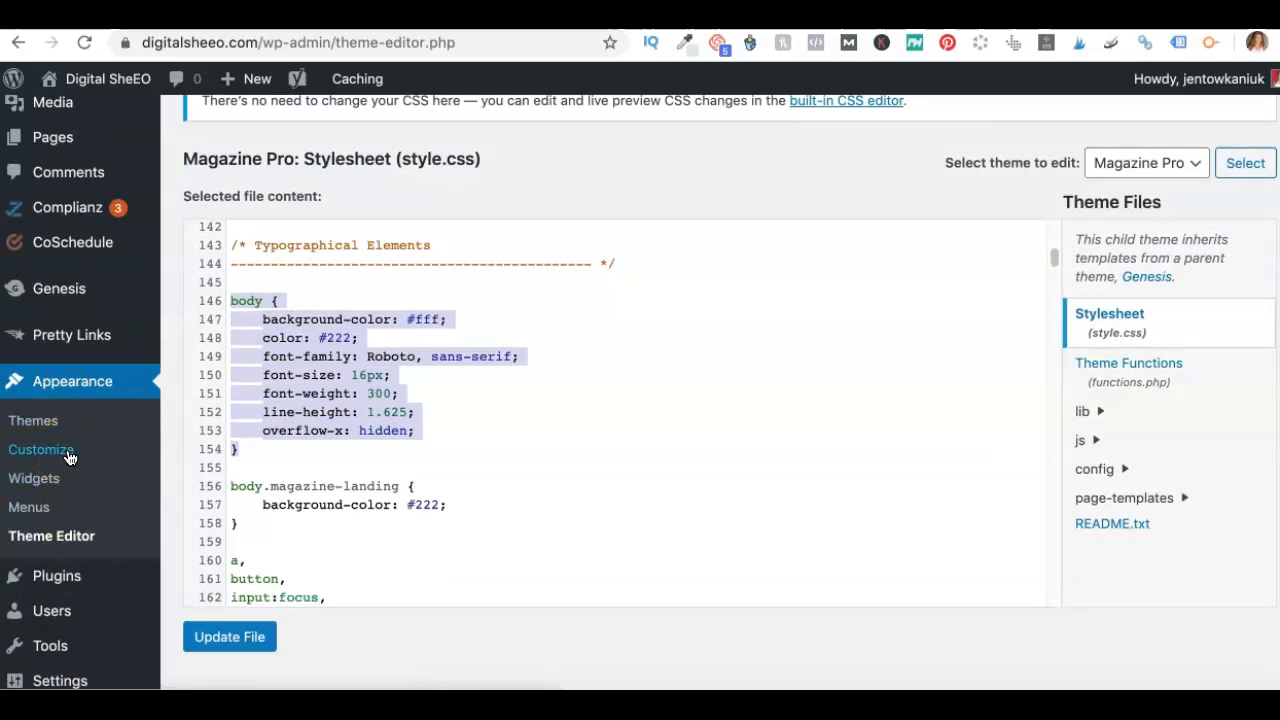
- Open the Customizer's Additional CSS editor holding the 20px body and 42px entry-title rules
left_click(40, 448)
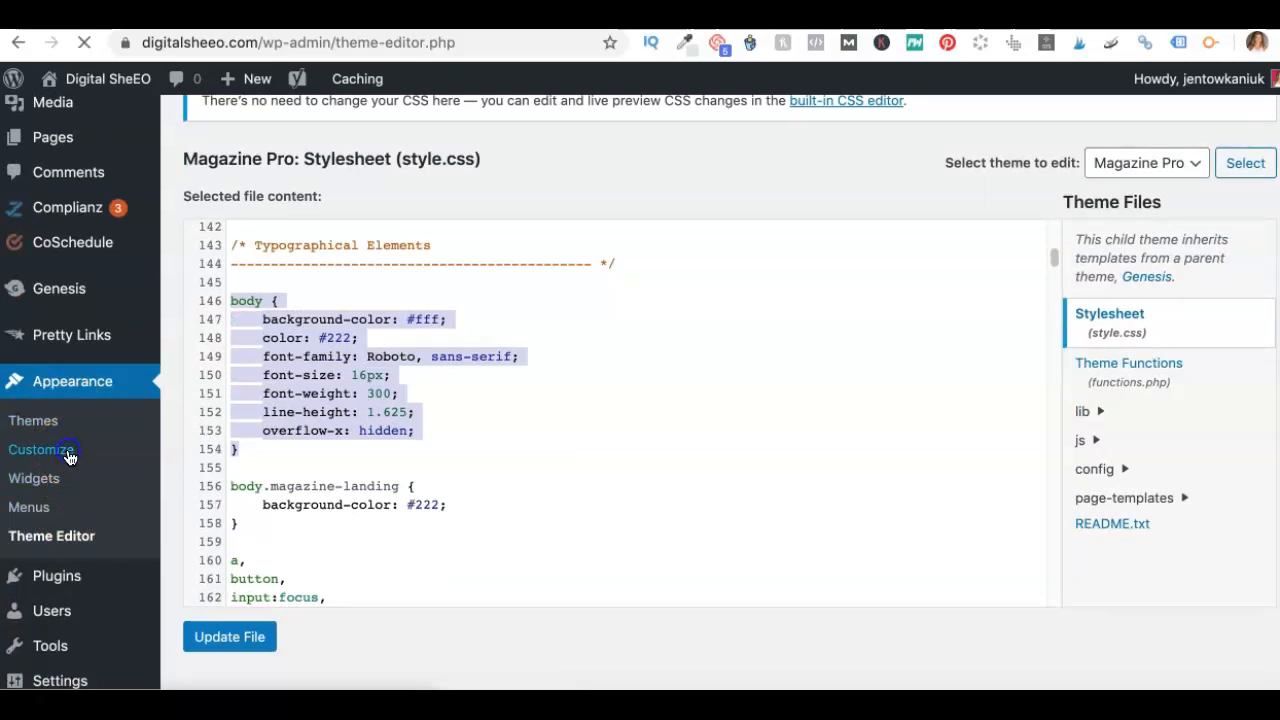
left_click(40, 448)
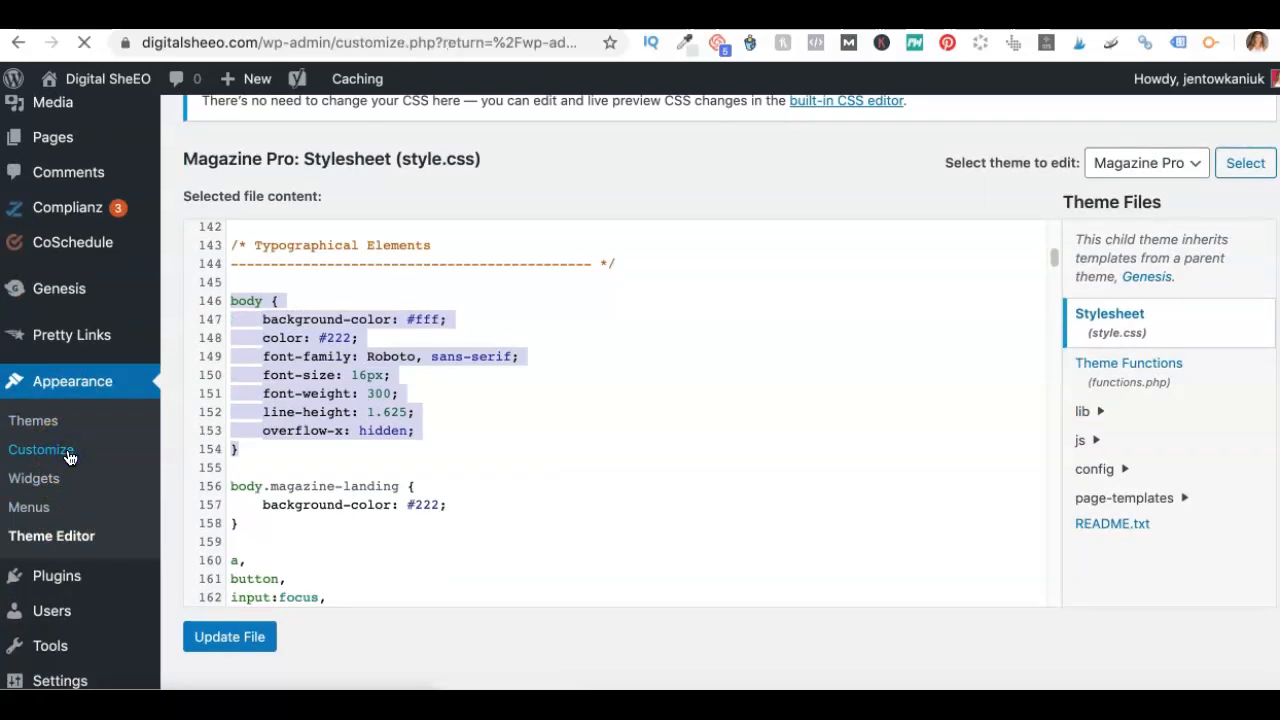
left_click(40, 448)
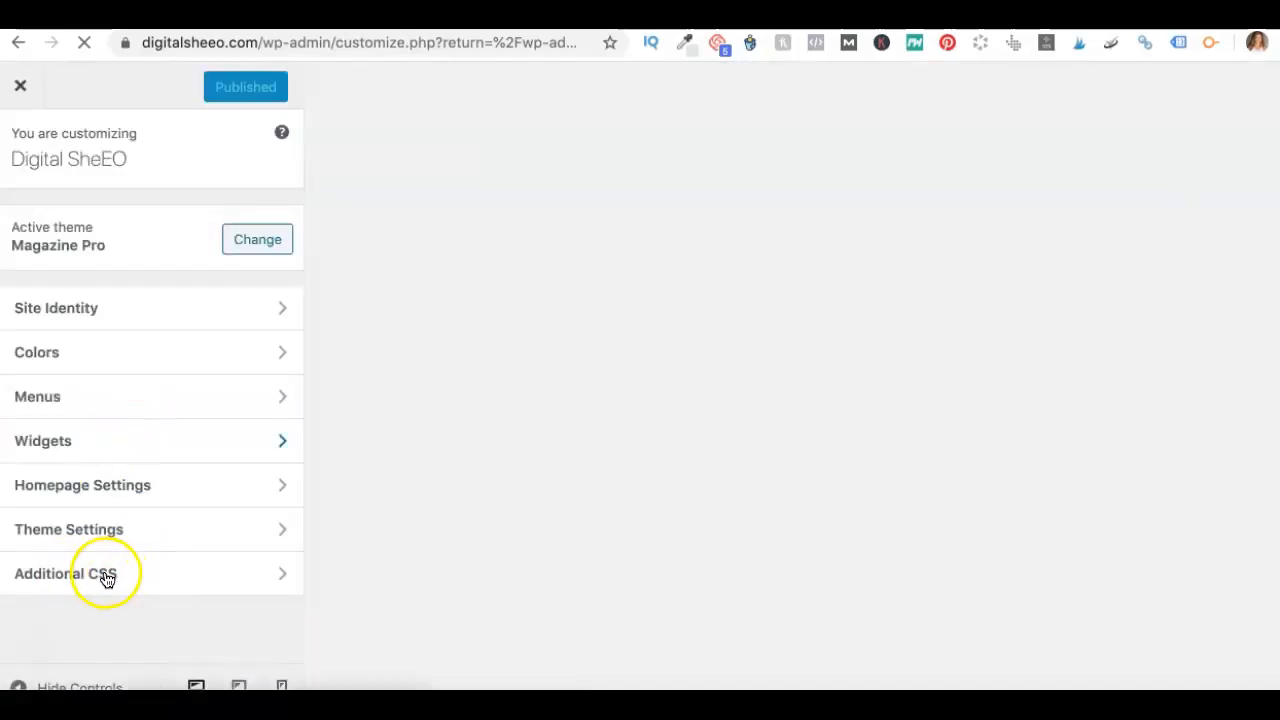
left_click(64, 572)
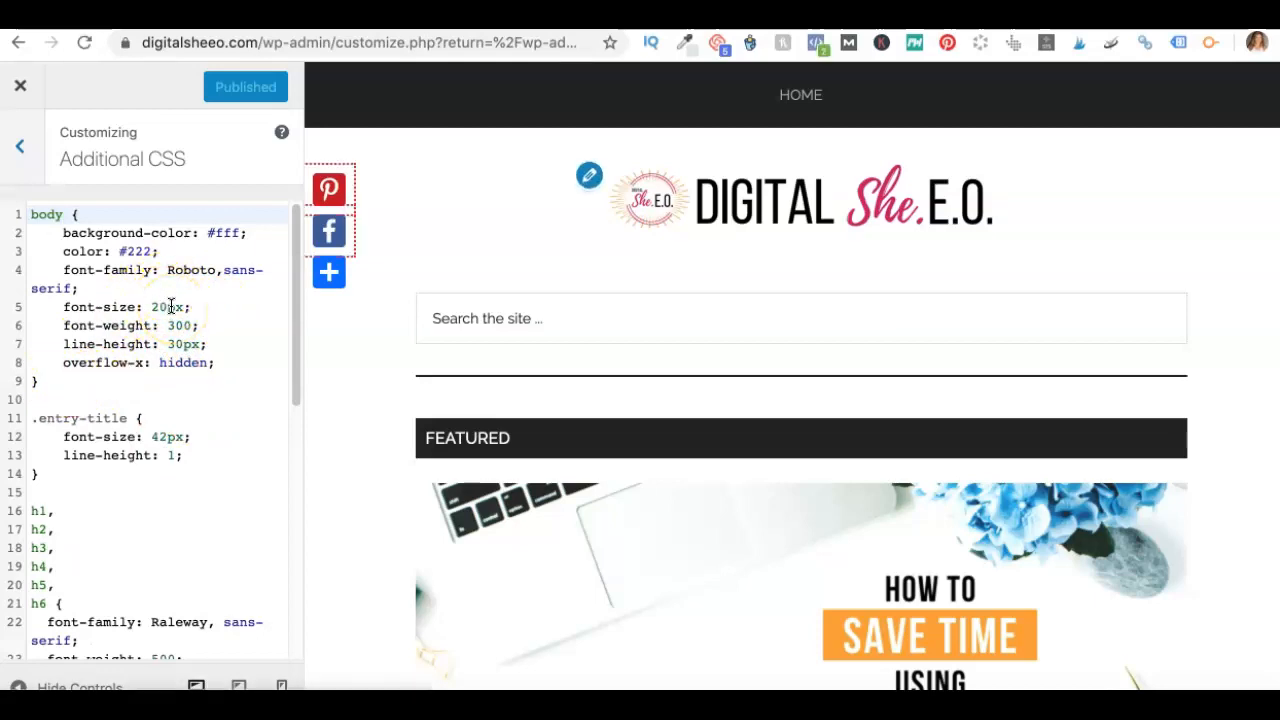
- Scroll the live preview to the CoSchedule Review post to check the 20px body text
scroll("down", 3)
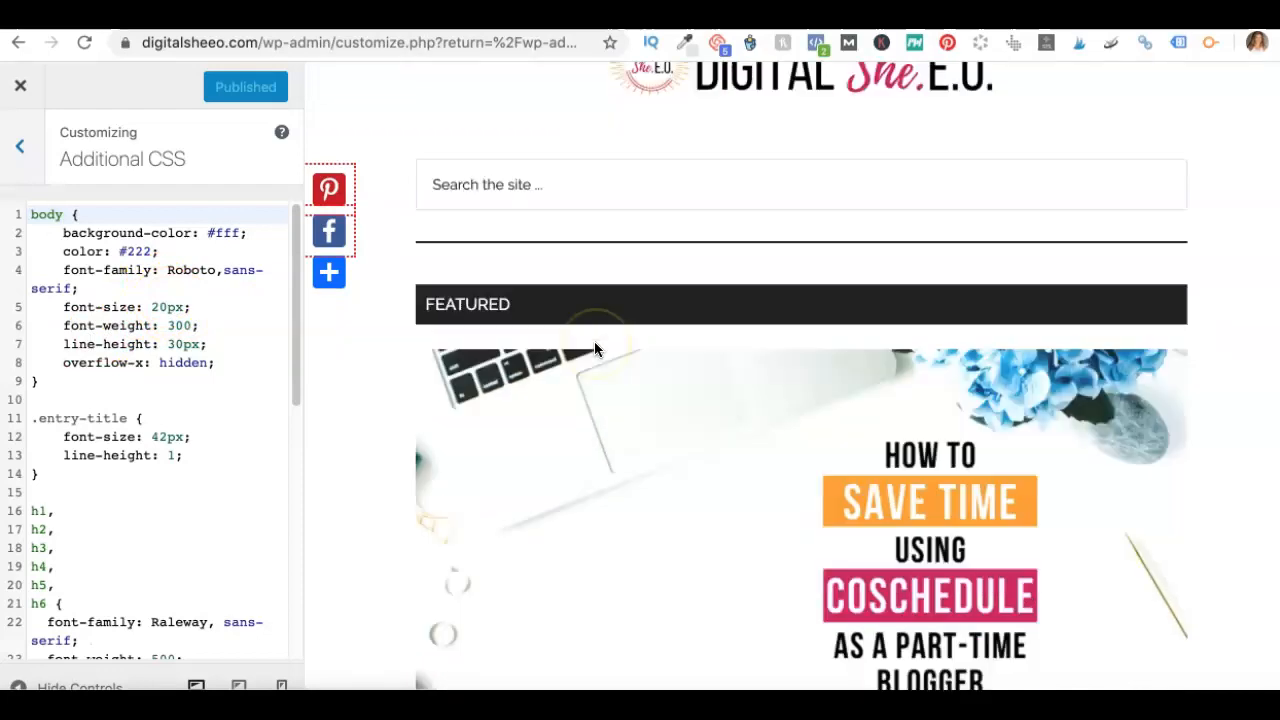
scroll("down", 3)
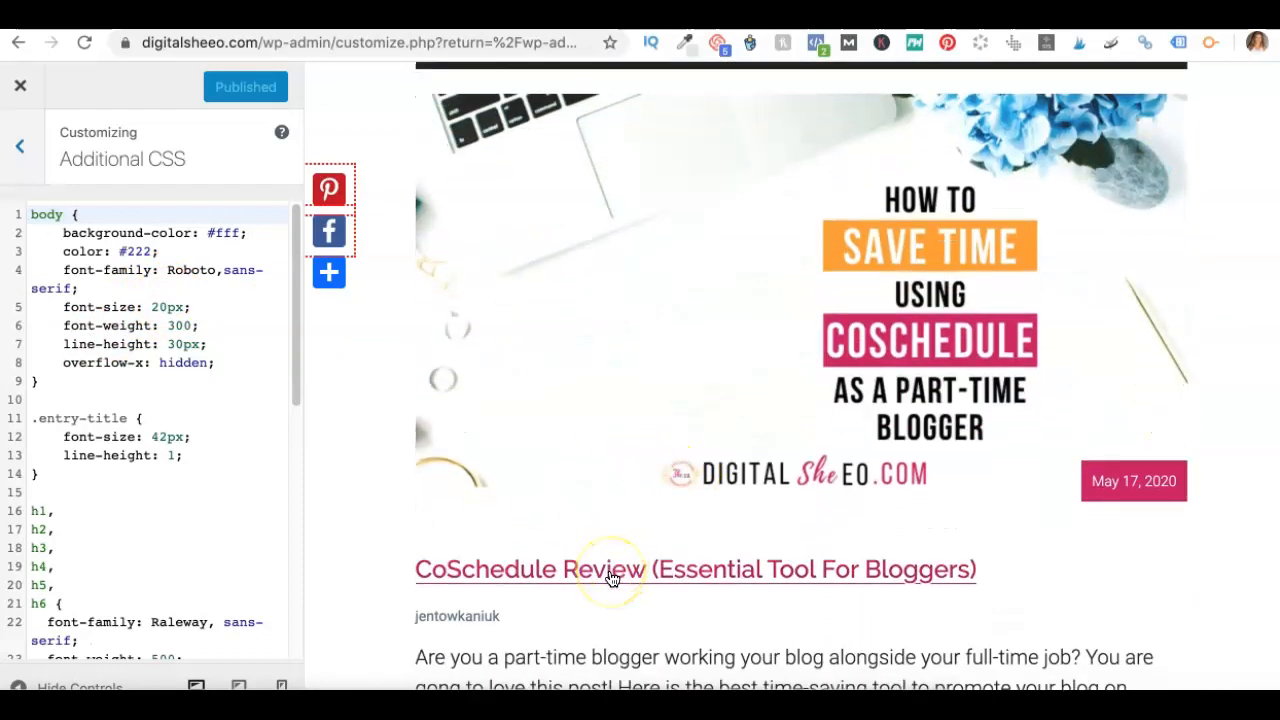
scroll("down", 3)
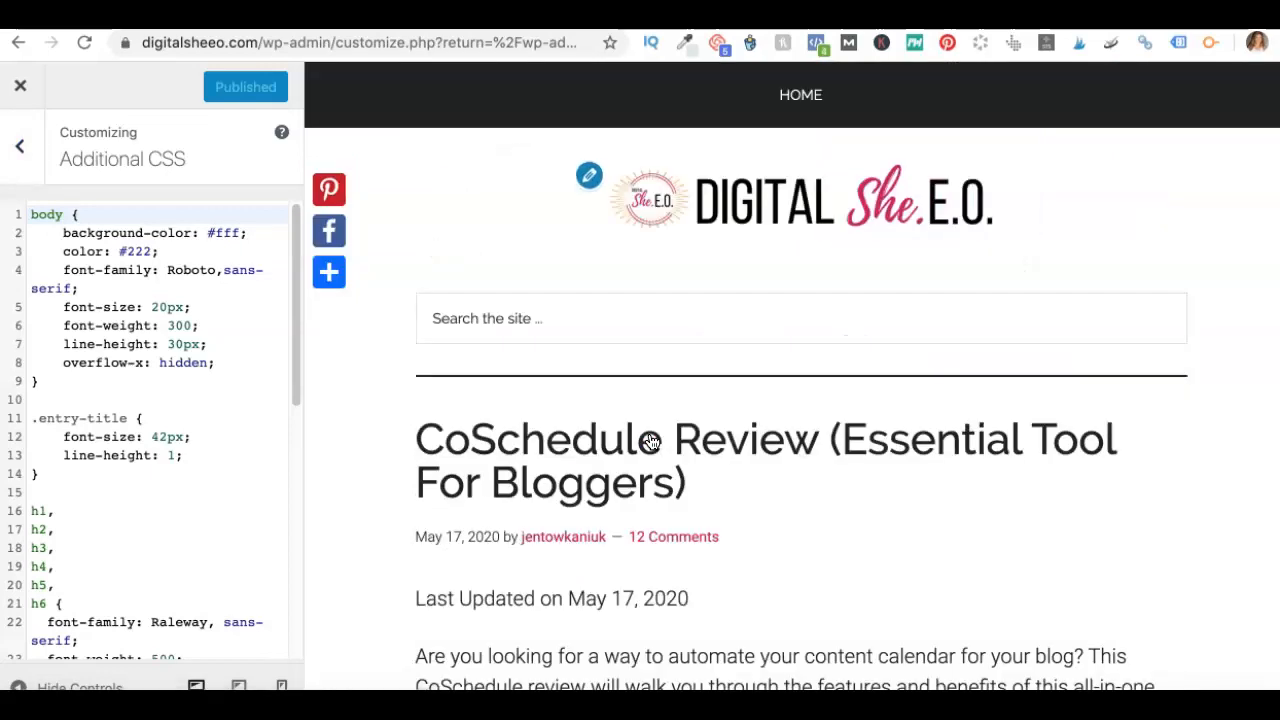
scroll("down", 3)
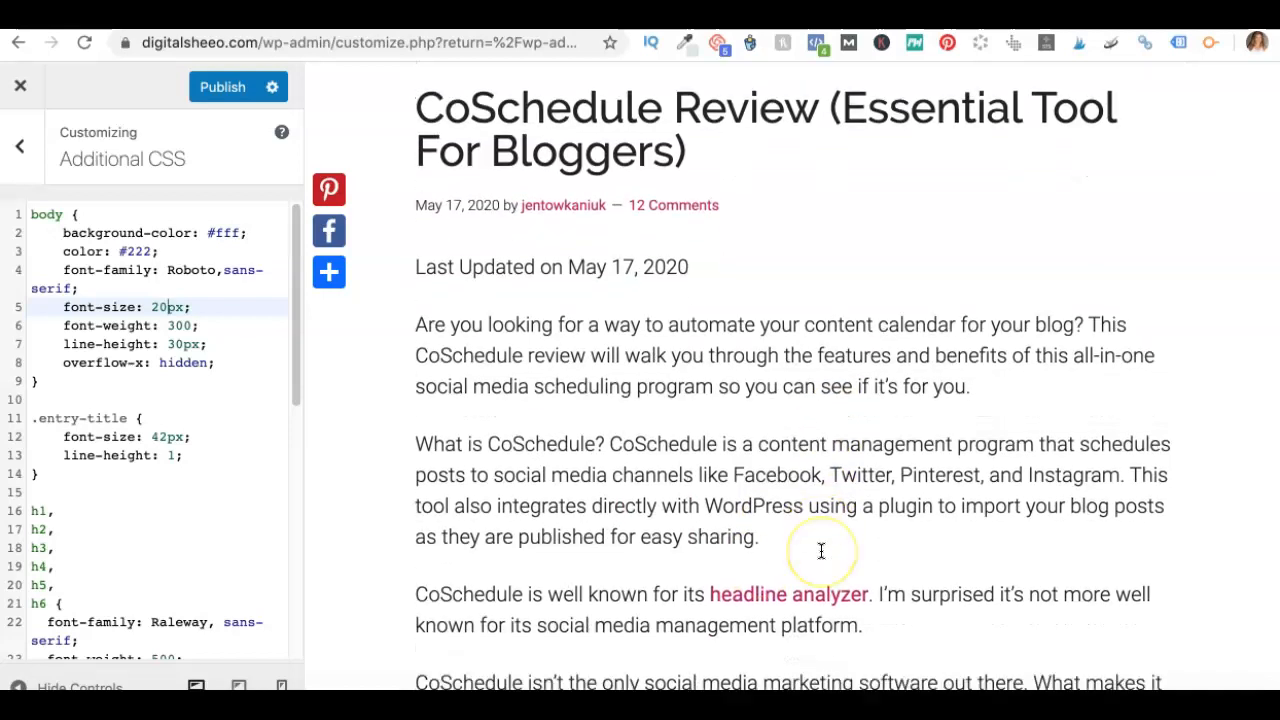
scroll("down", 3)
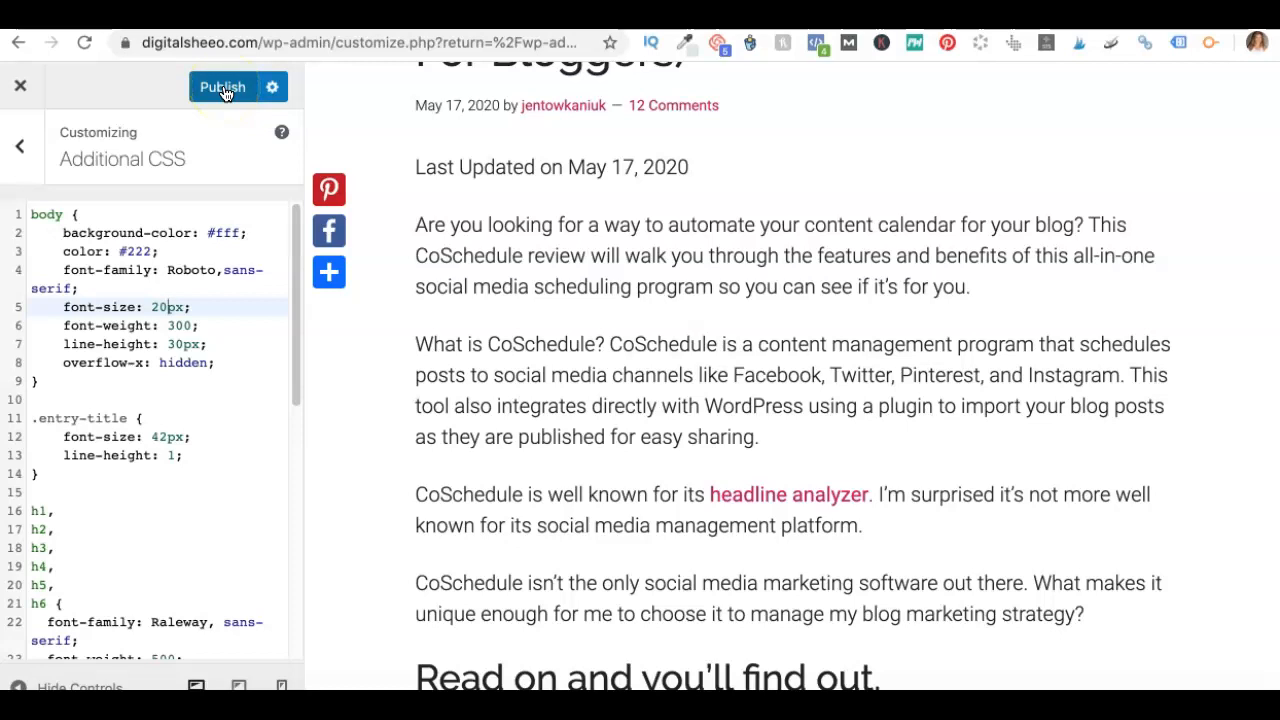
- Leave the Customizer without publishing, discarding changes, and return to the Theme Editor
left_click(18, 42)
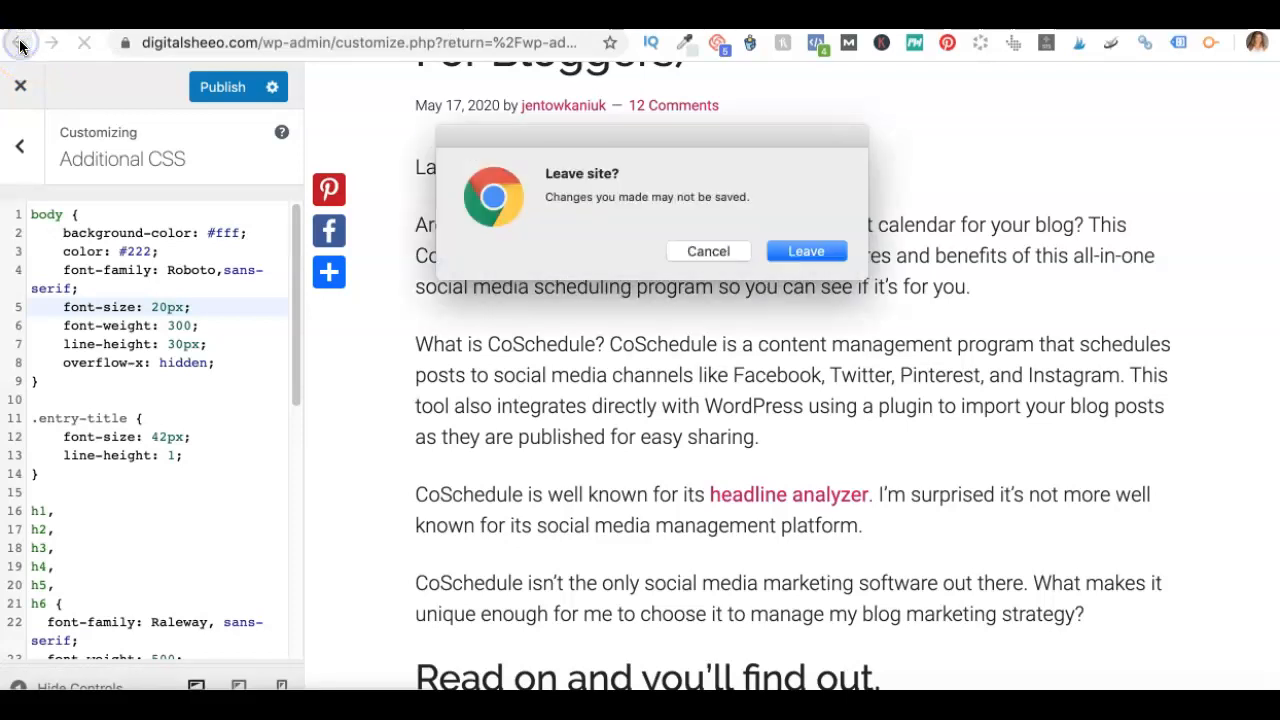
left_click(708, 252)
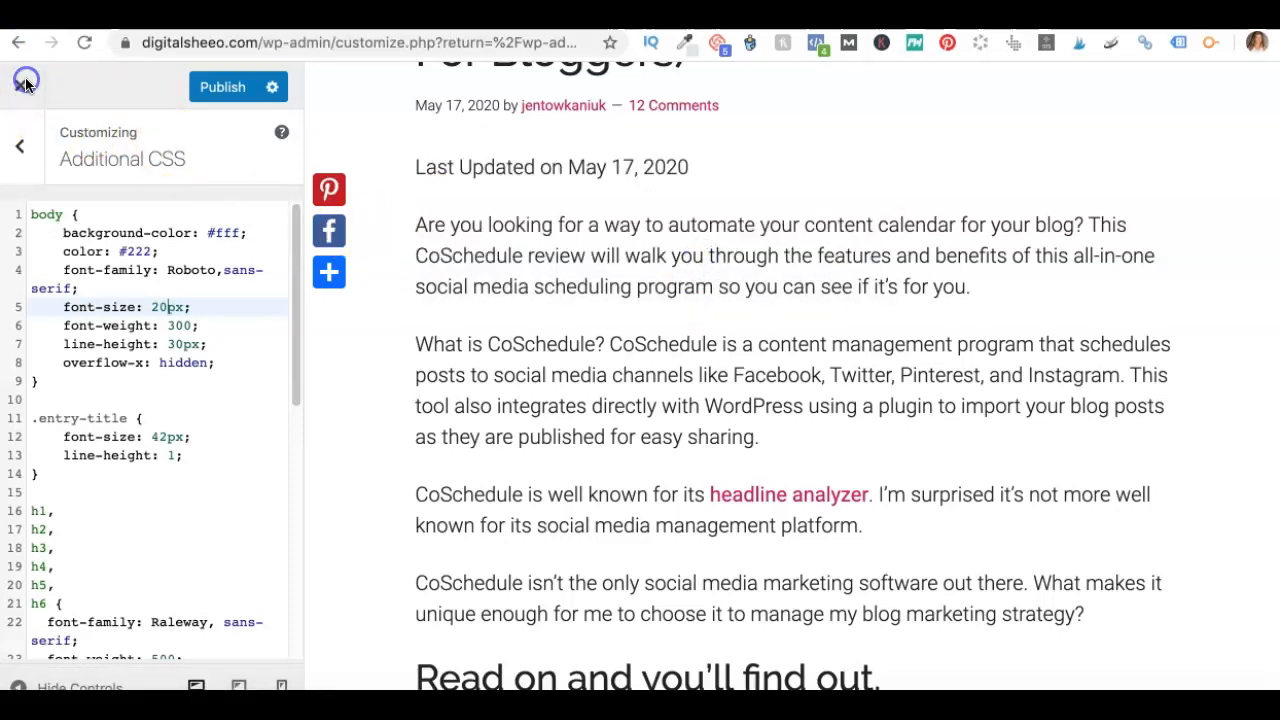
left_click(26, 82)
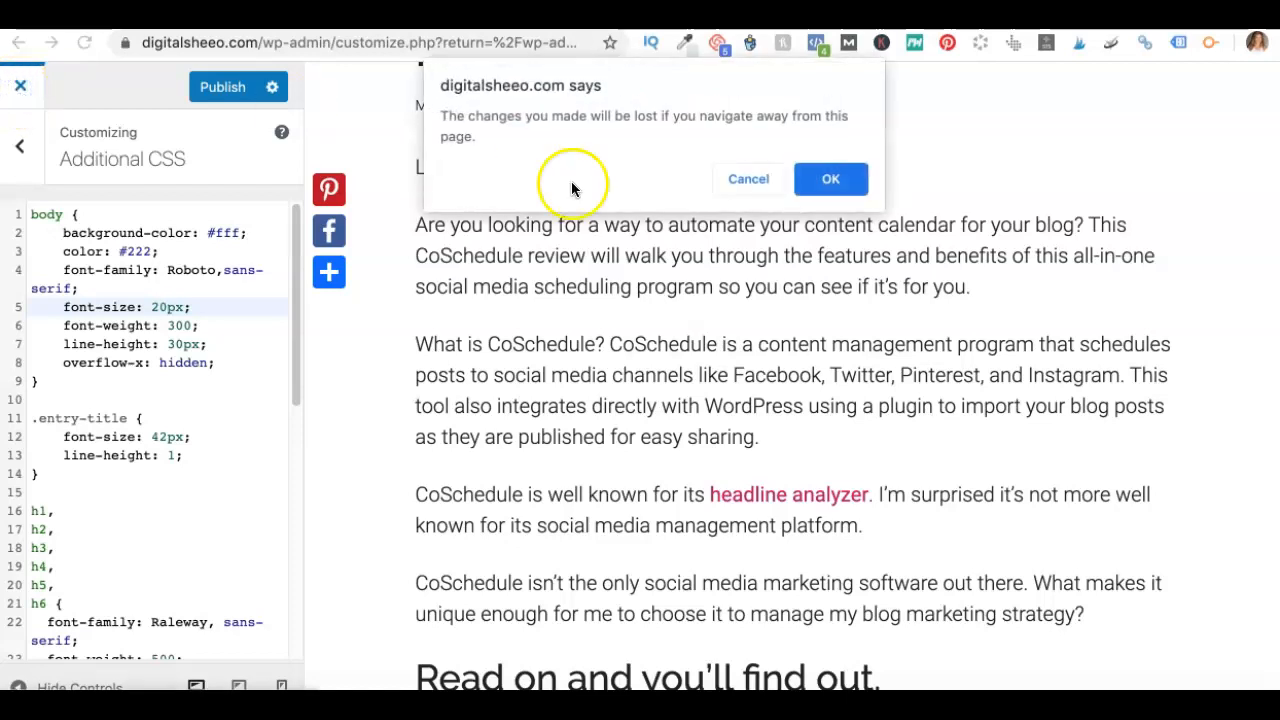
left_click(830, 178)
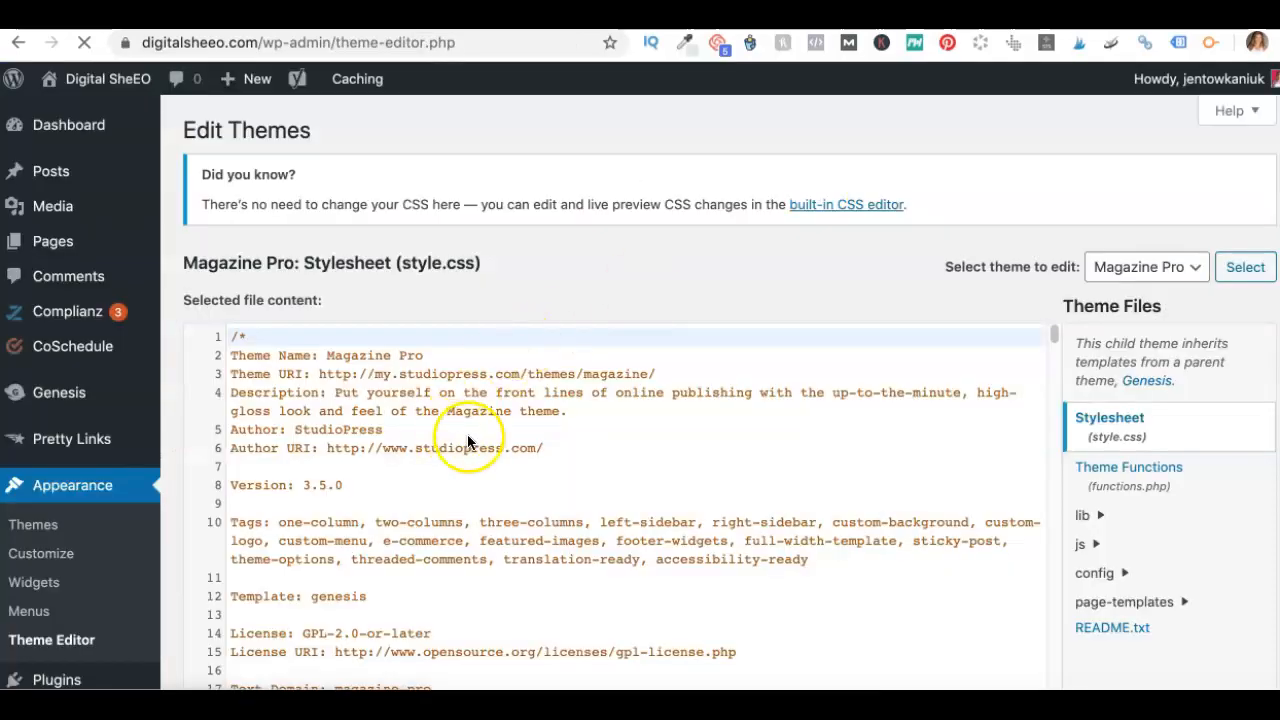
- Scroll style.css back to the Typographical Elements body rule around line 146
scroll("down", 3)
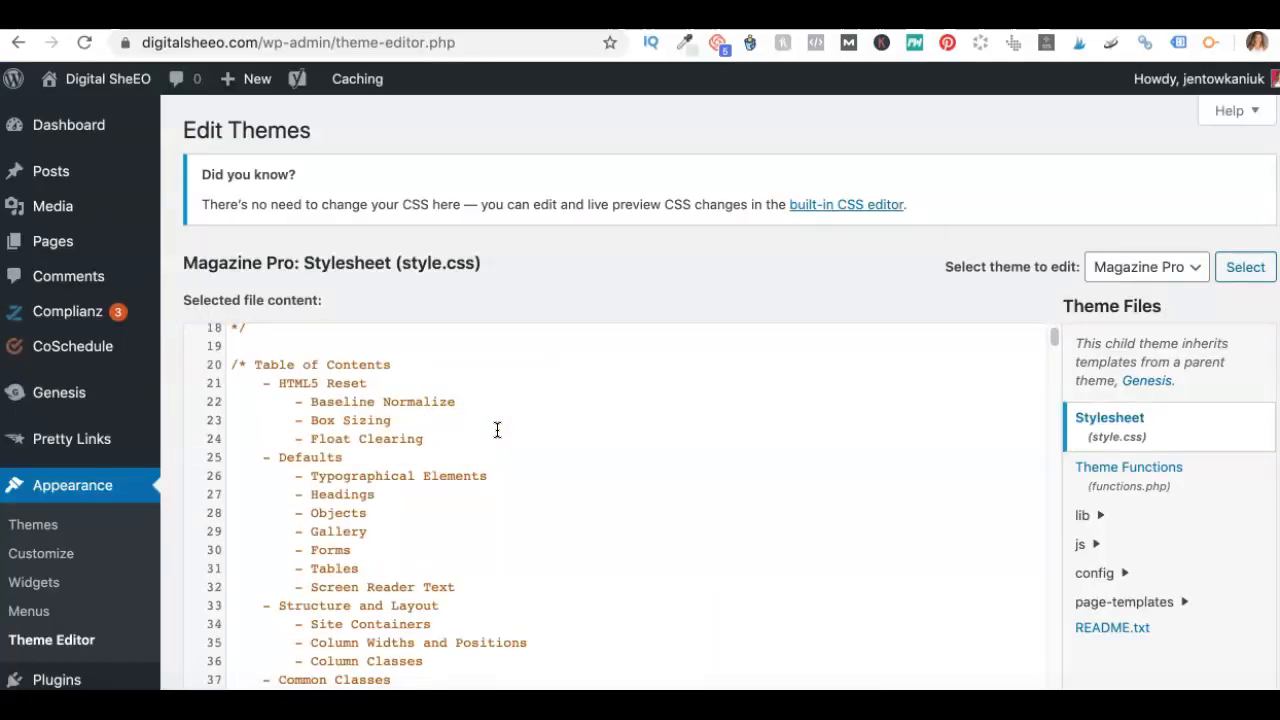
scroll("down", 3)
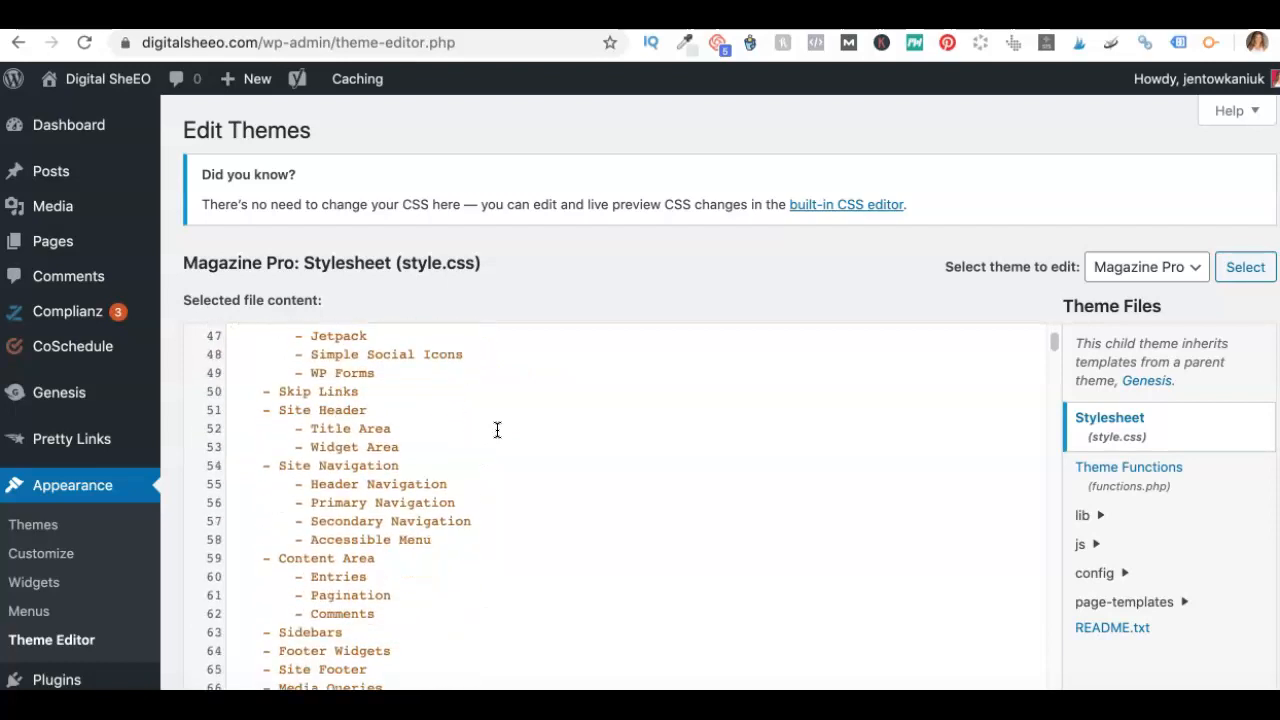
scroll("down", 3)
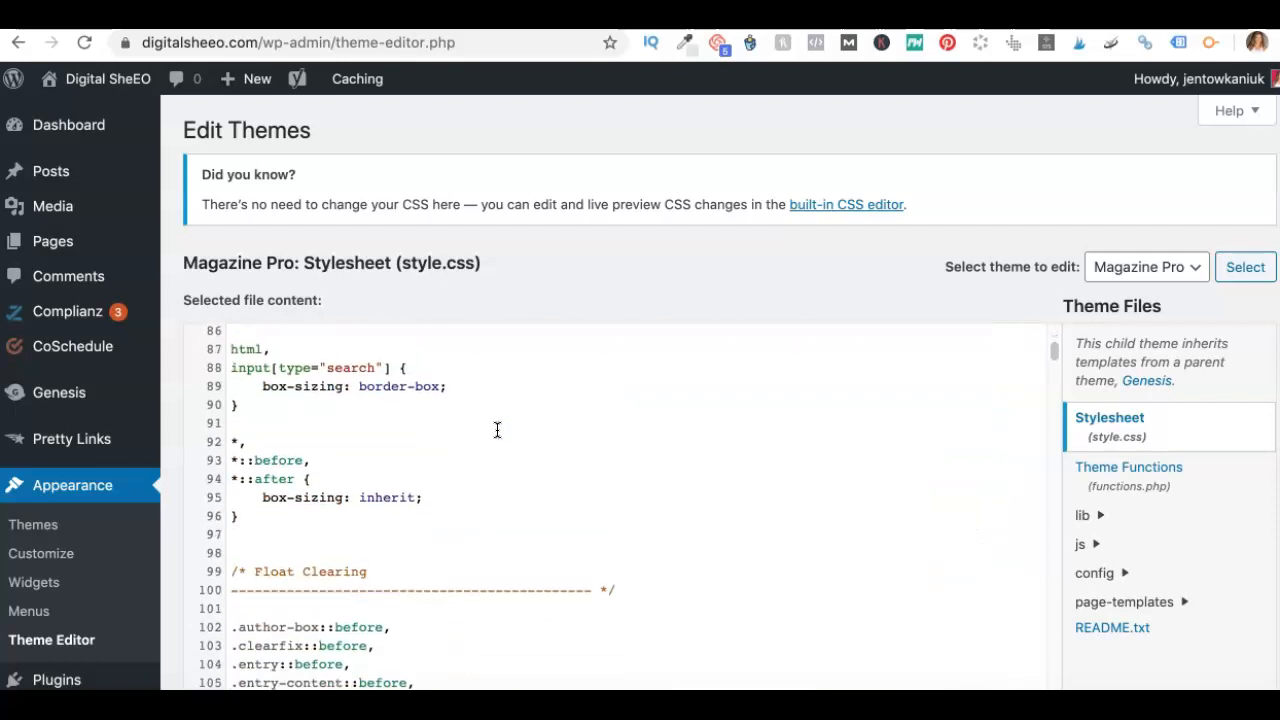
scroll("down", 3)
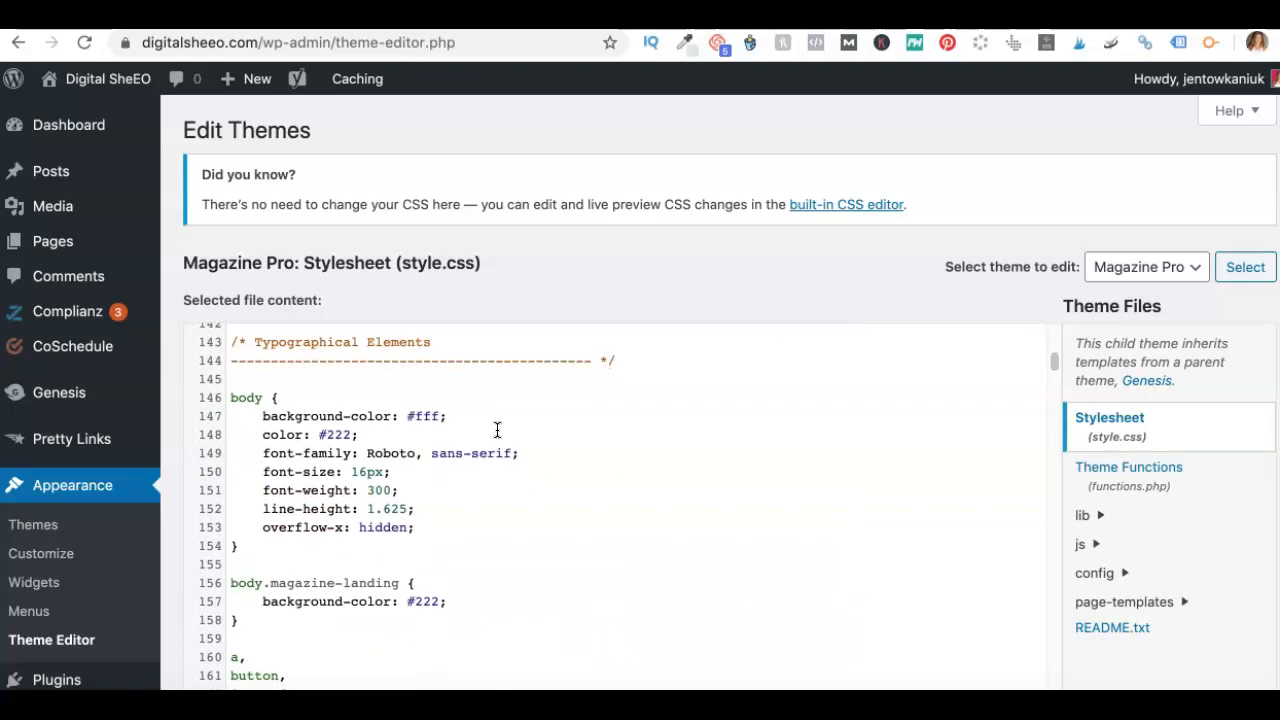
scroll("down", 3)
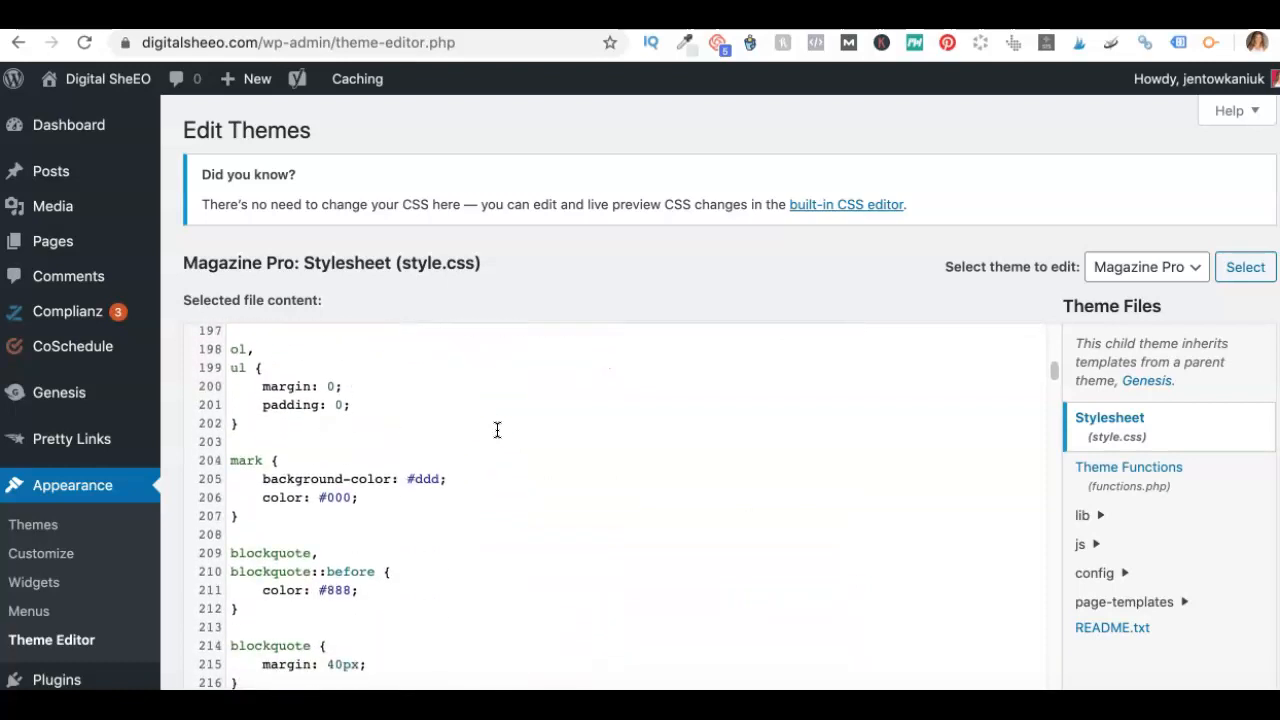
scroll("up", 3)
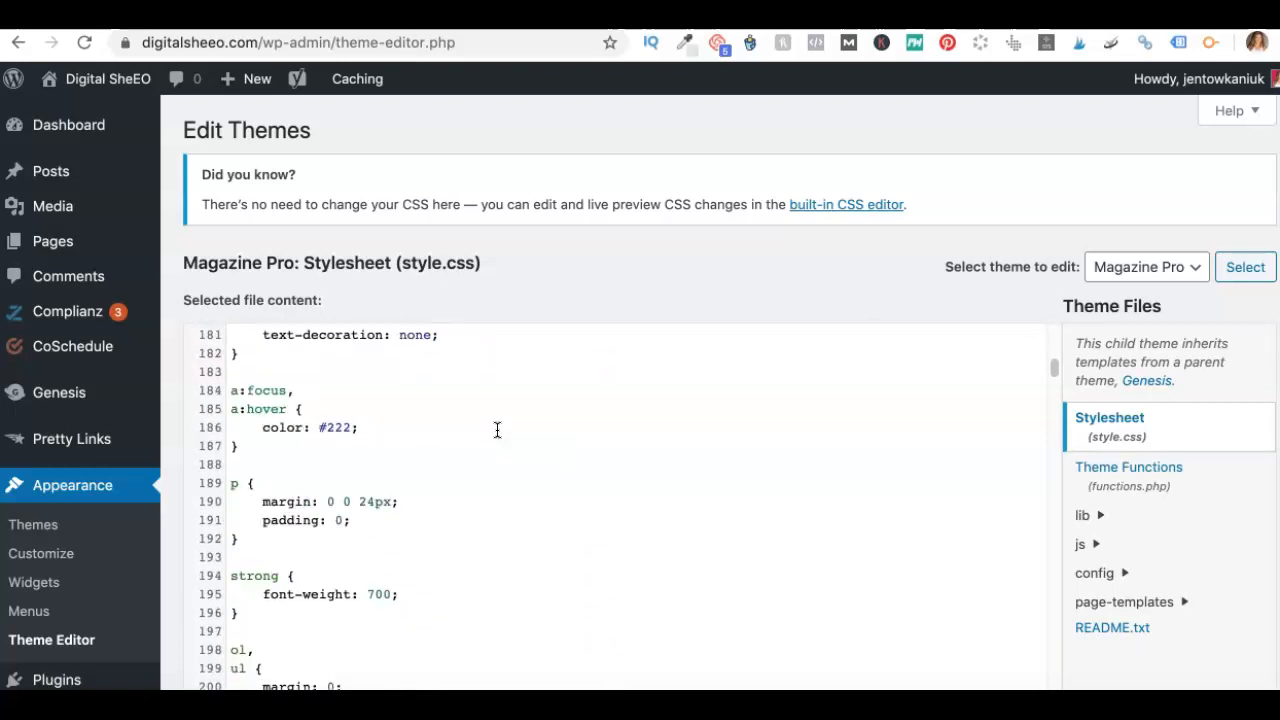
scroll("up", 3)
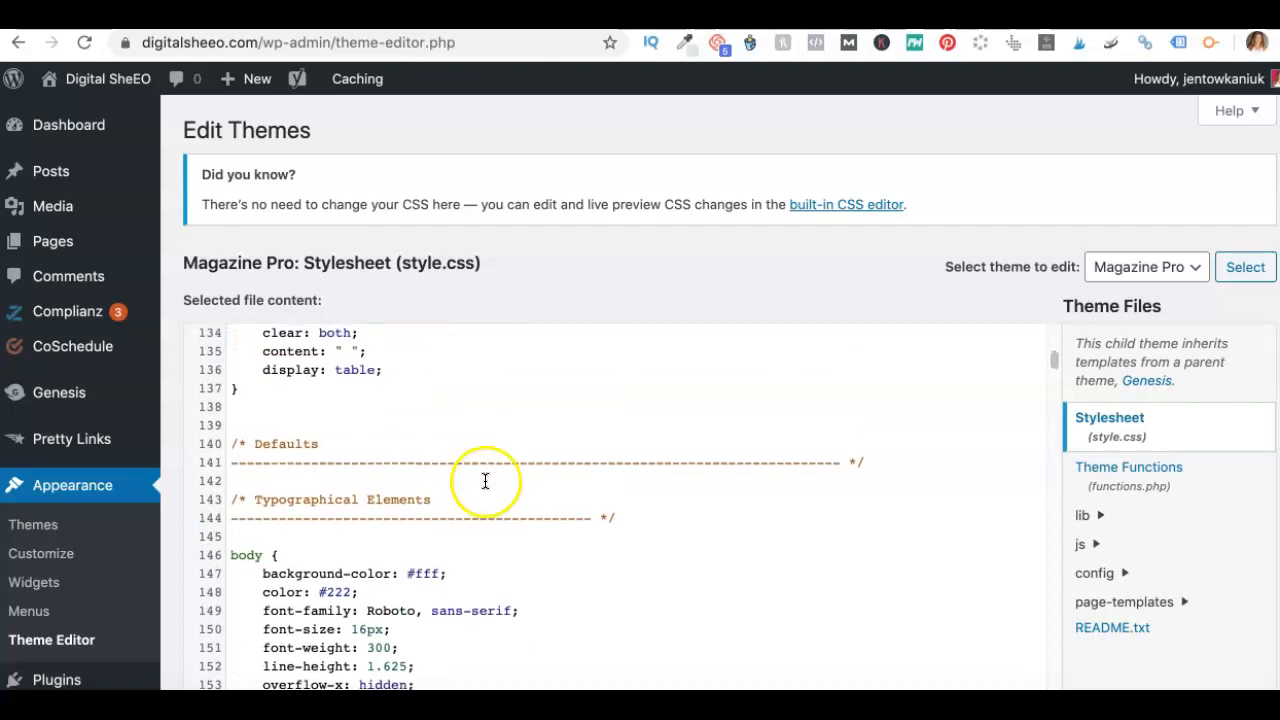
scroll("down", 3)
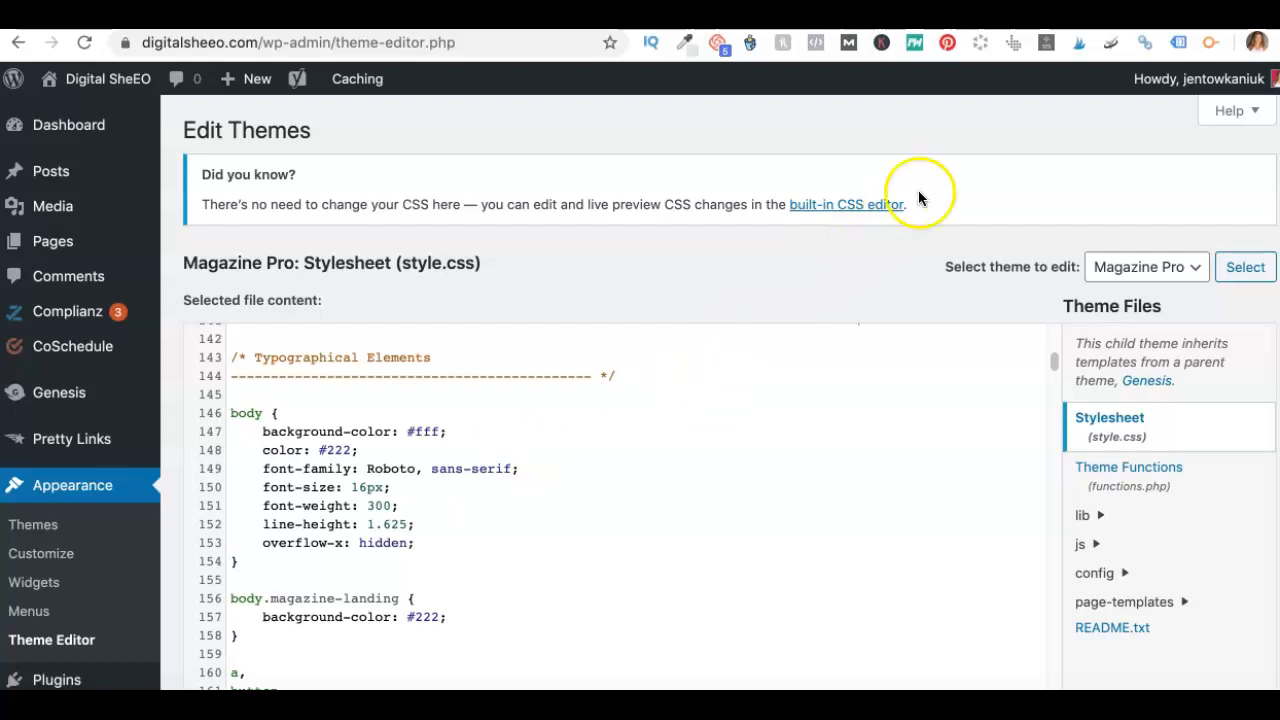
mouse_move(892, 316)
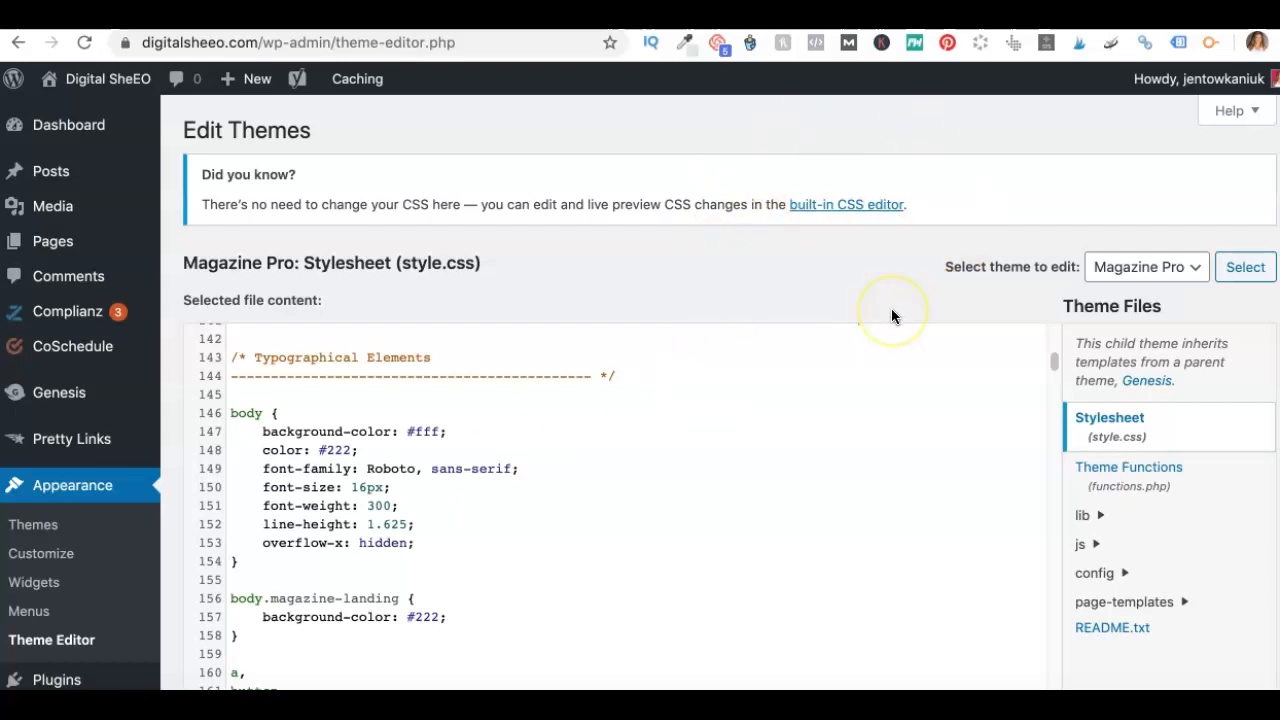
mouse_move(730, 338)
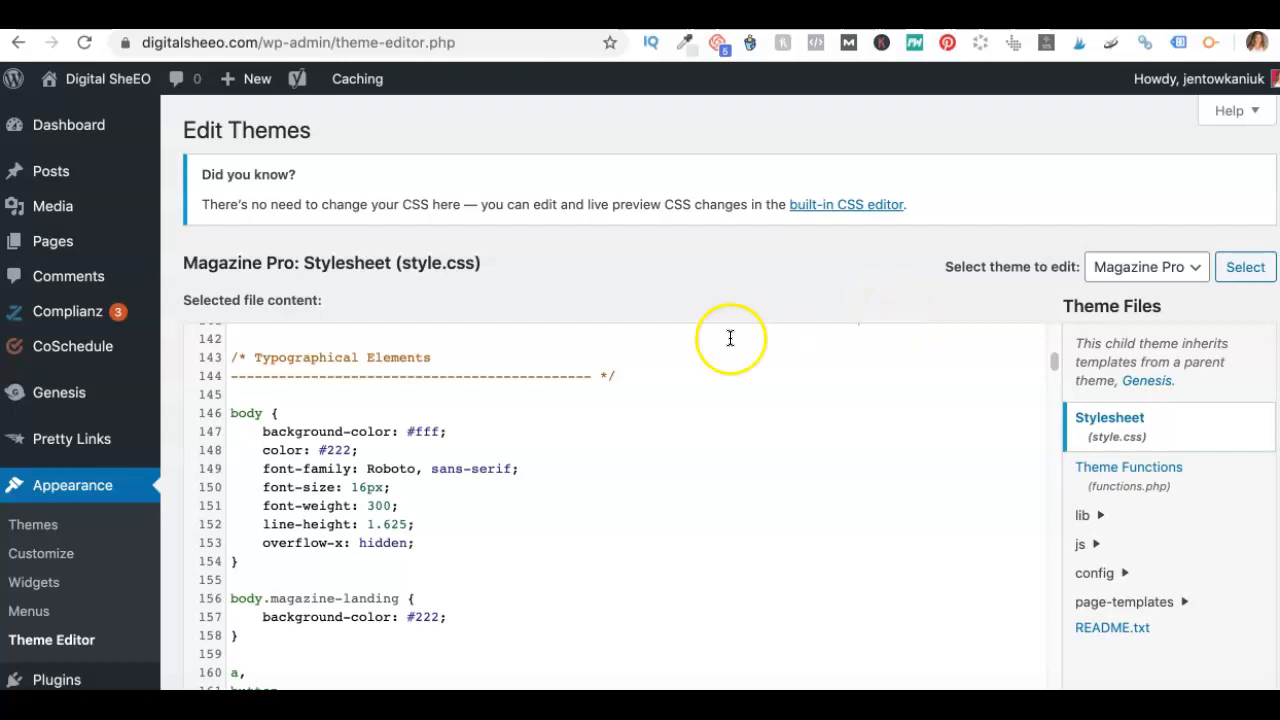
mouse_move(528, 408)
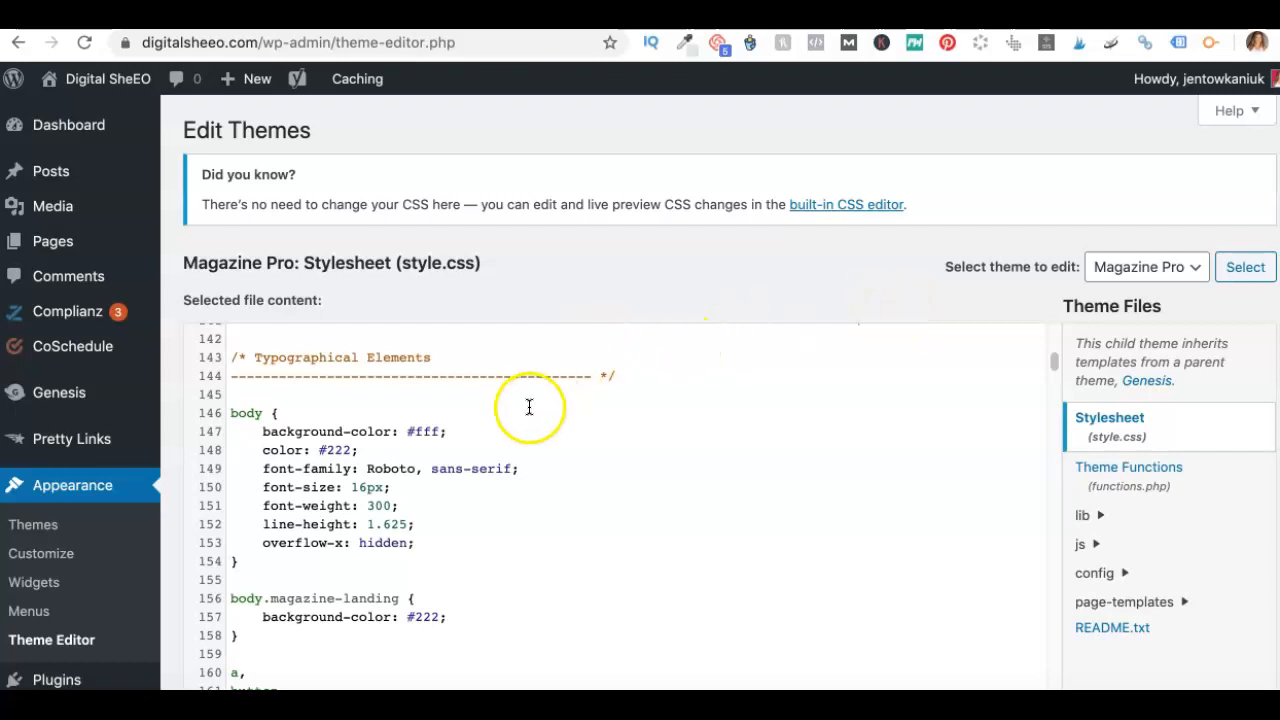
scroll("up", 3)
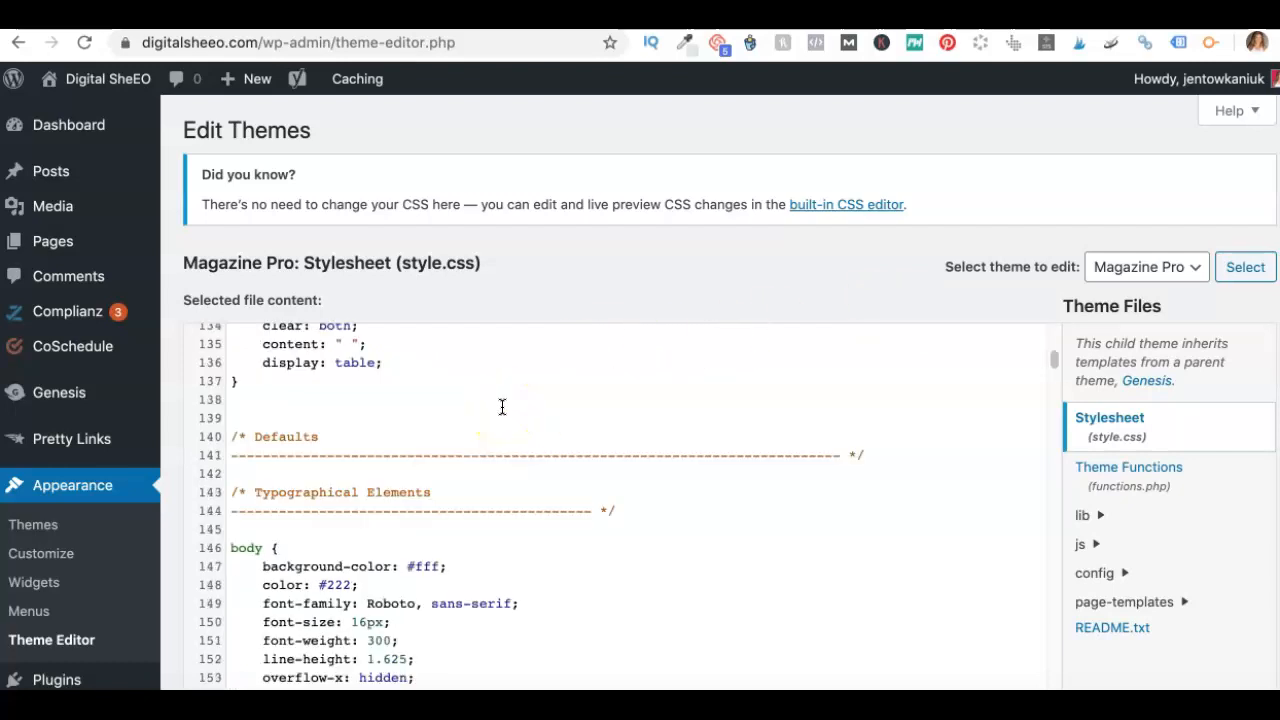
scroll("up", 3)
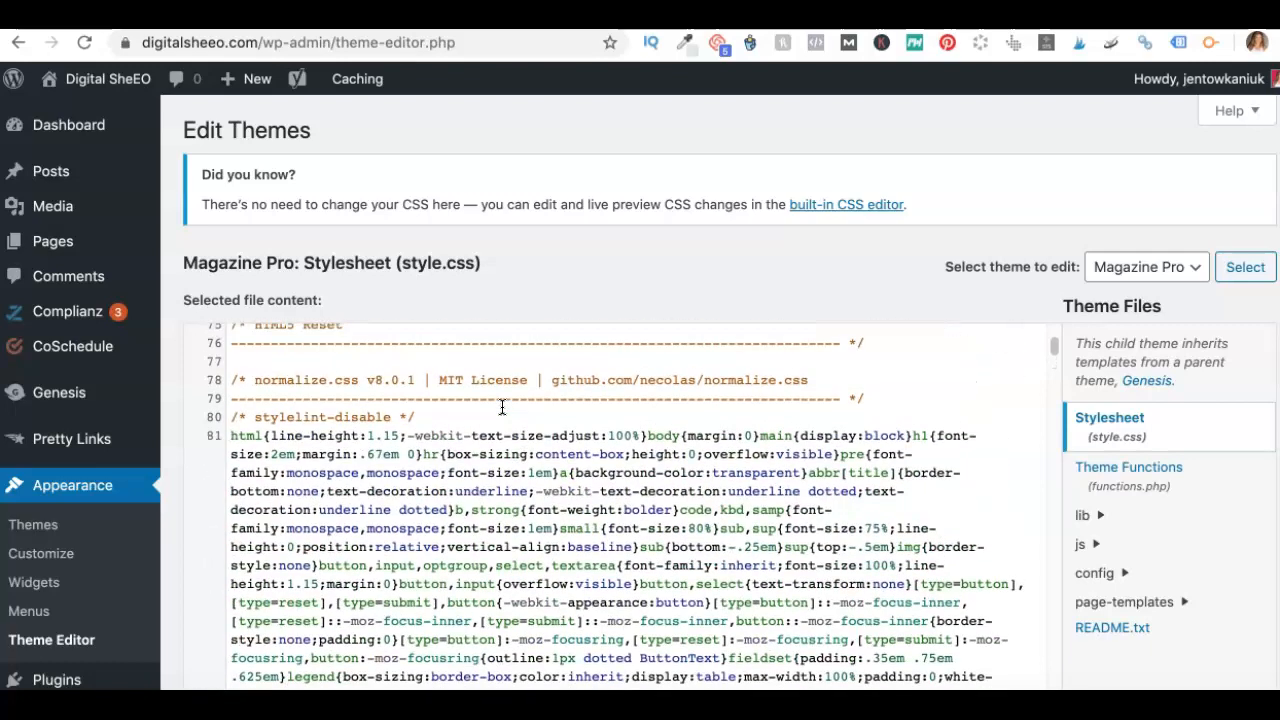
scroll("up", 3)
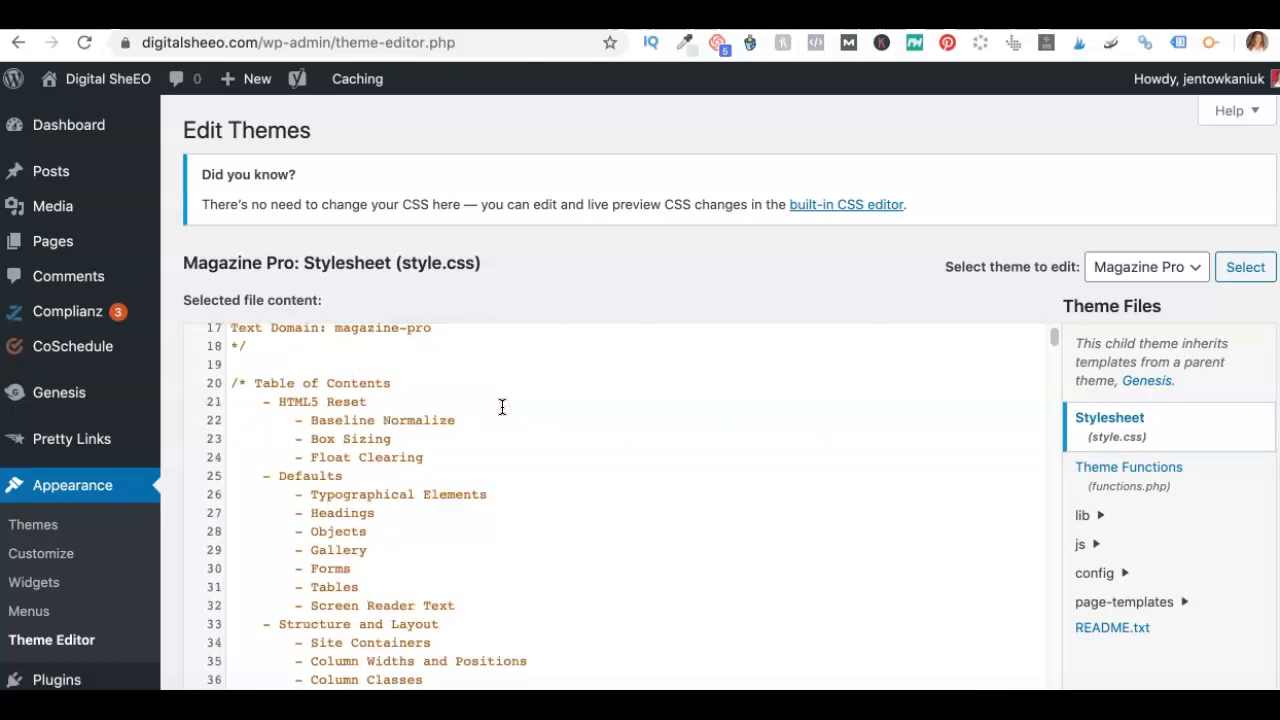
scroll("up", 3)
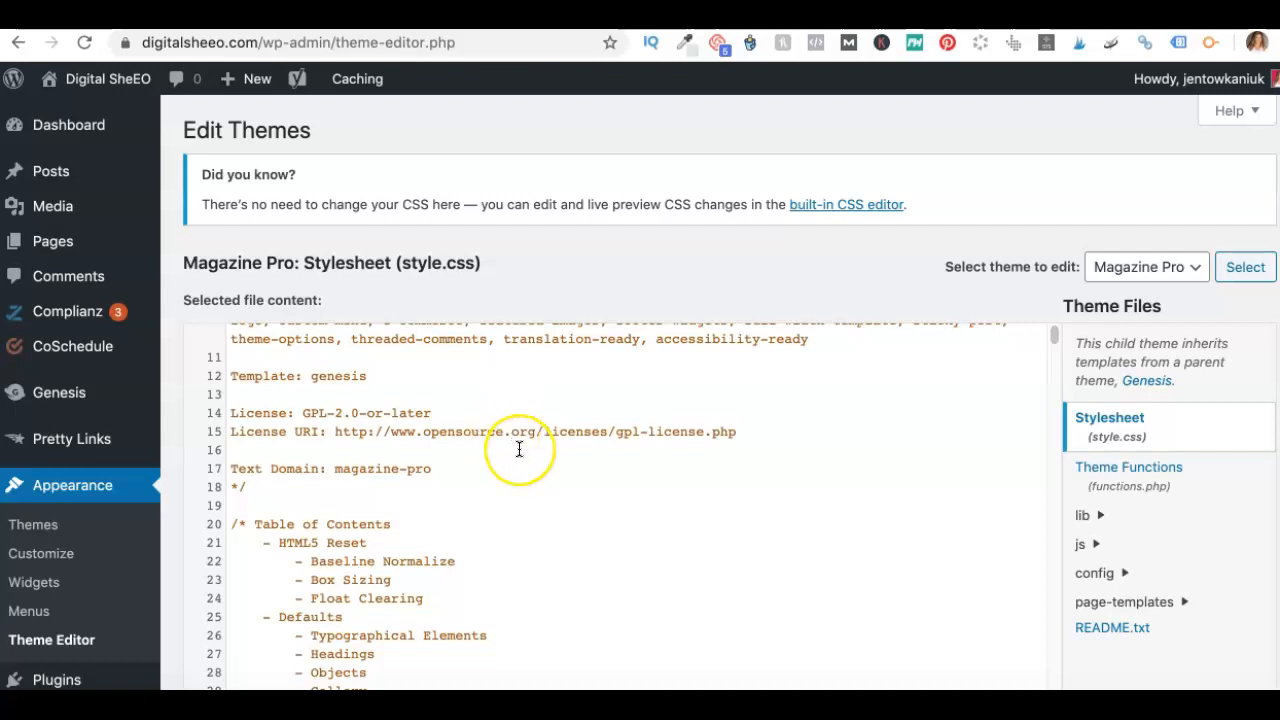
scroll("down", 3)
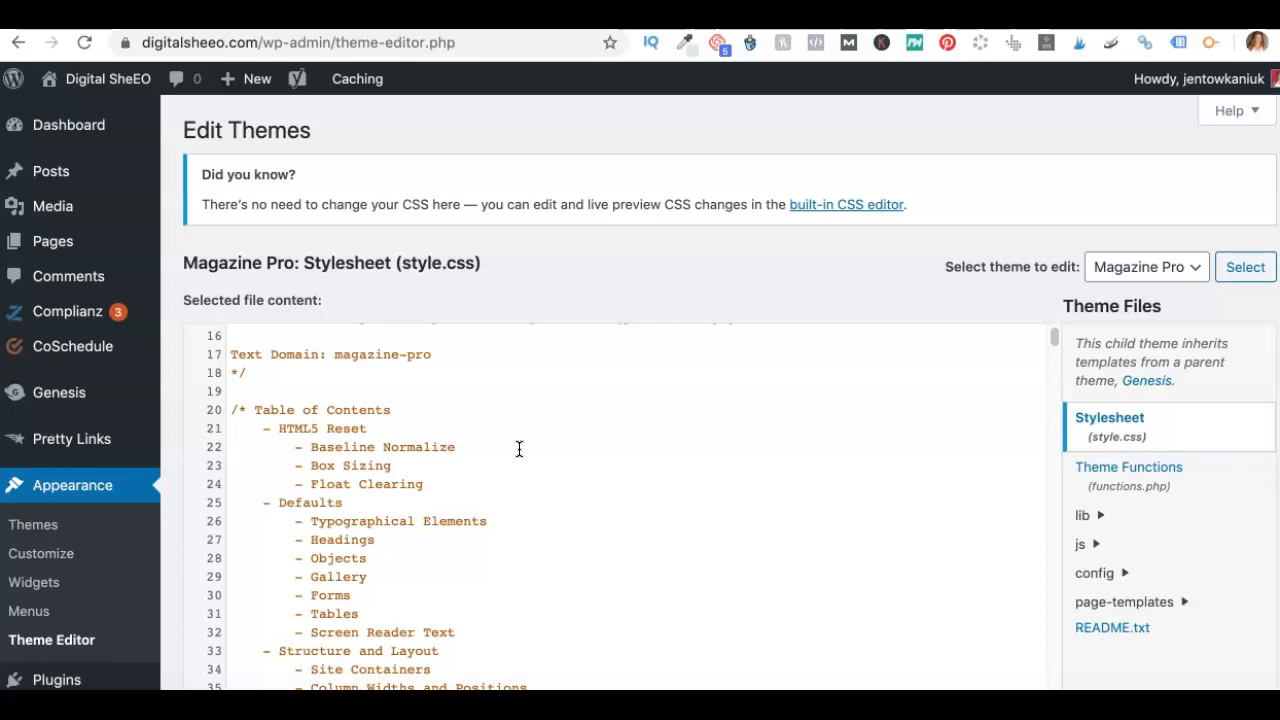
scroll("down", 3)
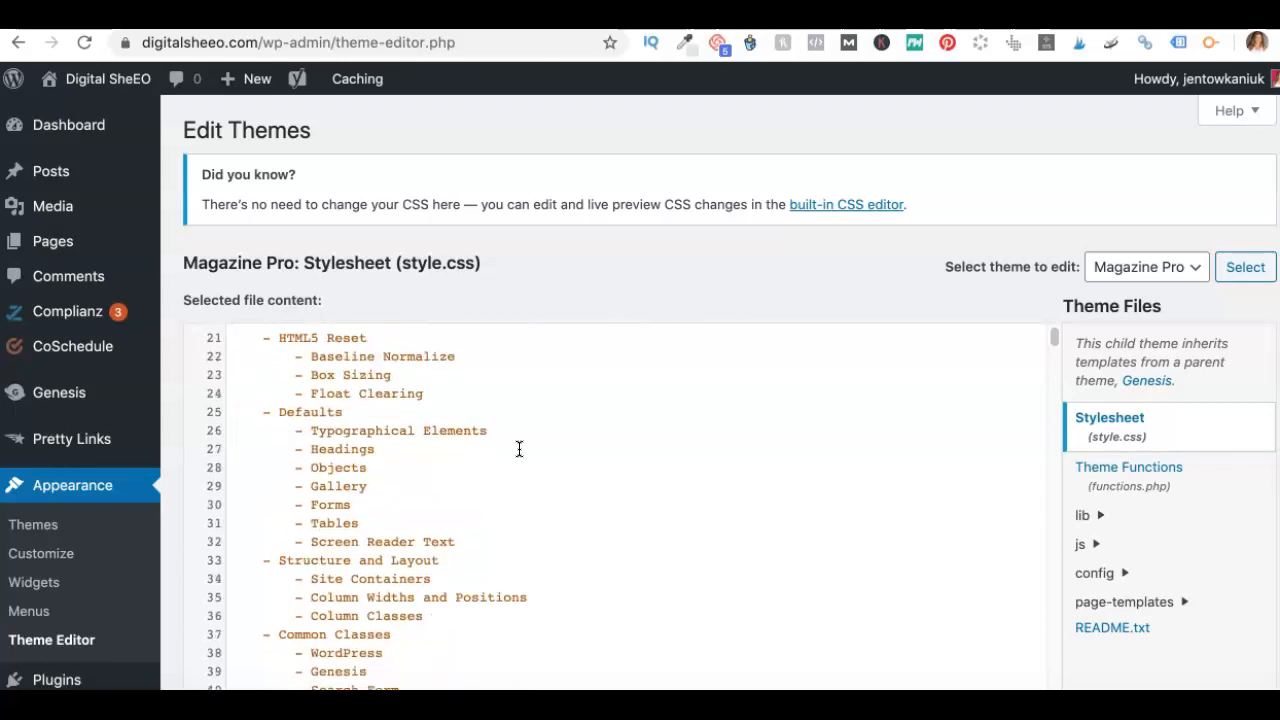
scroll("up", 3)
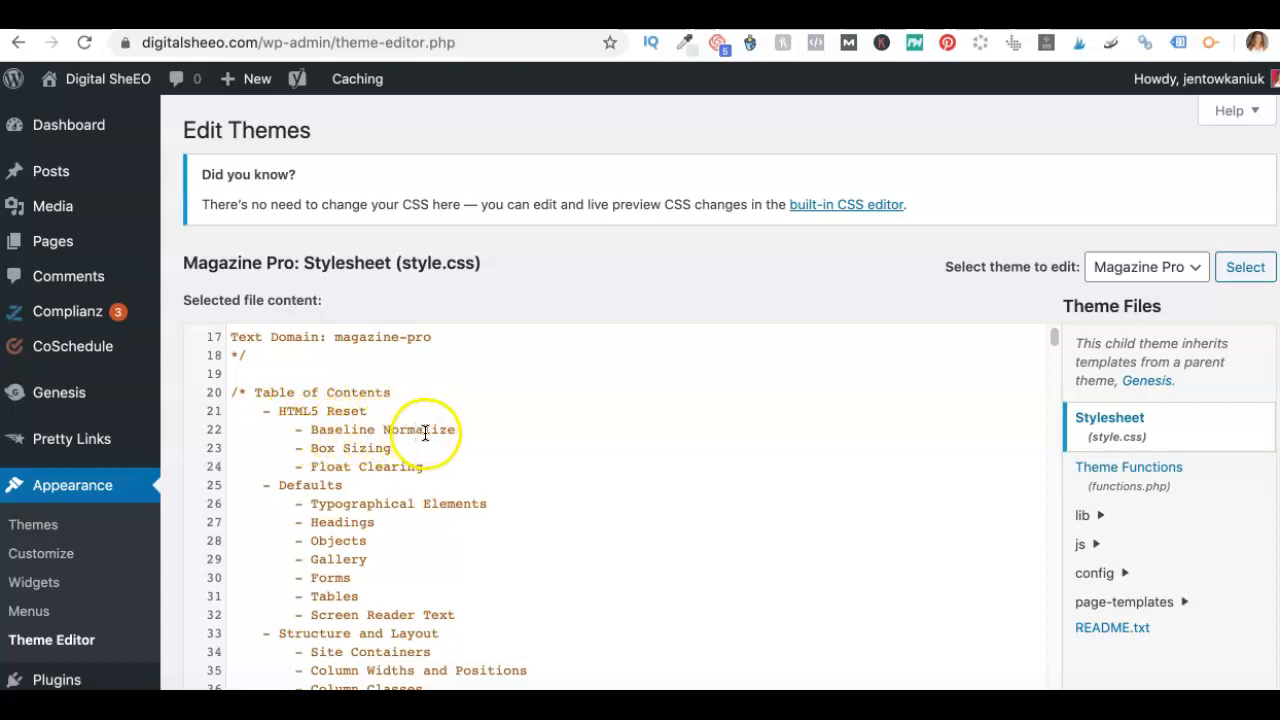
mouse_move(404, 468)
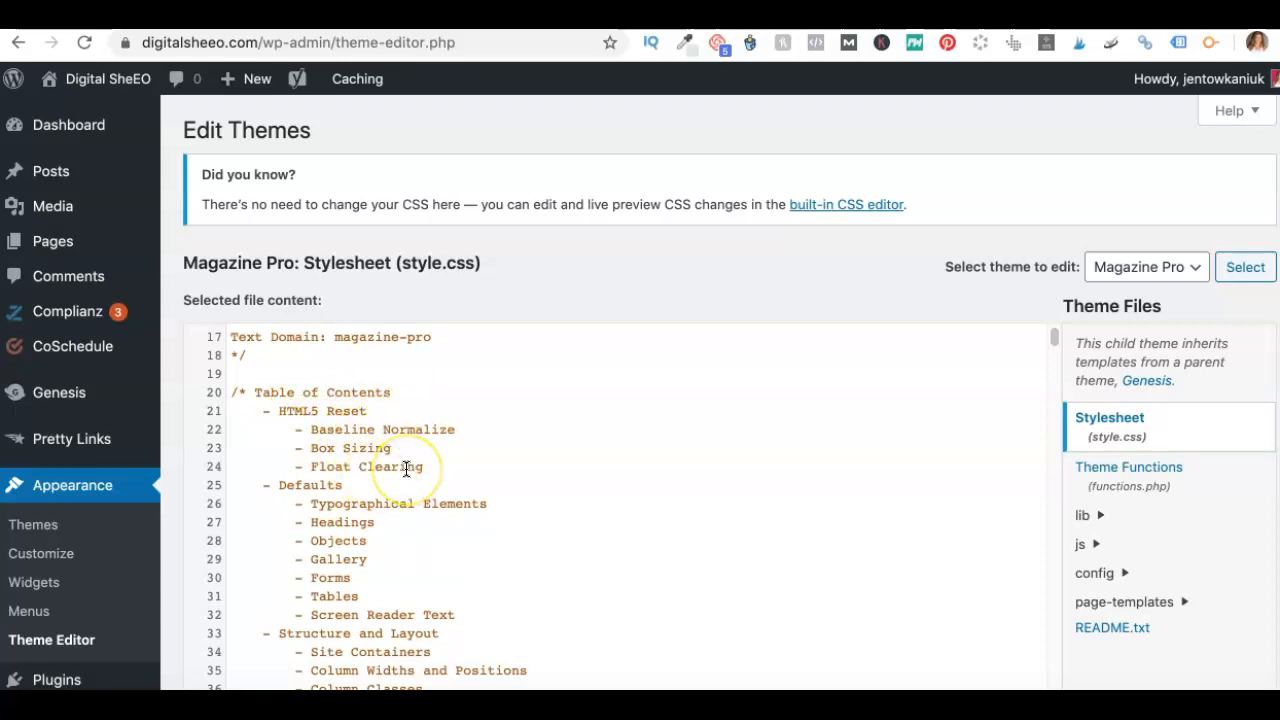
mouse_move(418, 462)
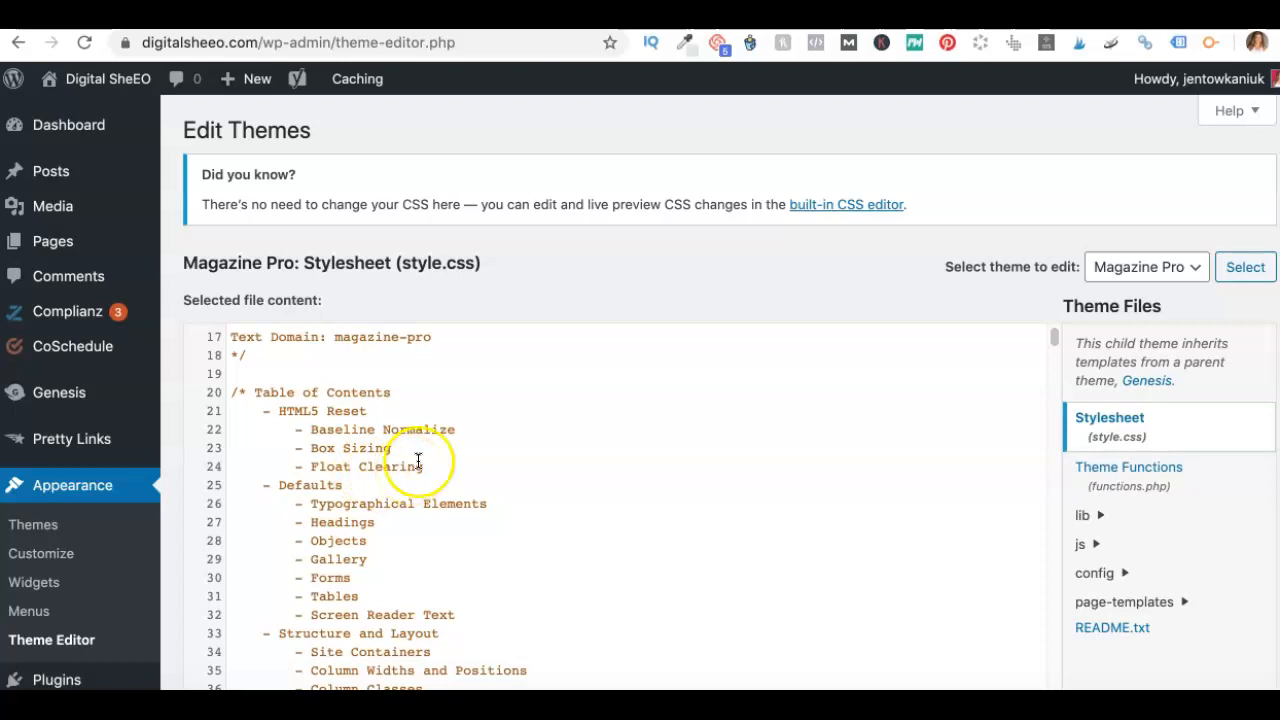
scroll("down", 3)
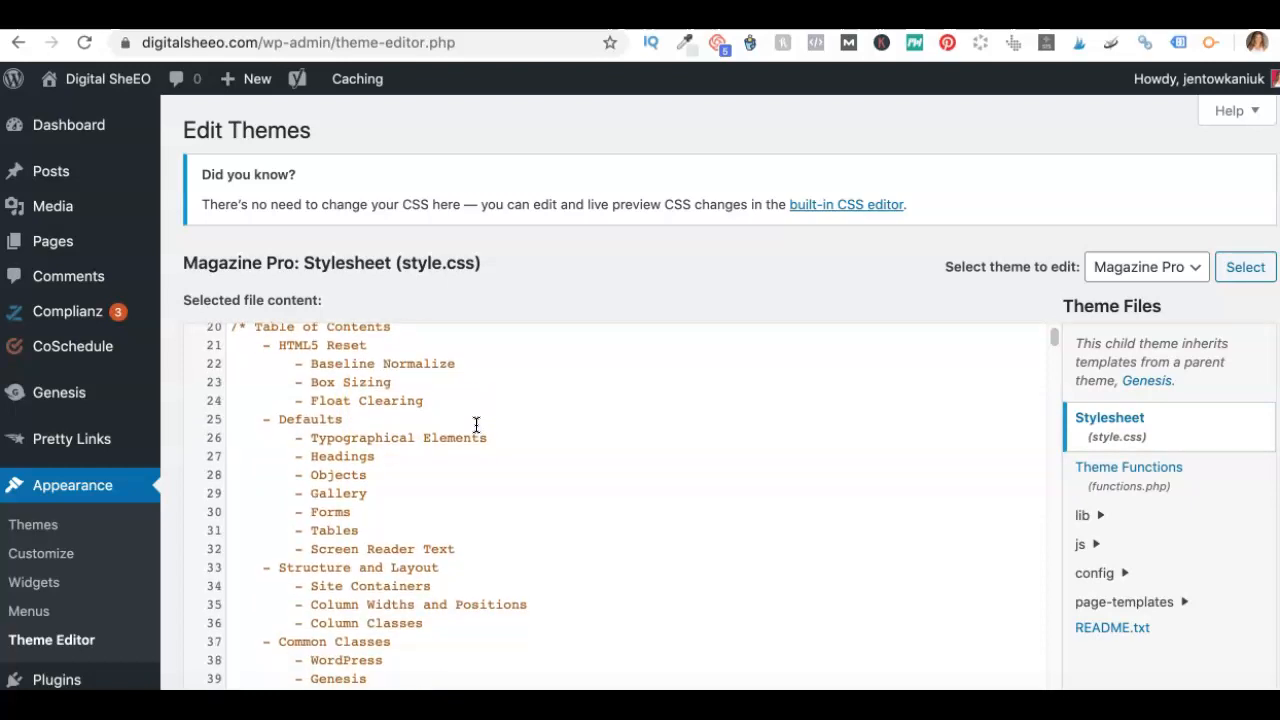
scroll("down", 3)
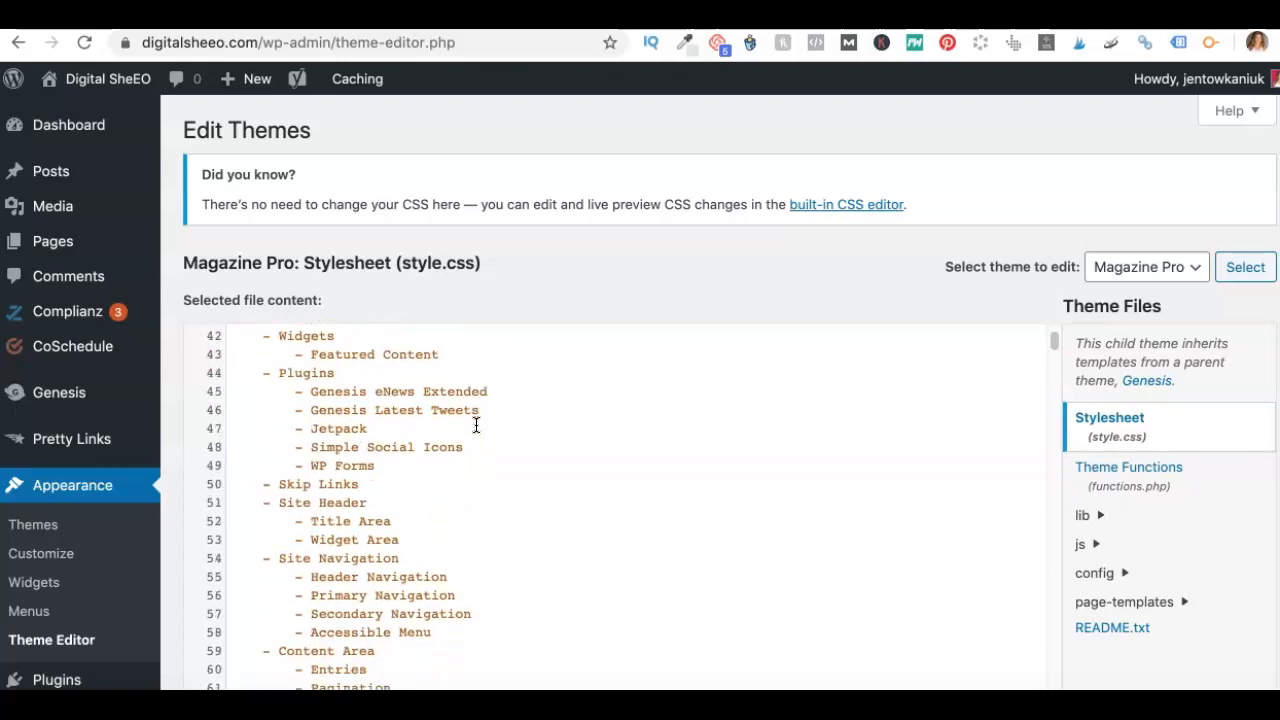
scroll("up", 3)
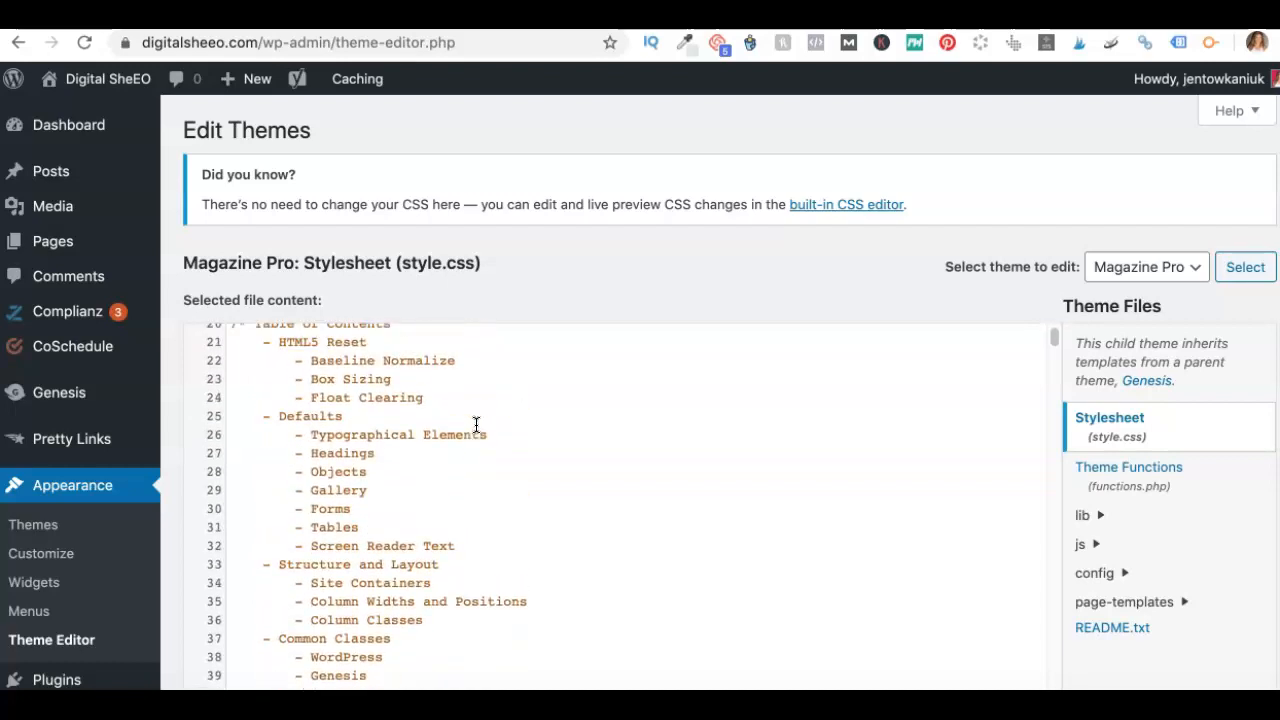
scroll("up", 3)
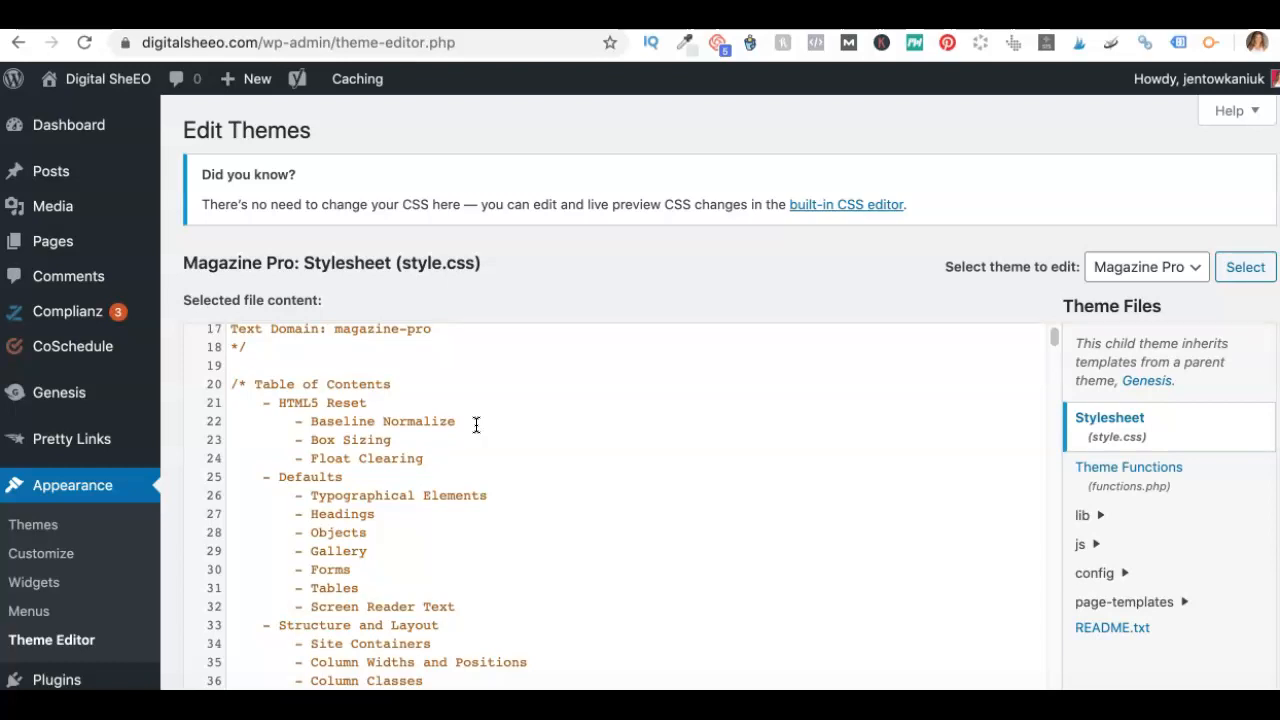
scroll("down", 3)
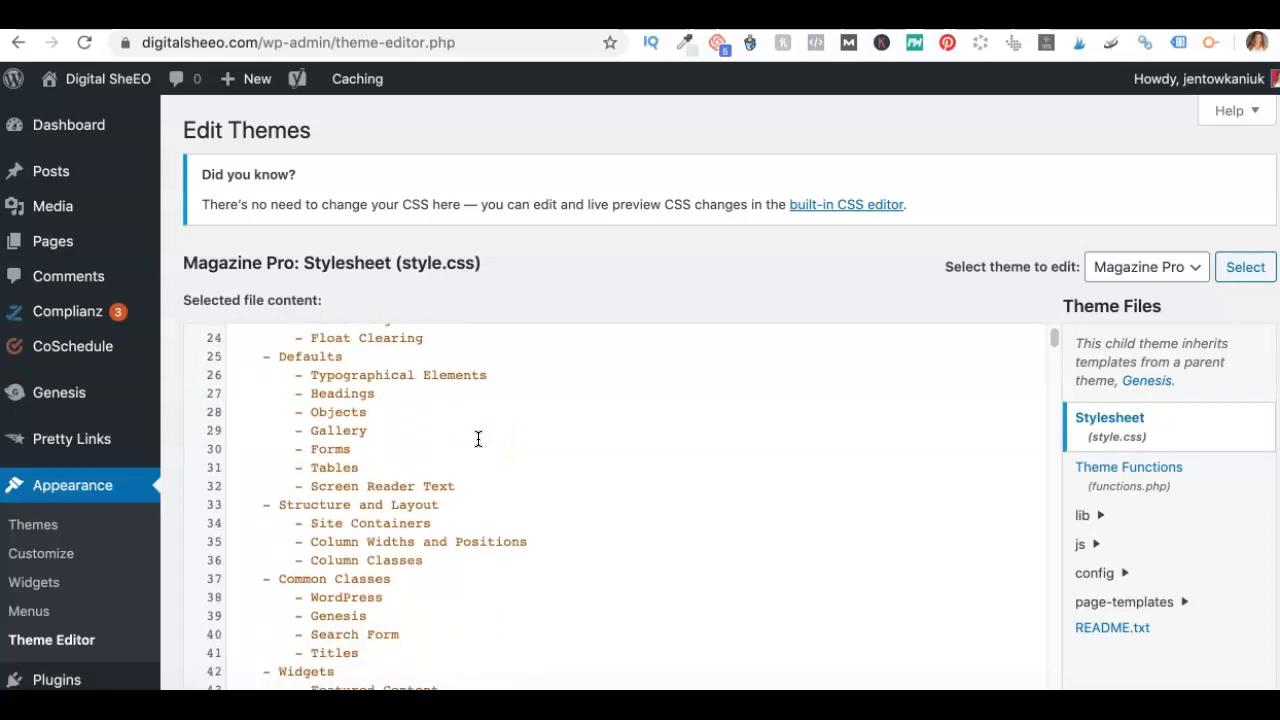
scroll("down", 3)
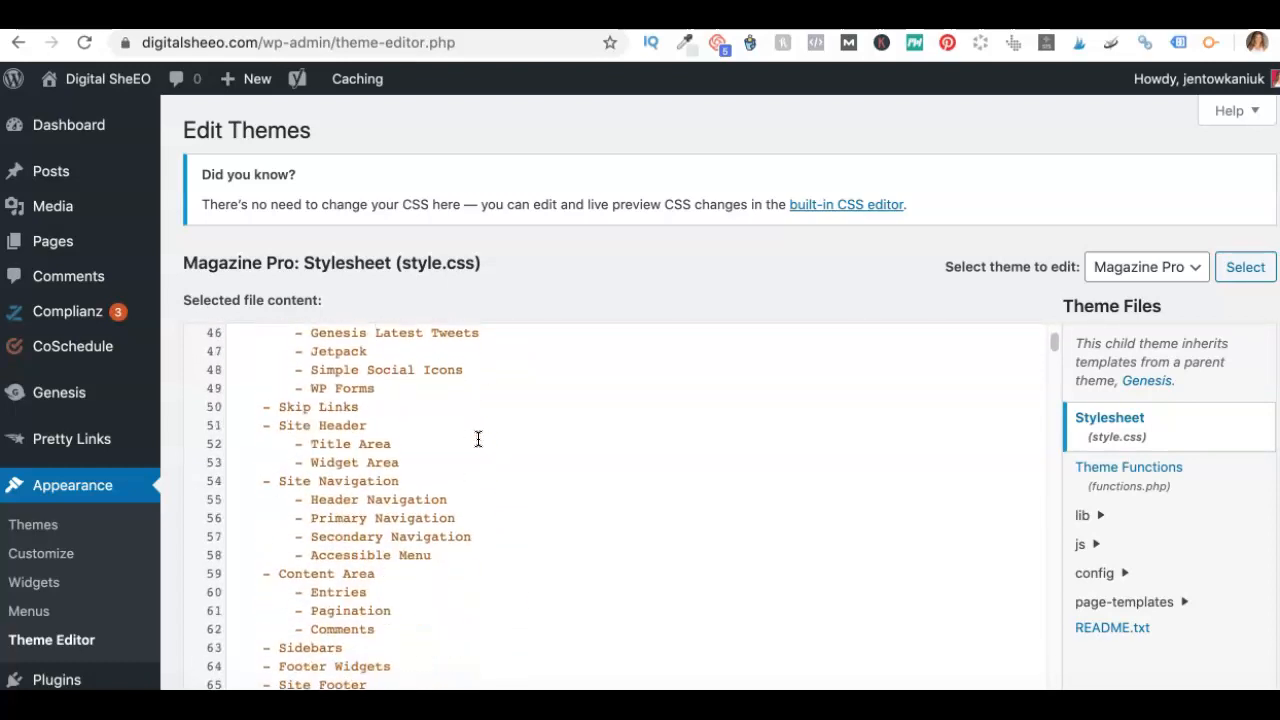
scroll("down", 3)
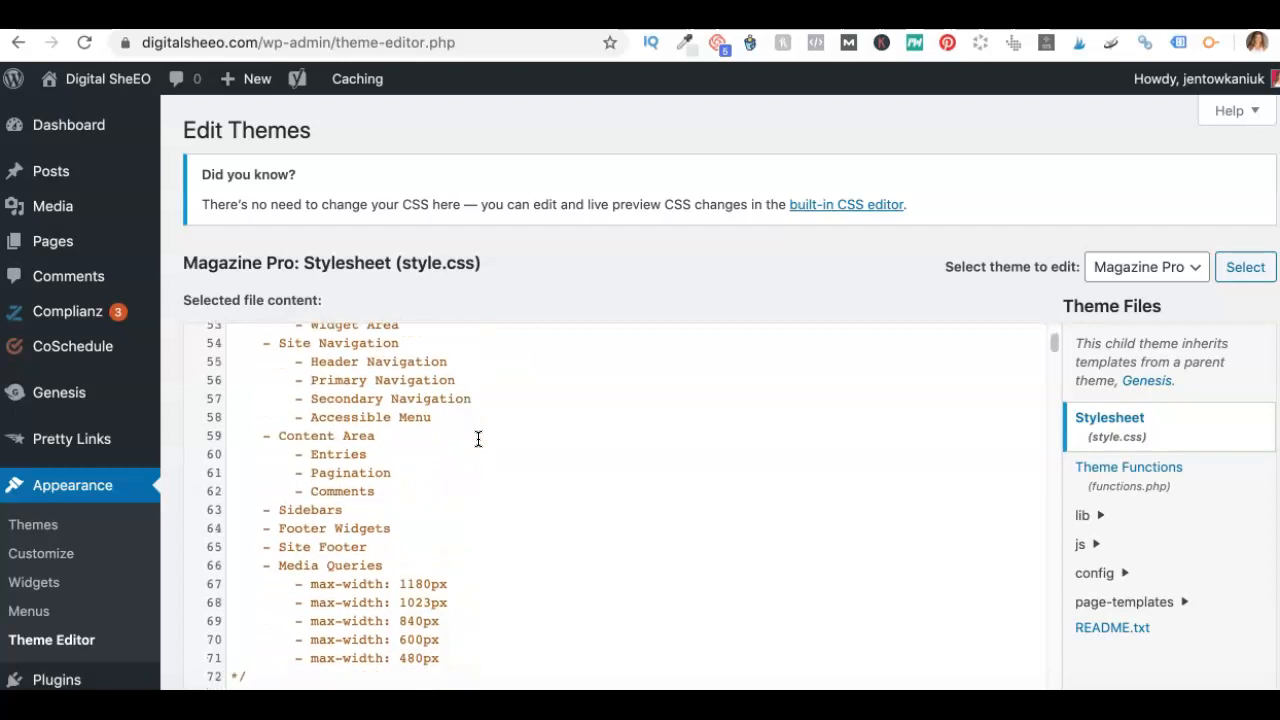
scroll("down", 3)
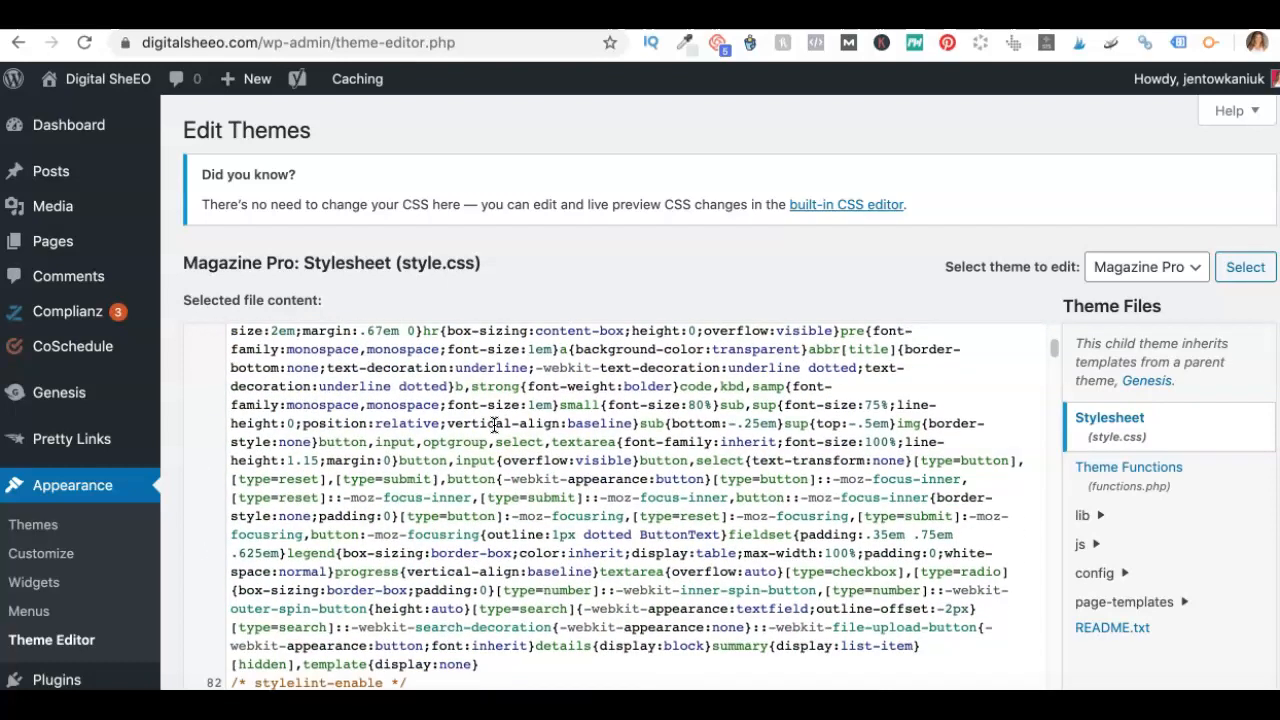
scroll("down", 3)
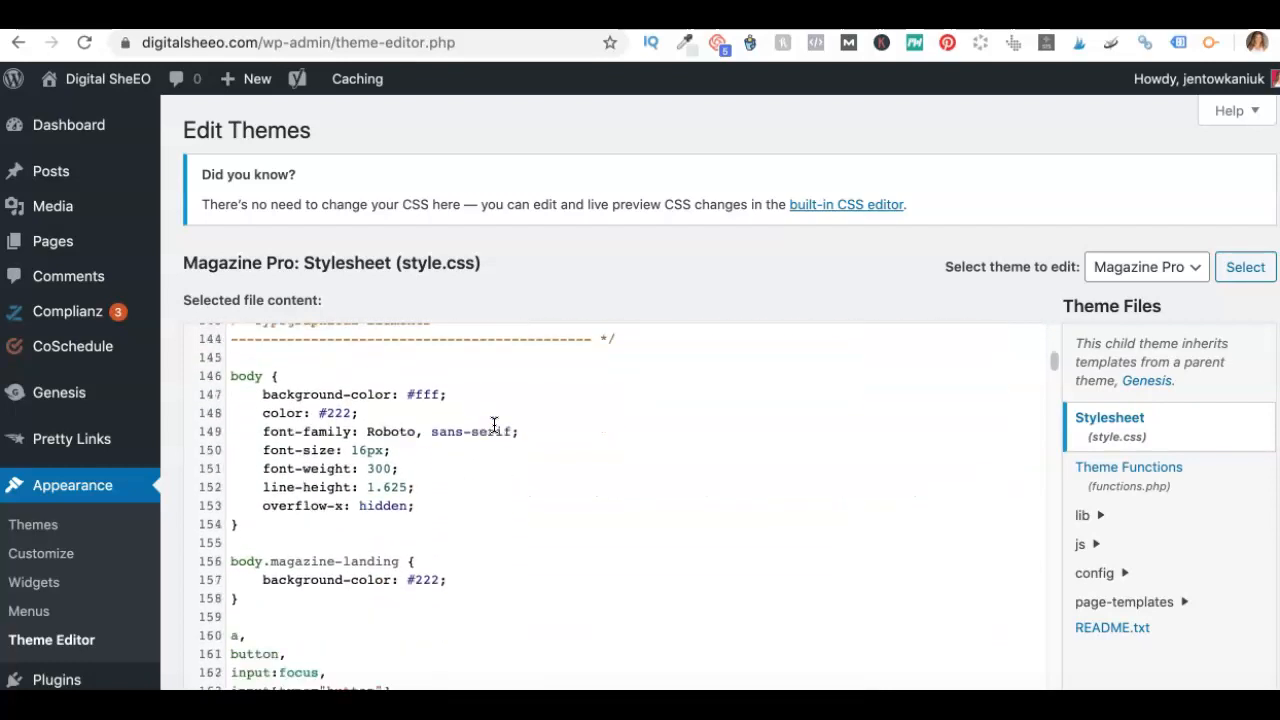
scroll("down", 3)
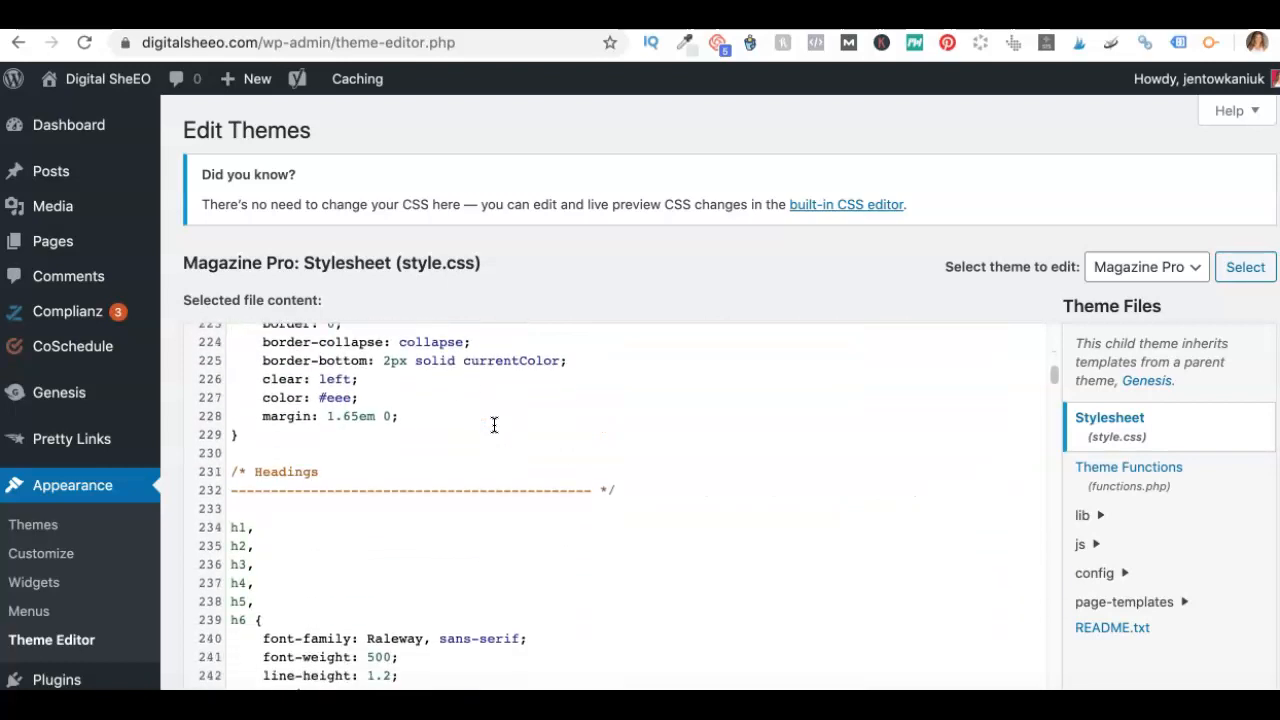
scroll("down", 3)
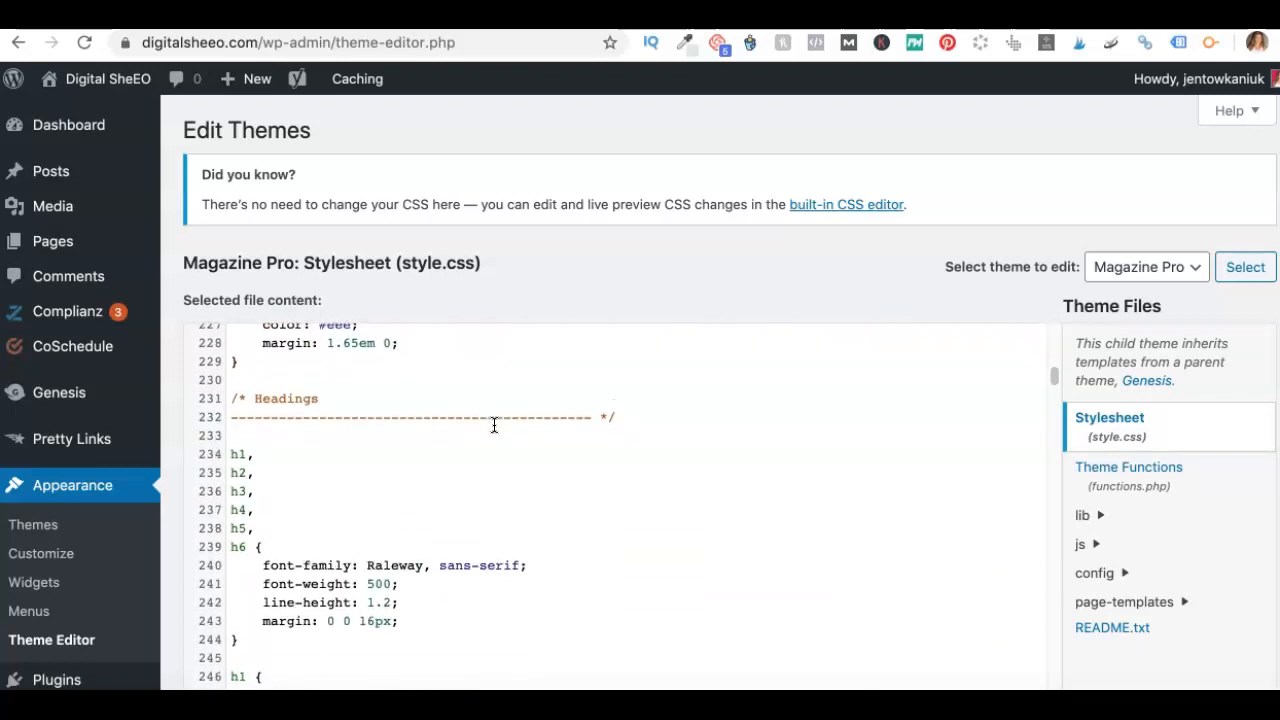
scroll("down", 3)
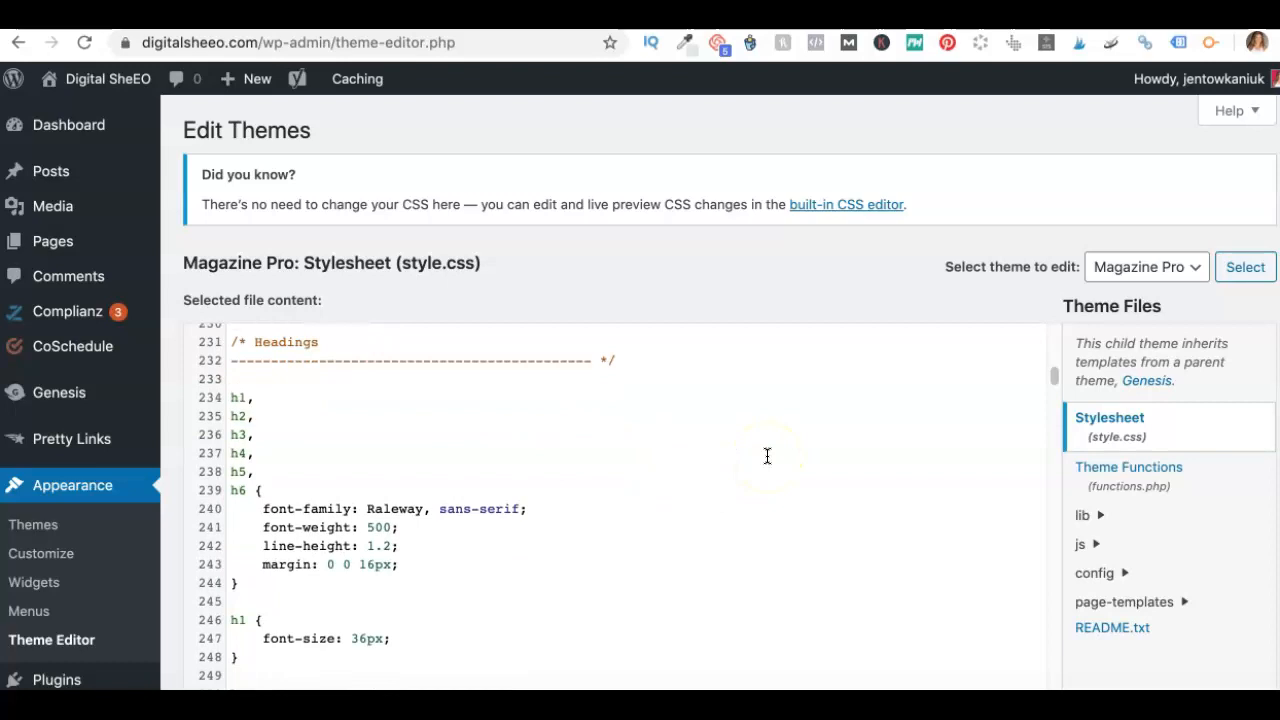
mouse_move(228, 396)
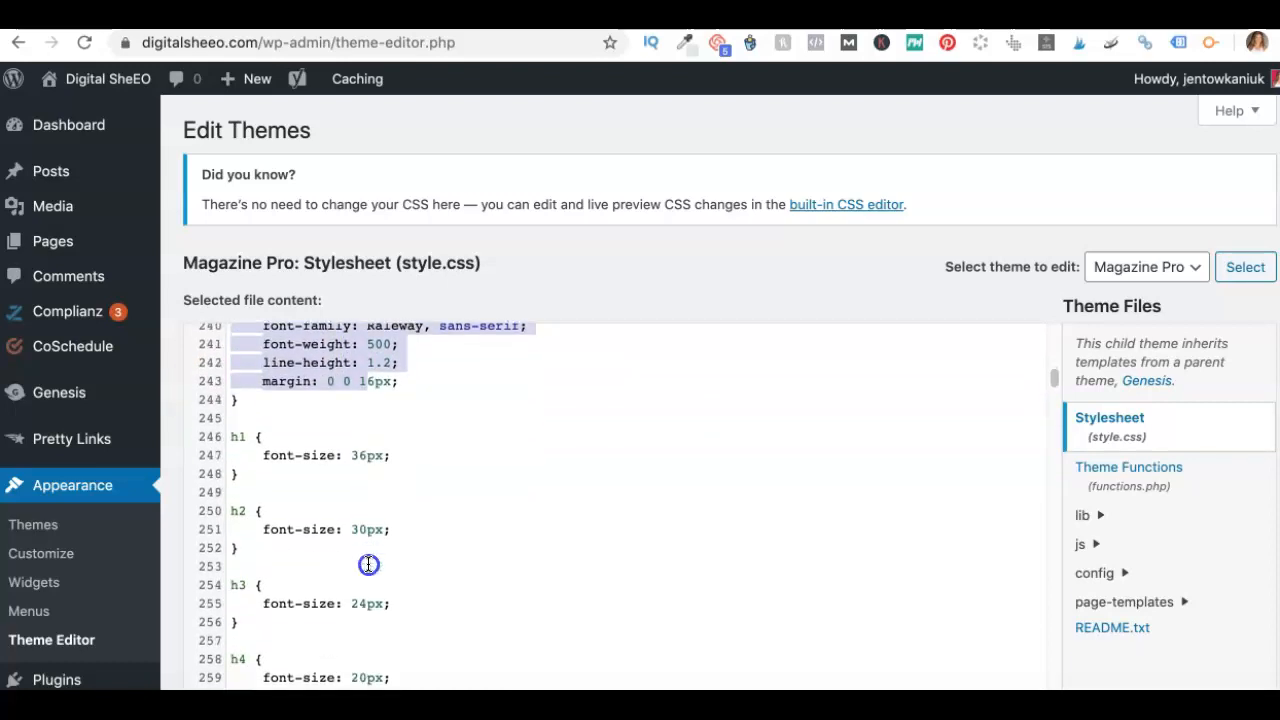
scroll("down", 3)
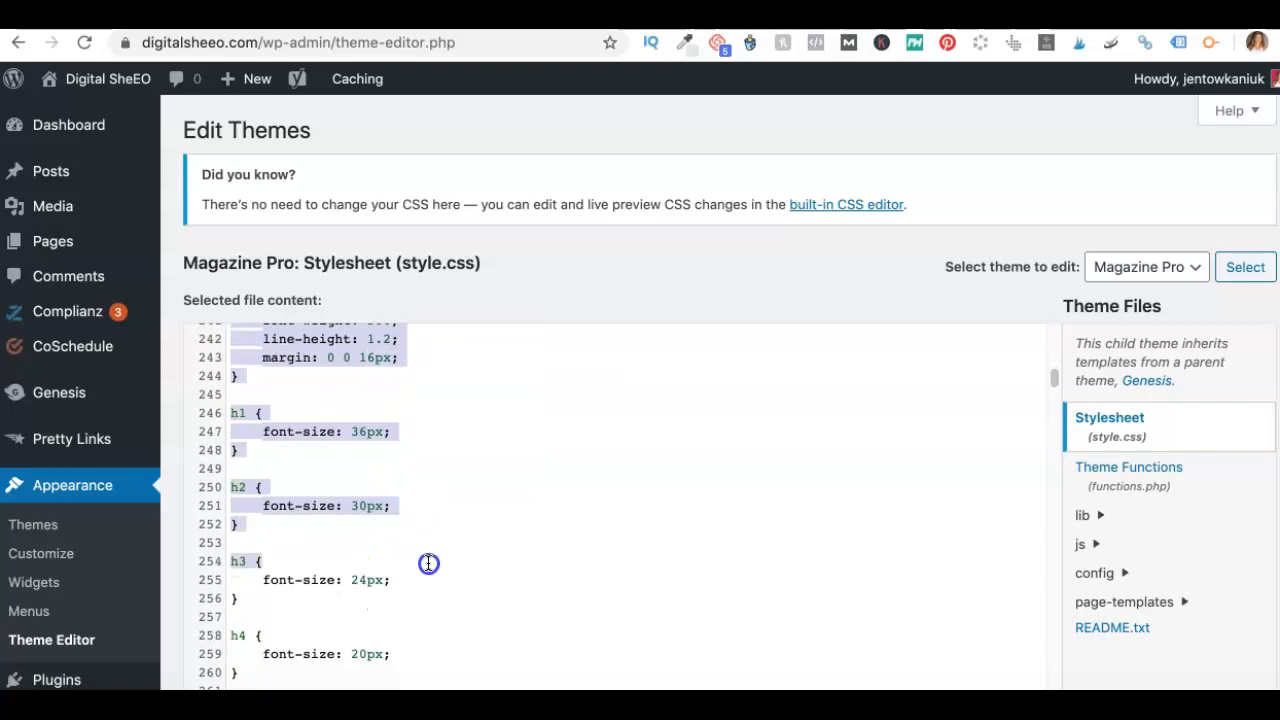
scroll("down", 3)
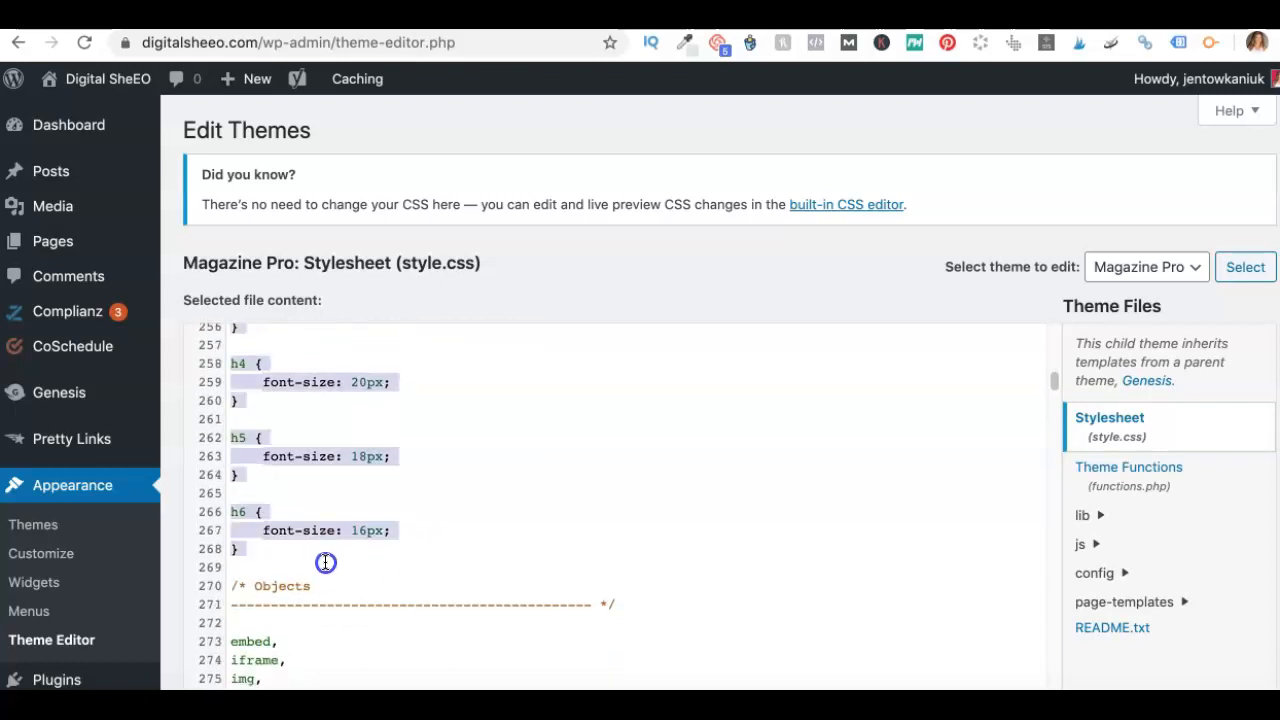
mouse_move(286, 560)
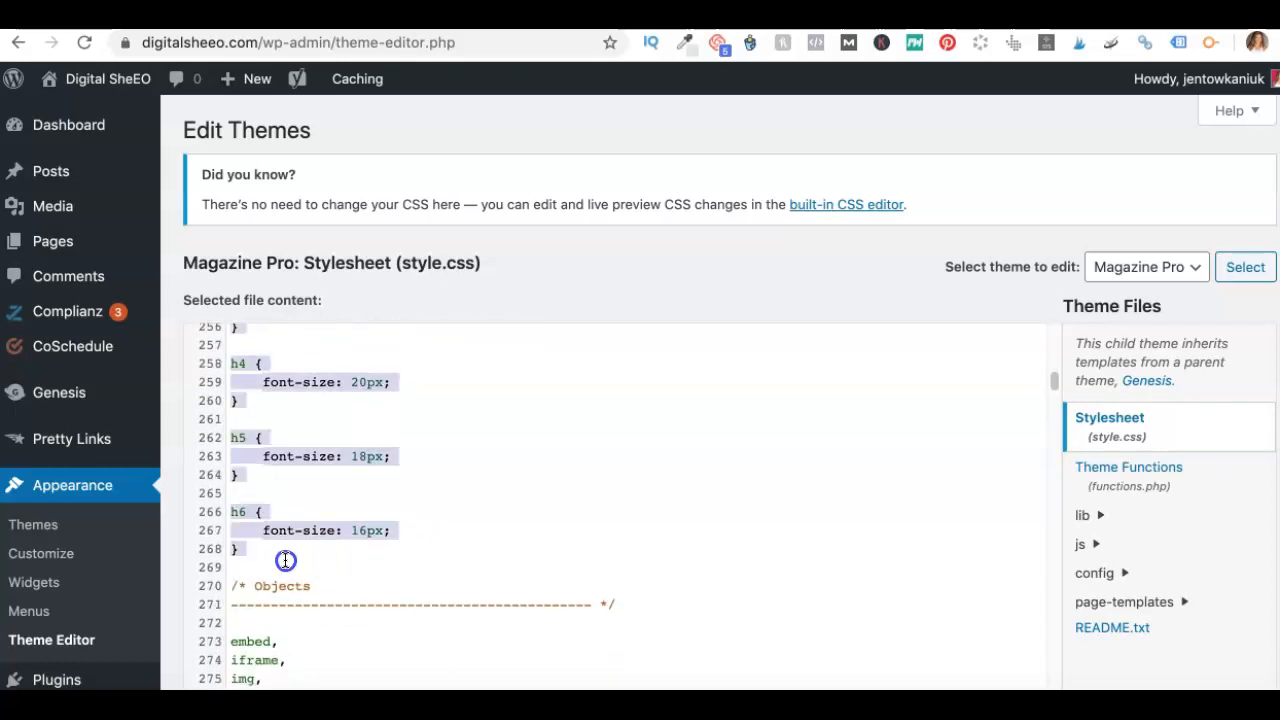
scroll("up", 3)
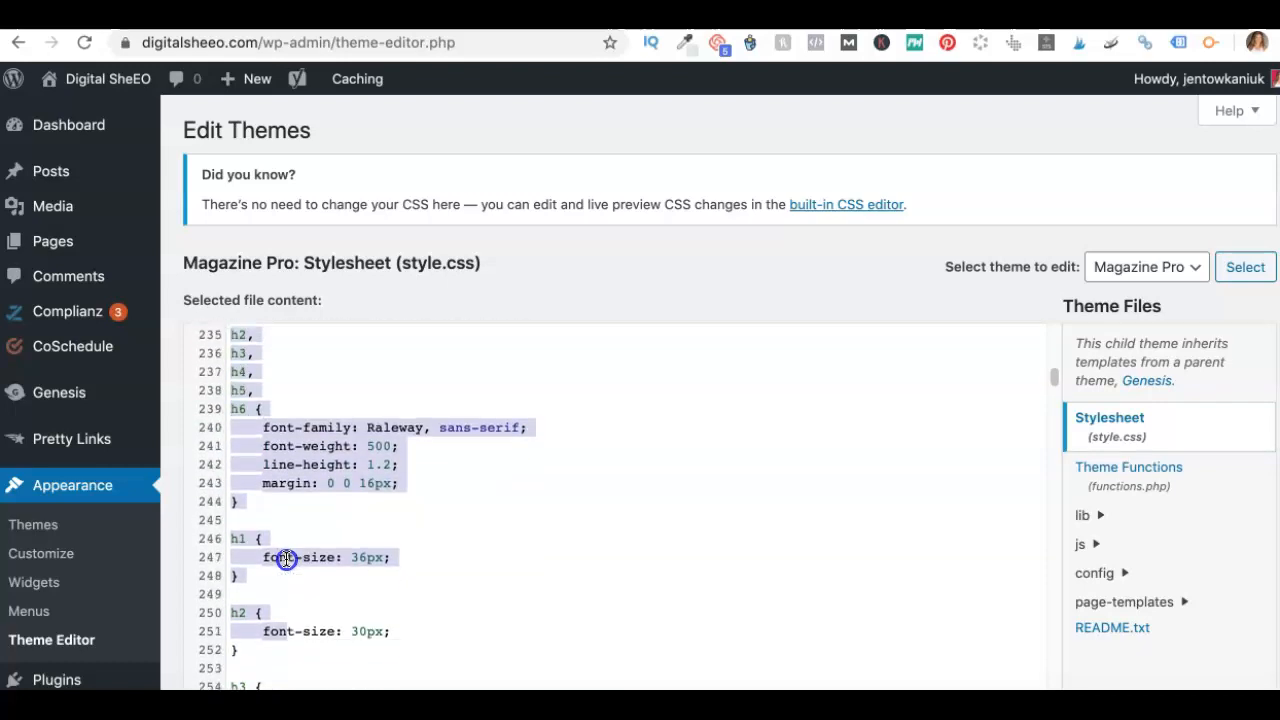
scroll("up", 3)
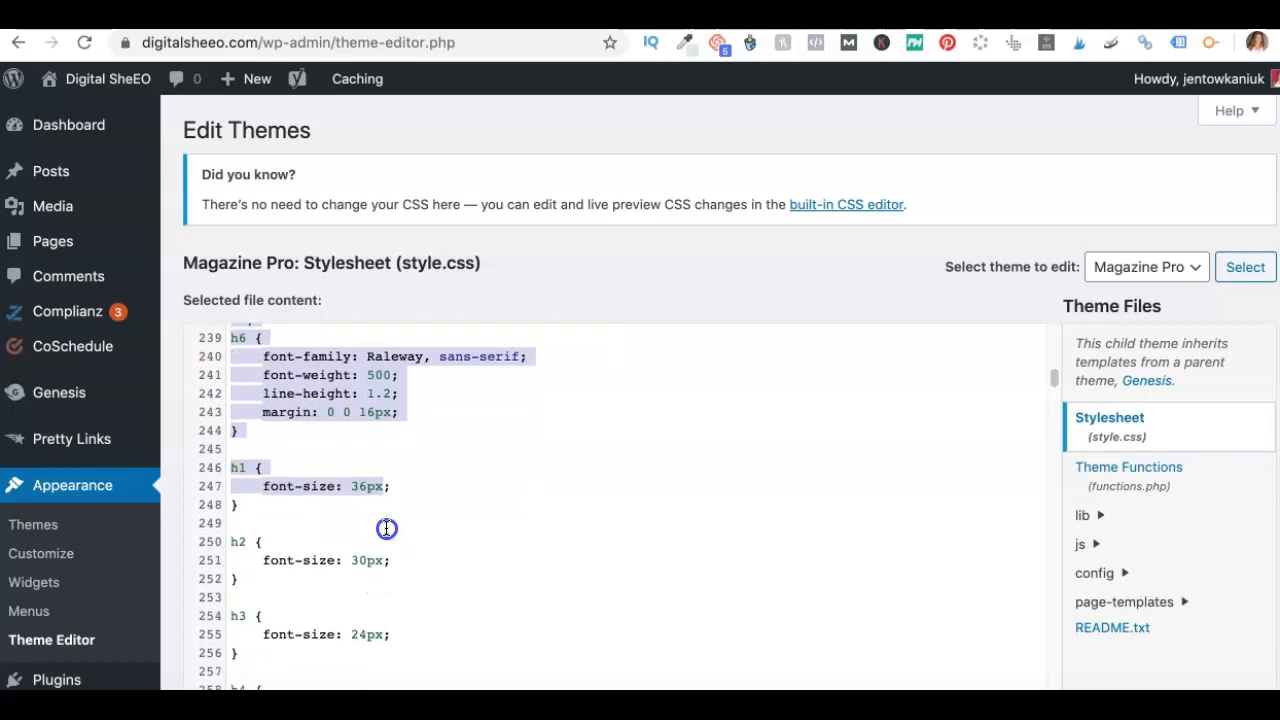
scroll("down", 3)
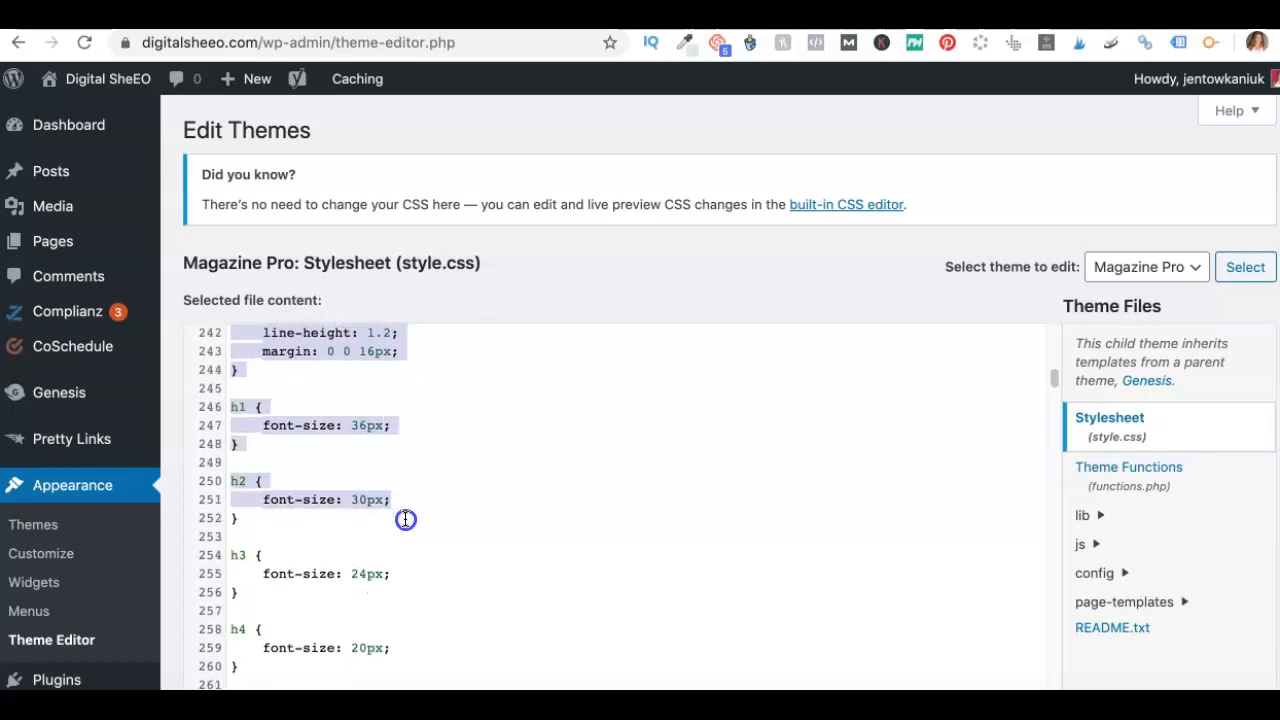
scroll("down", 3)
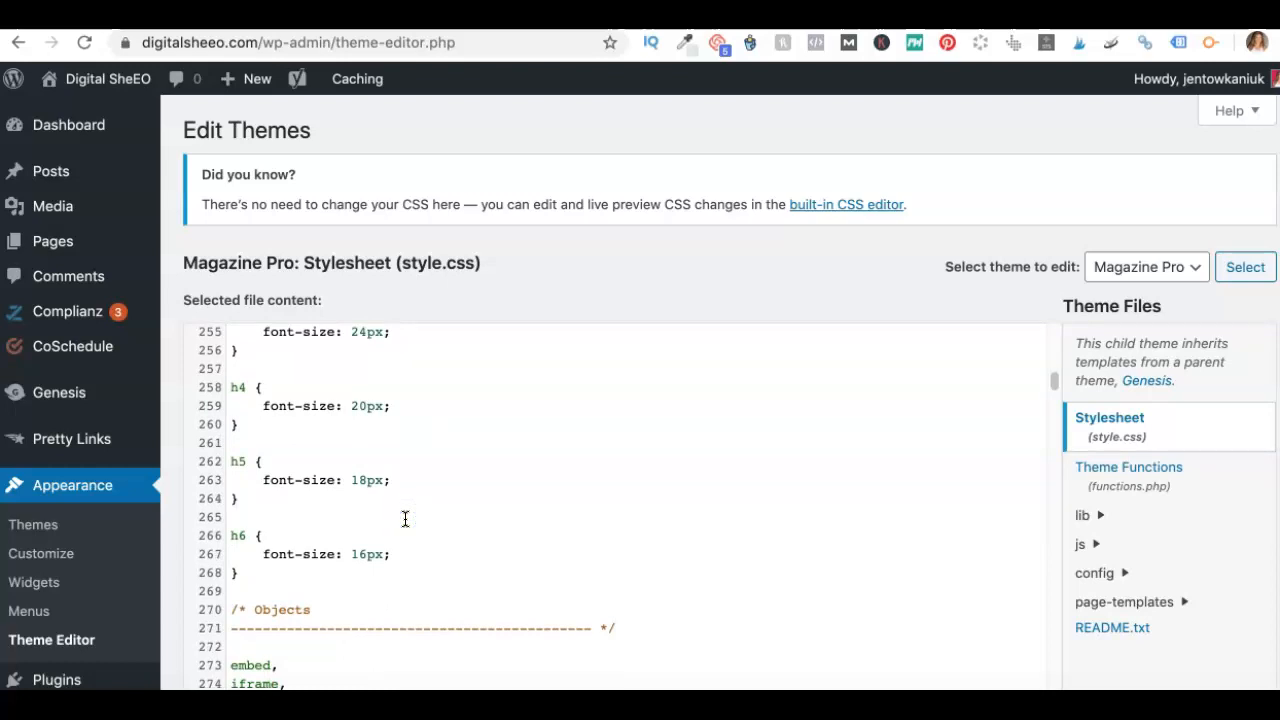
mouse_move(60, 390)
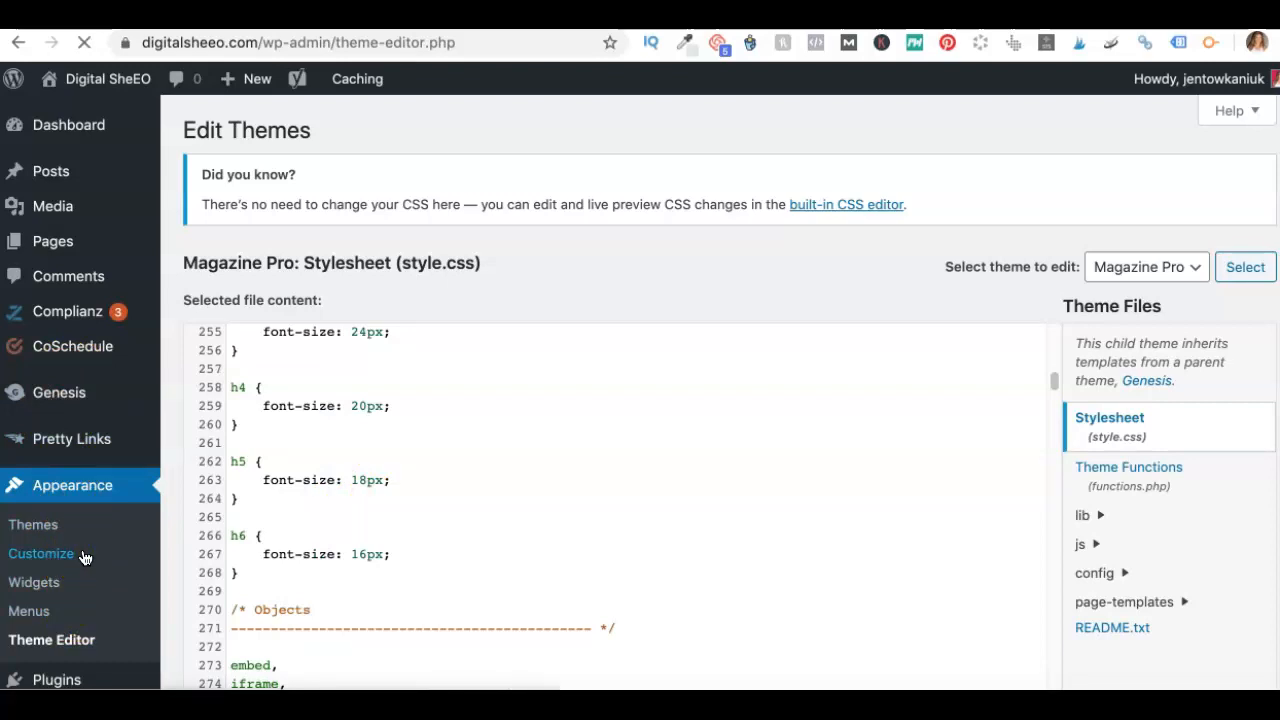
left_click(40, 552)
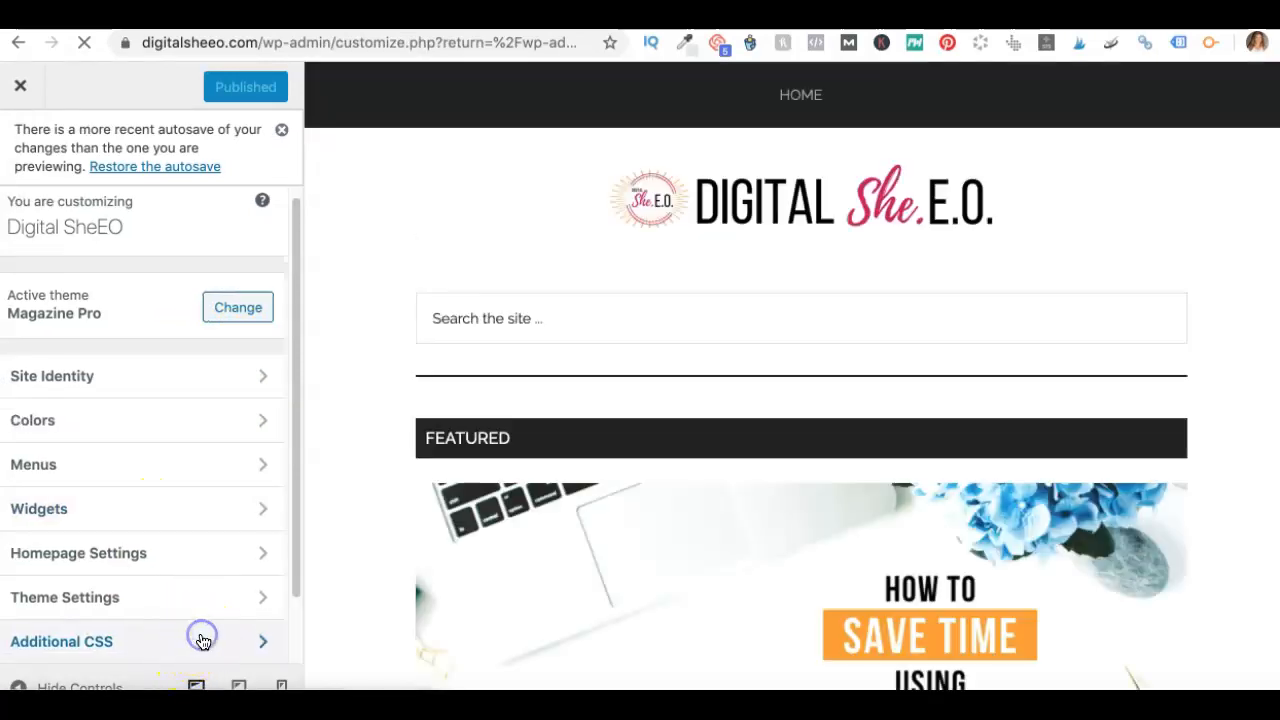
left_click(60, 640)
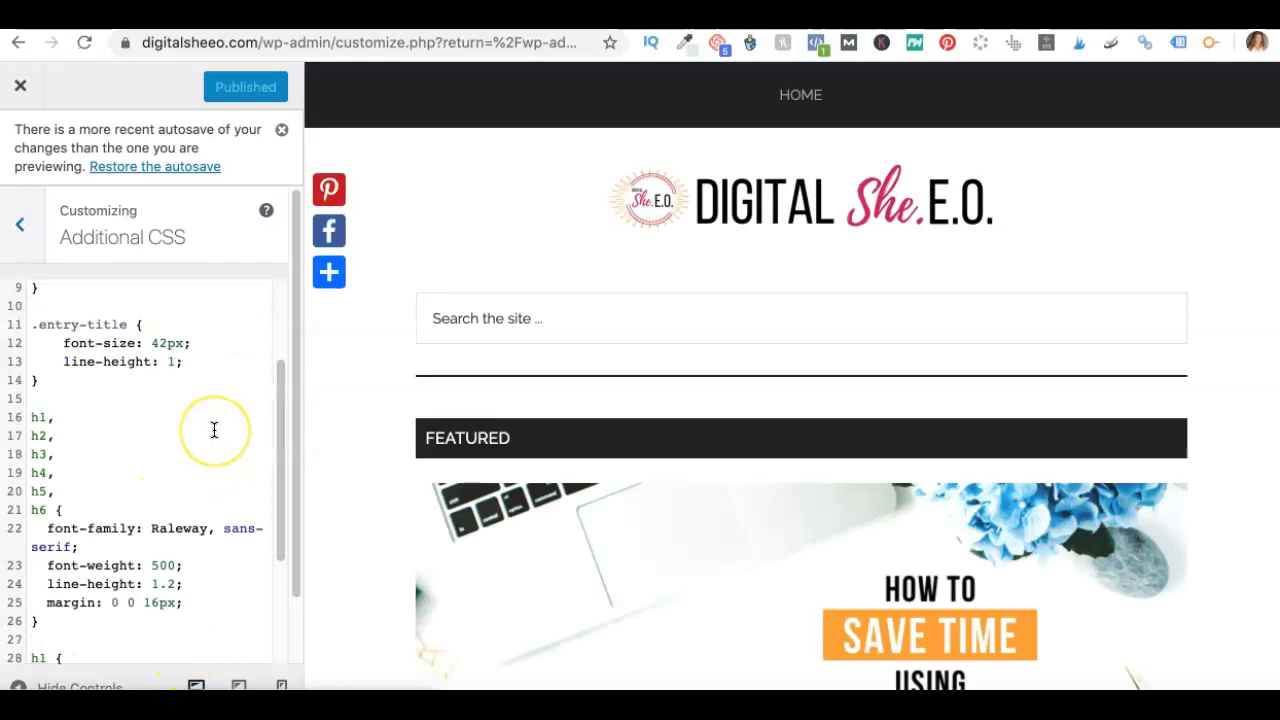
scroll("down", 3)
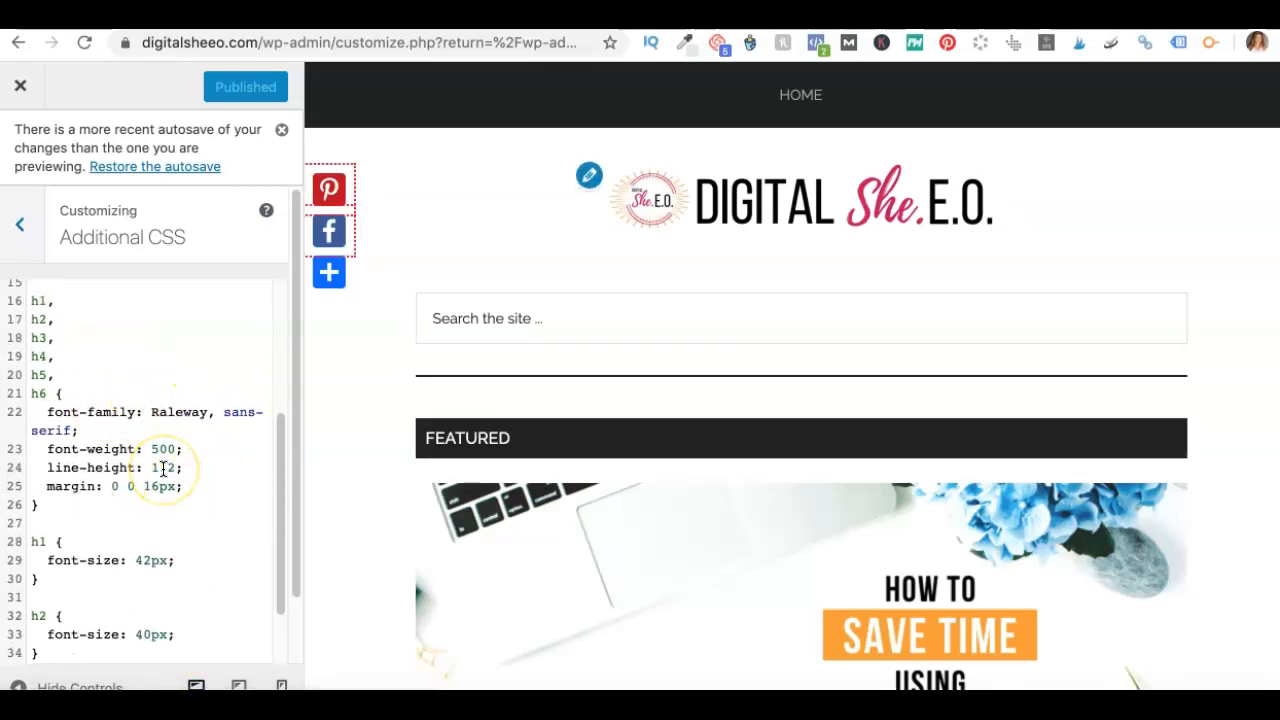
scroll("down", 3)
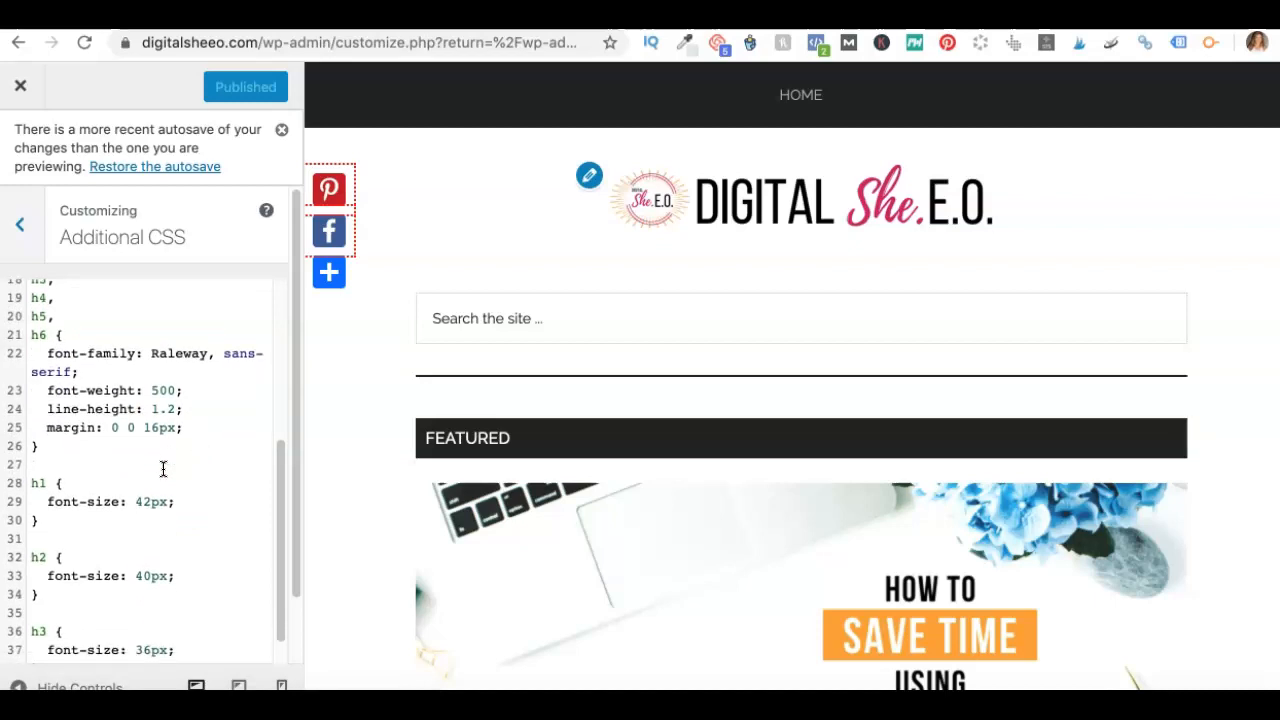
scroll("down", 3)
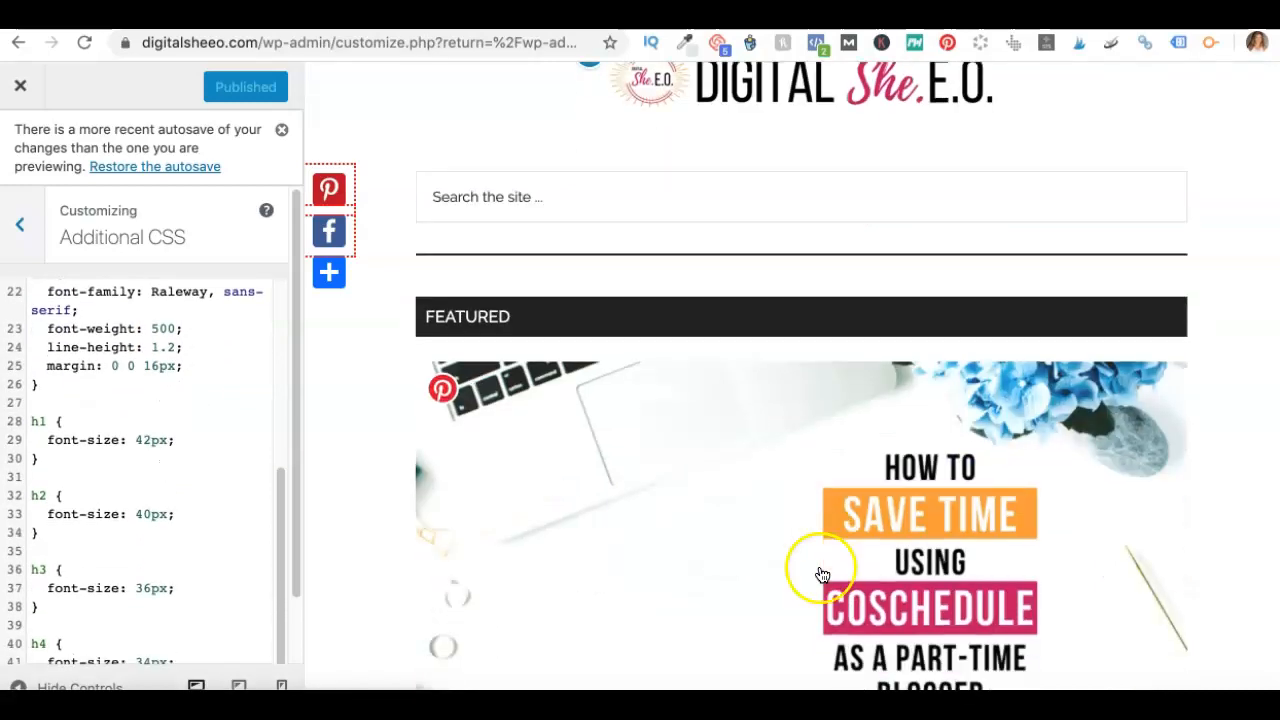
scroll("down", 3)
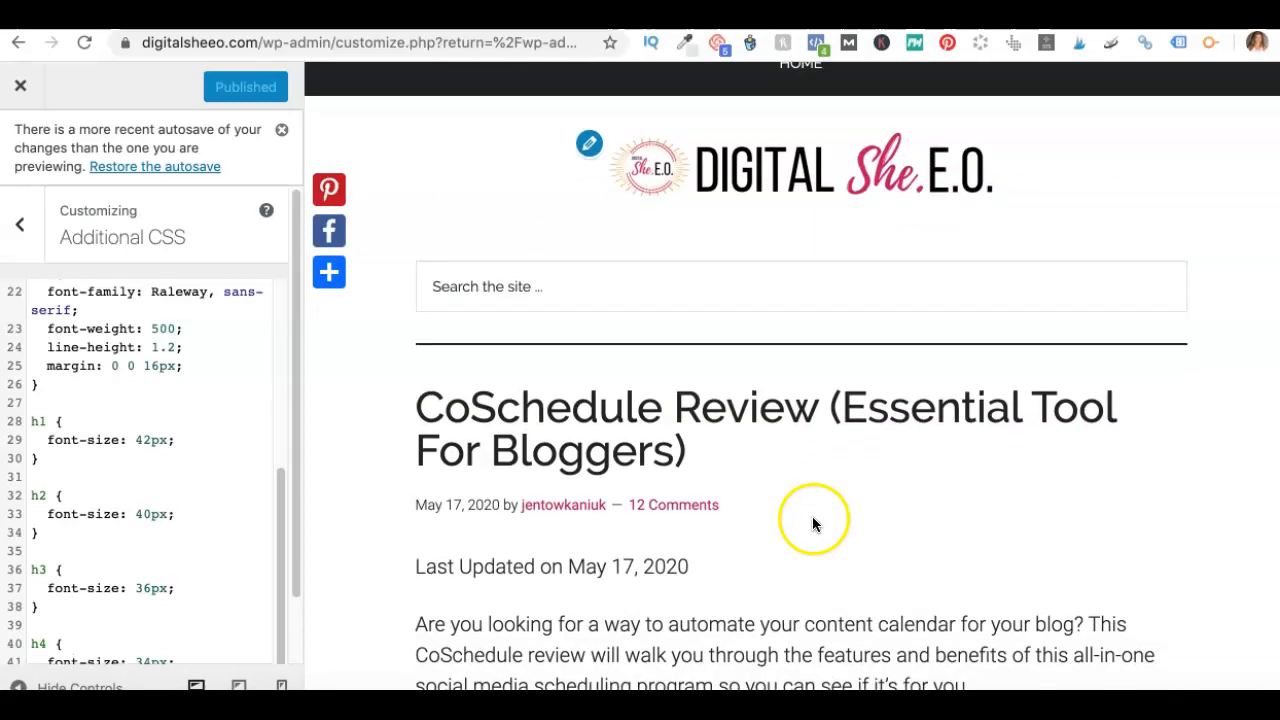
mouse_move(756, 424)
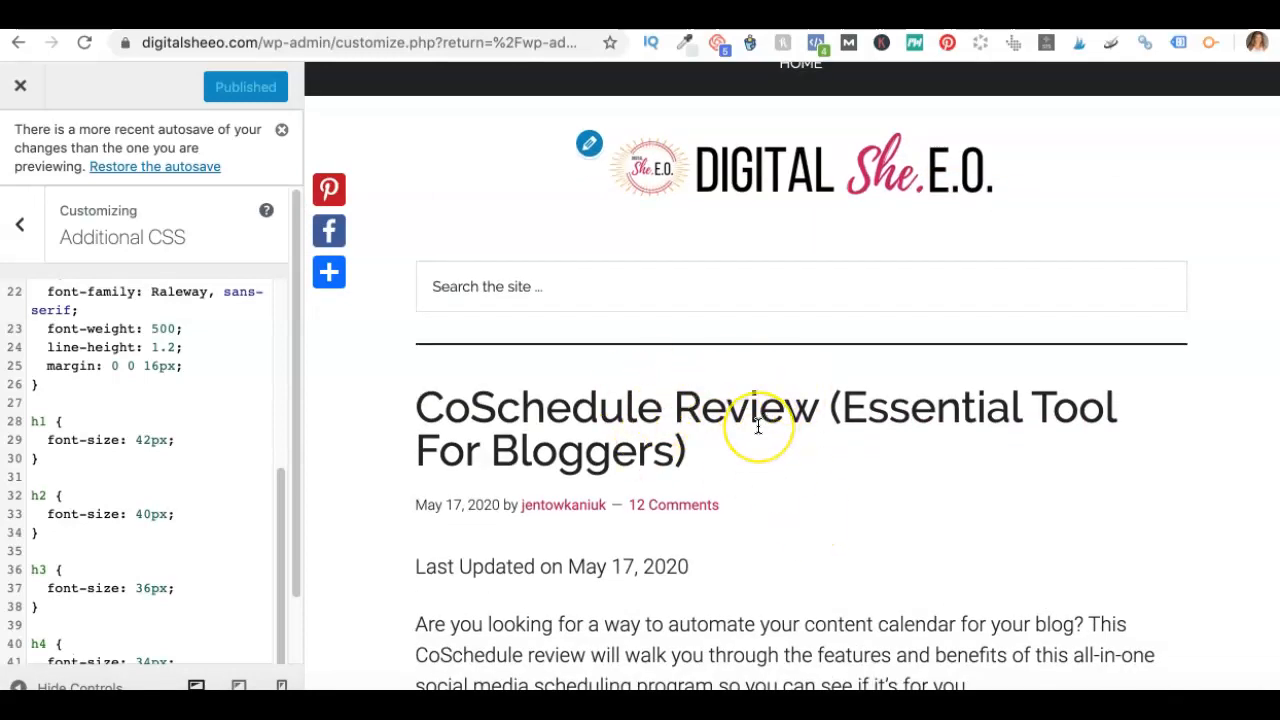
- Scroll the previewed CoSchedule Review post down to its first section headings
scroll("down", 3)
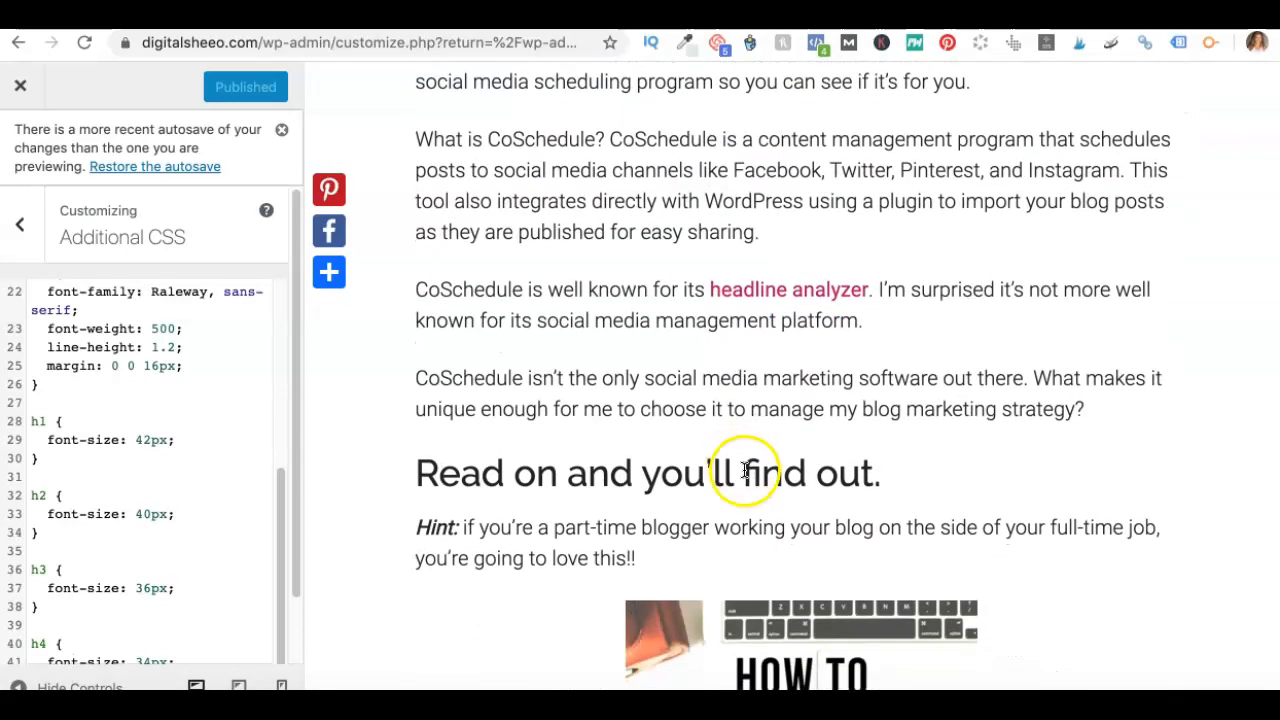
scroll("down", 3)
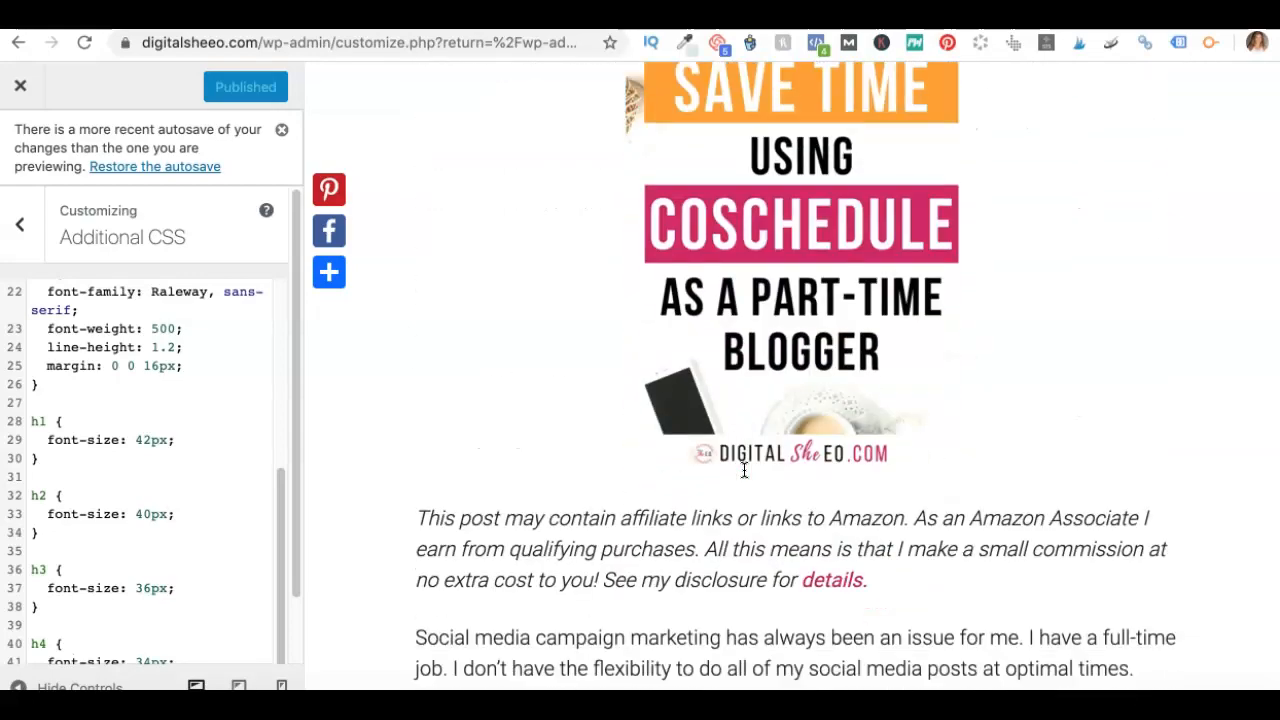
scroll("down", 3)
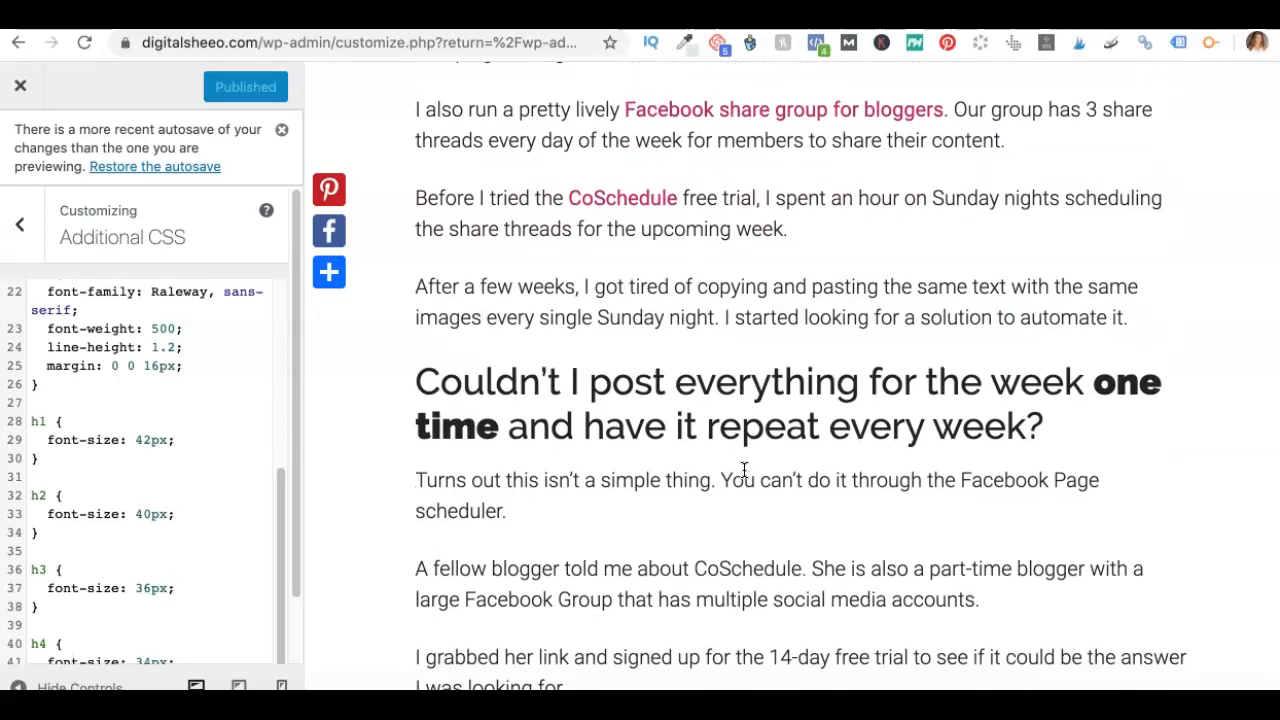
scroll("down", 3)
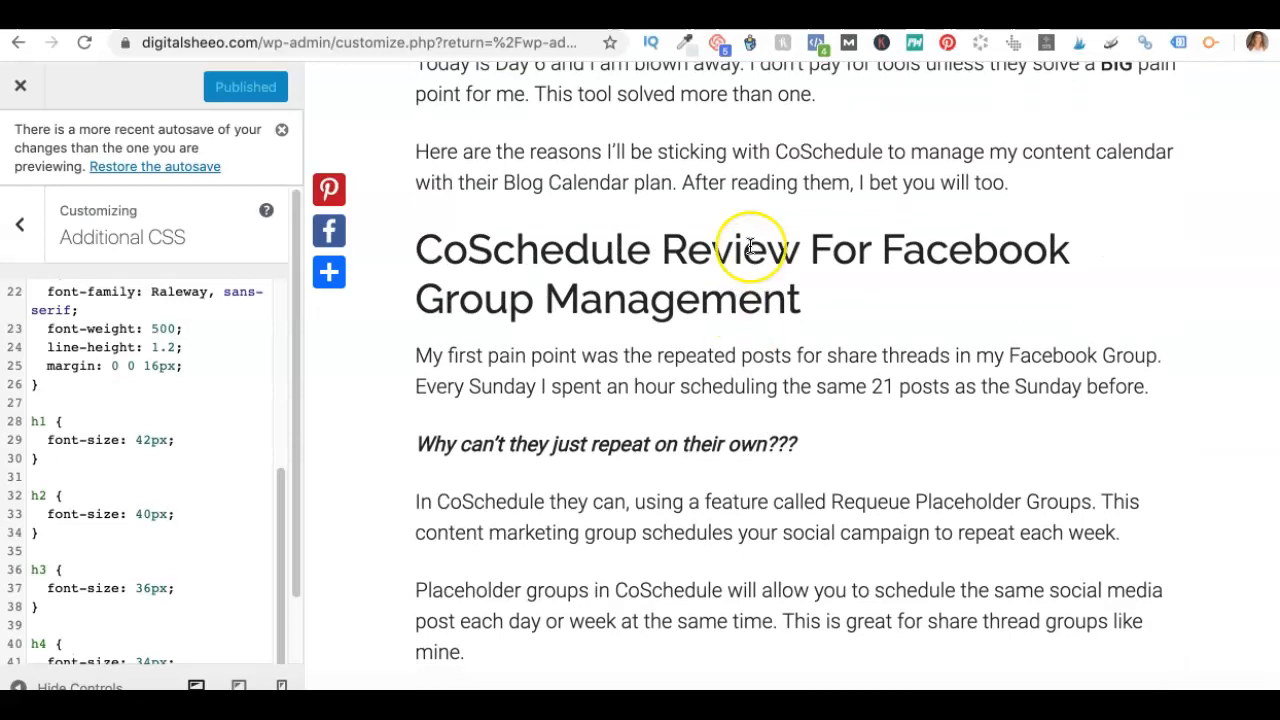
mouse_move(748, 248)
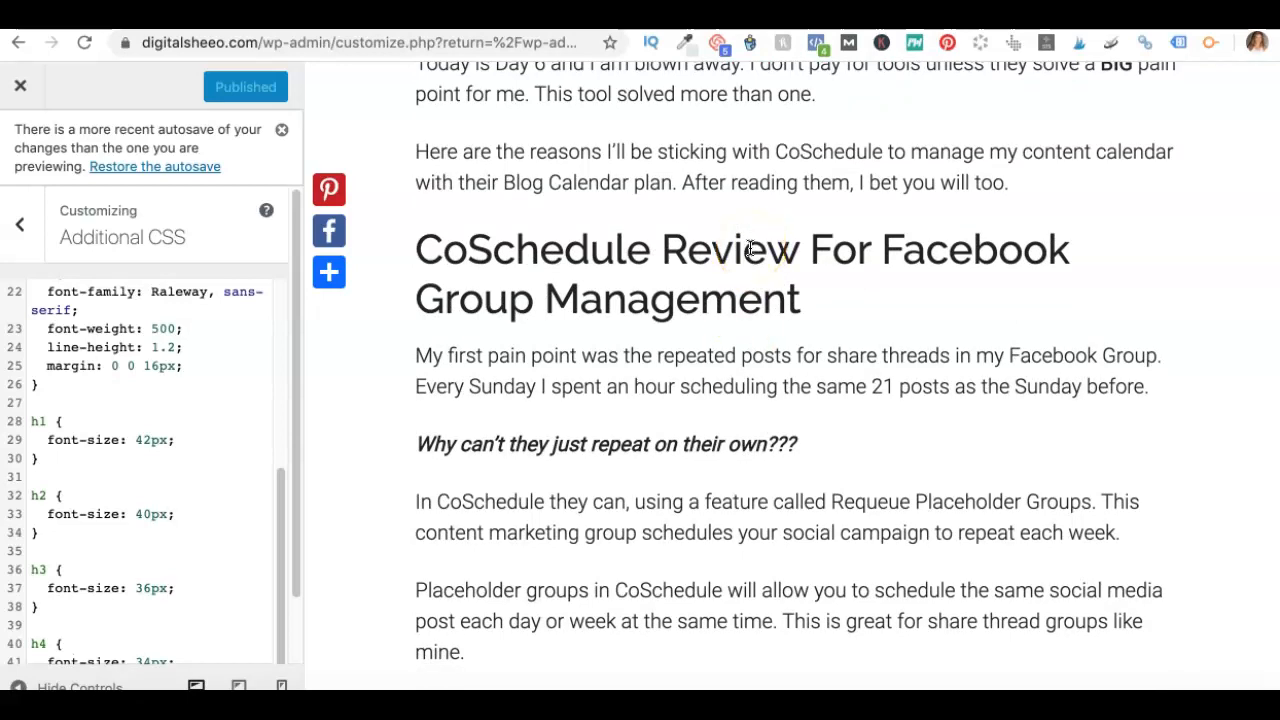
scroll("down", 3)
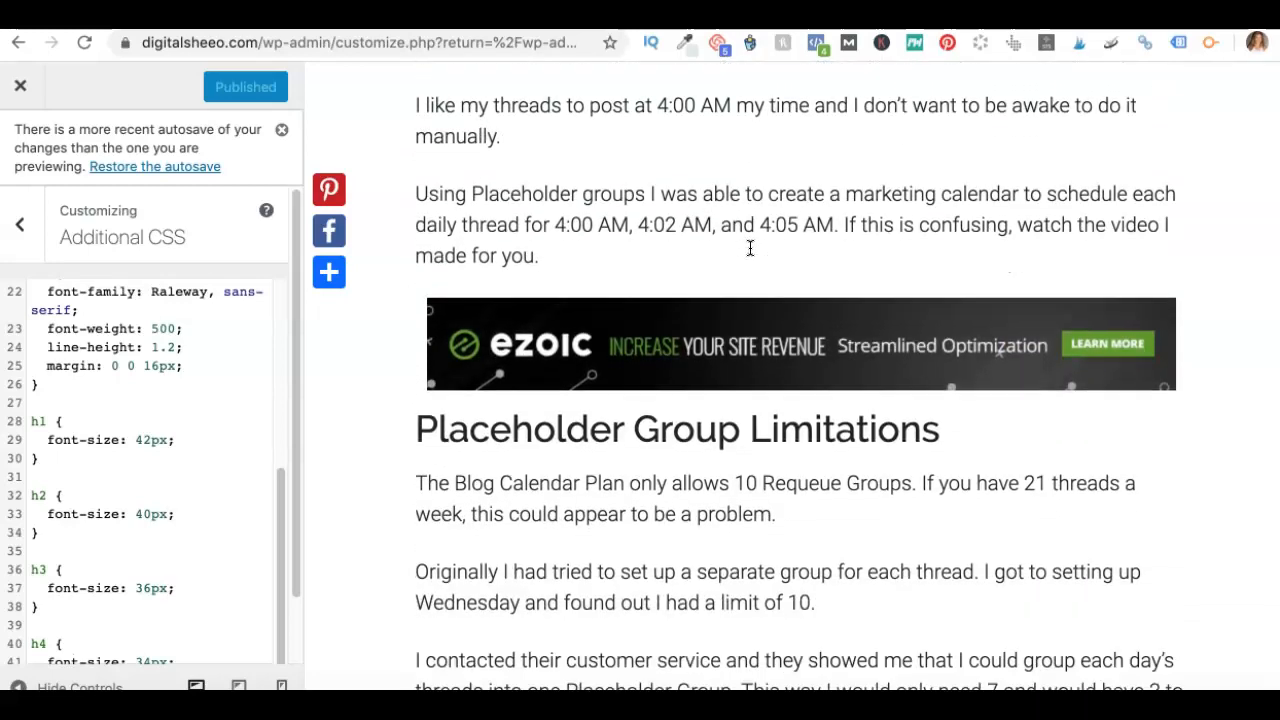
scroll("down", 3)
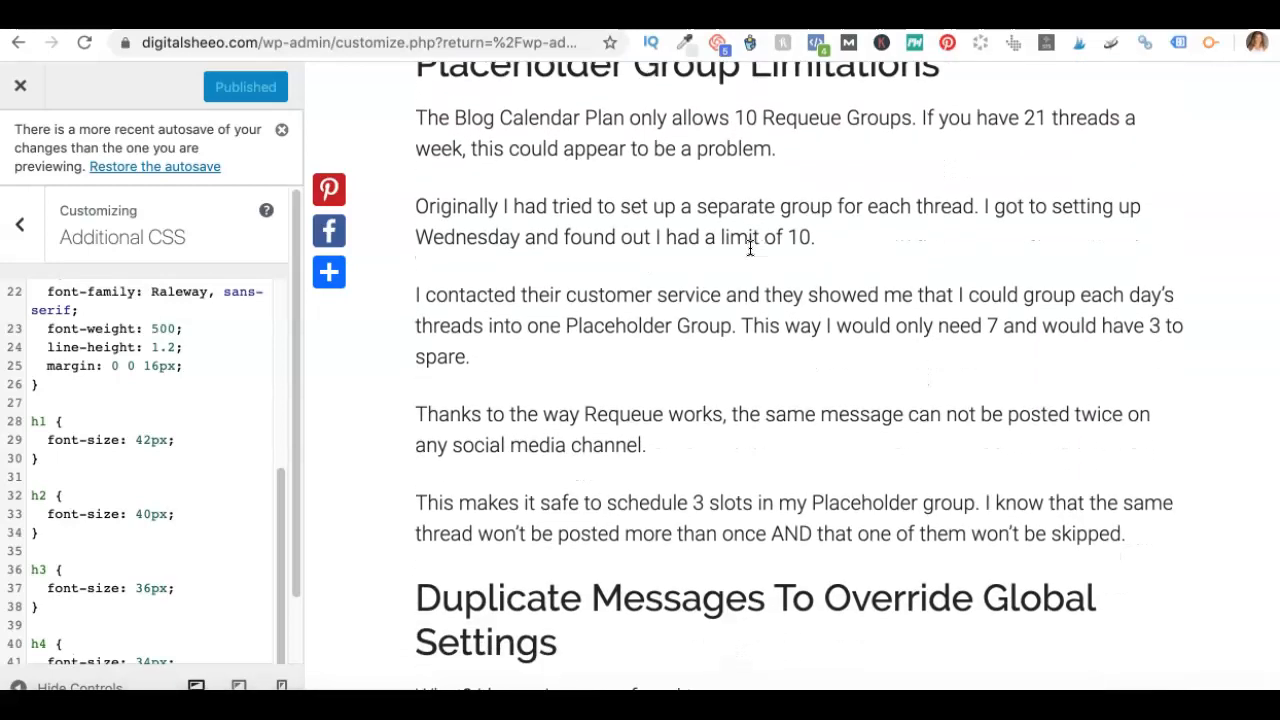
scroll("down", 3)
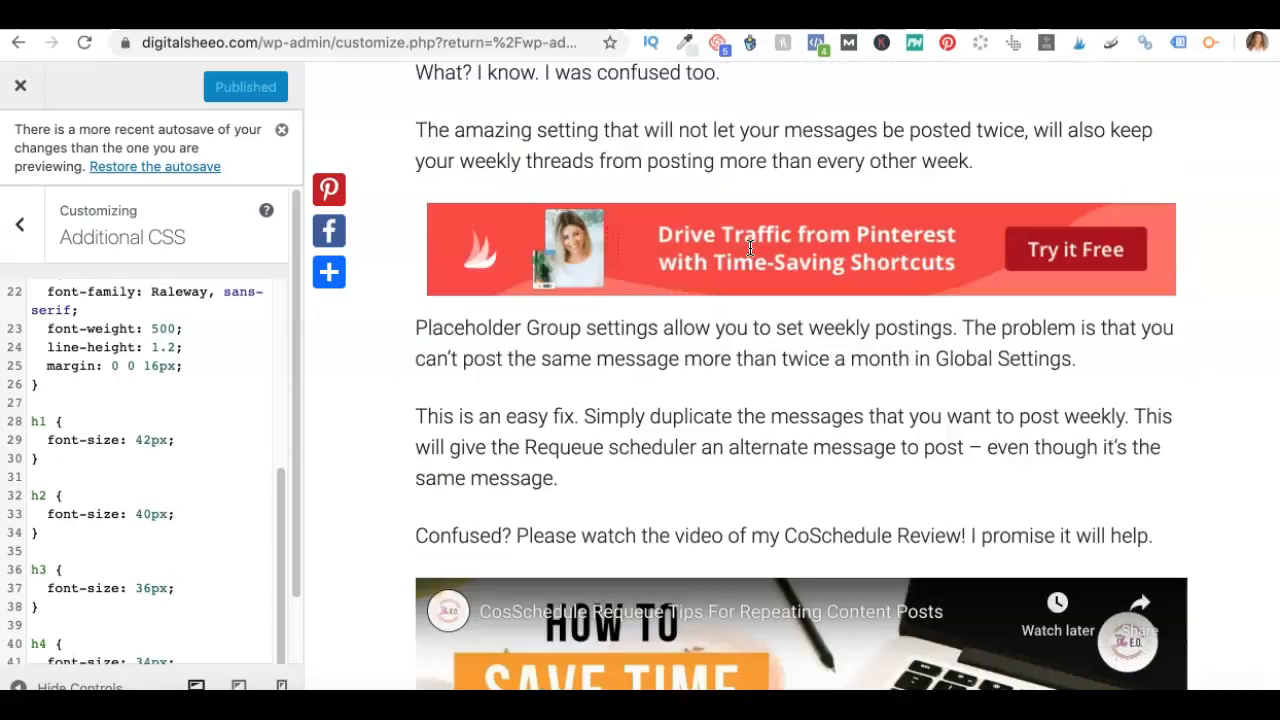
scroll("up", 3)
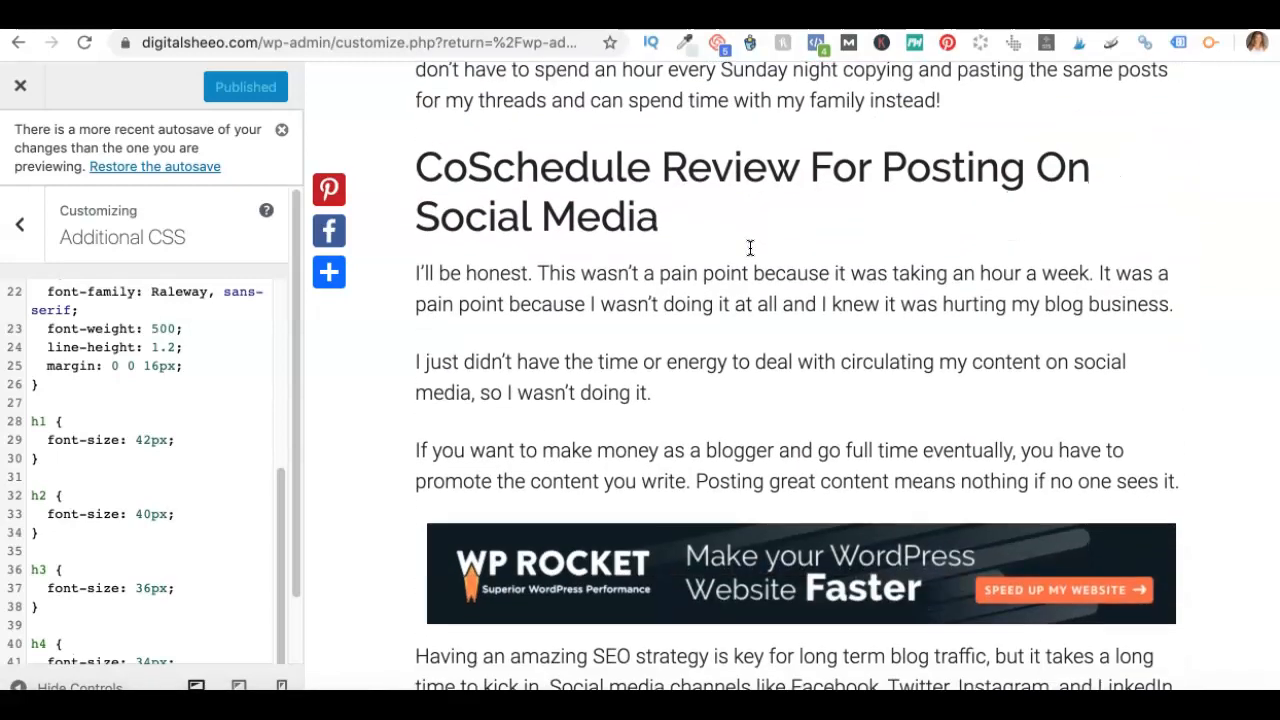
- Continue through the post inspecting how the h1–h5 headings from 42px to 32px look
scroll("down", 3)
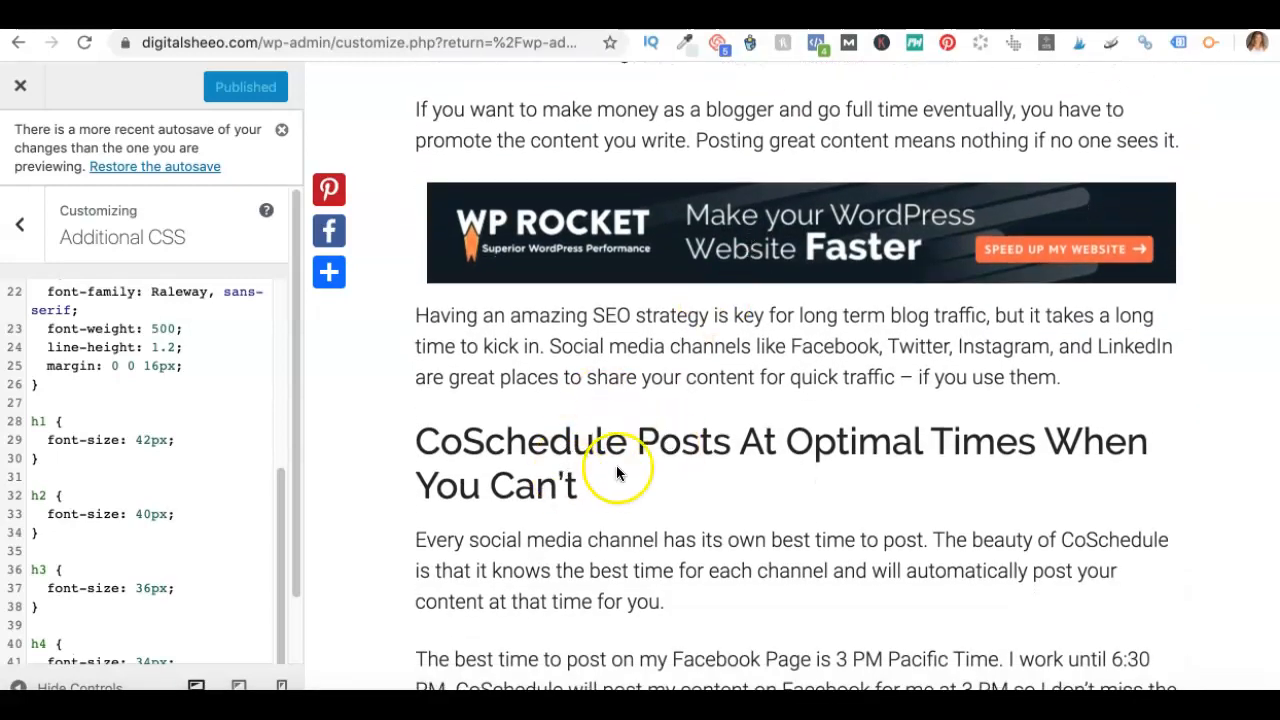
scroll("down", 3)
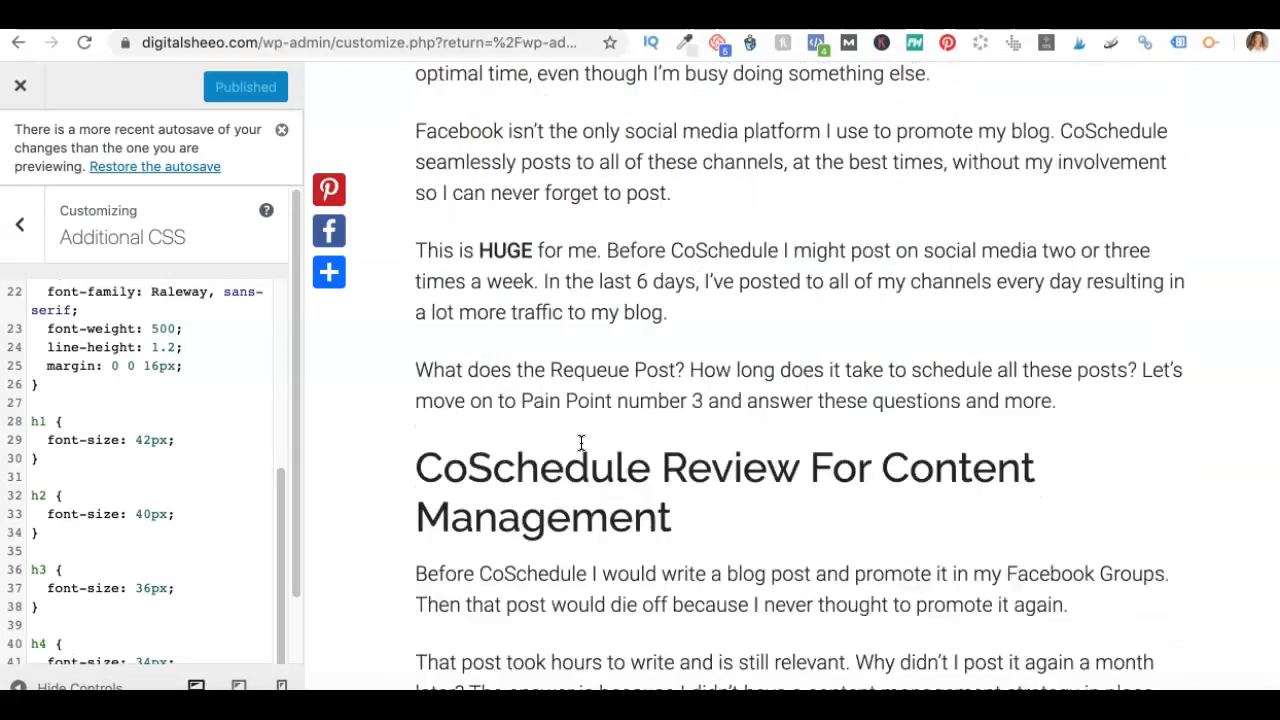
scroll("down", 3)
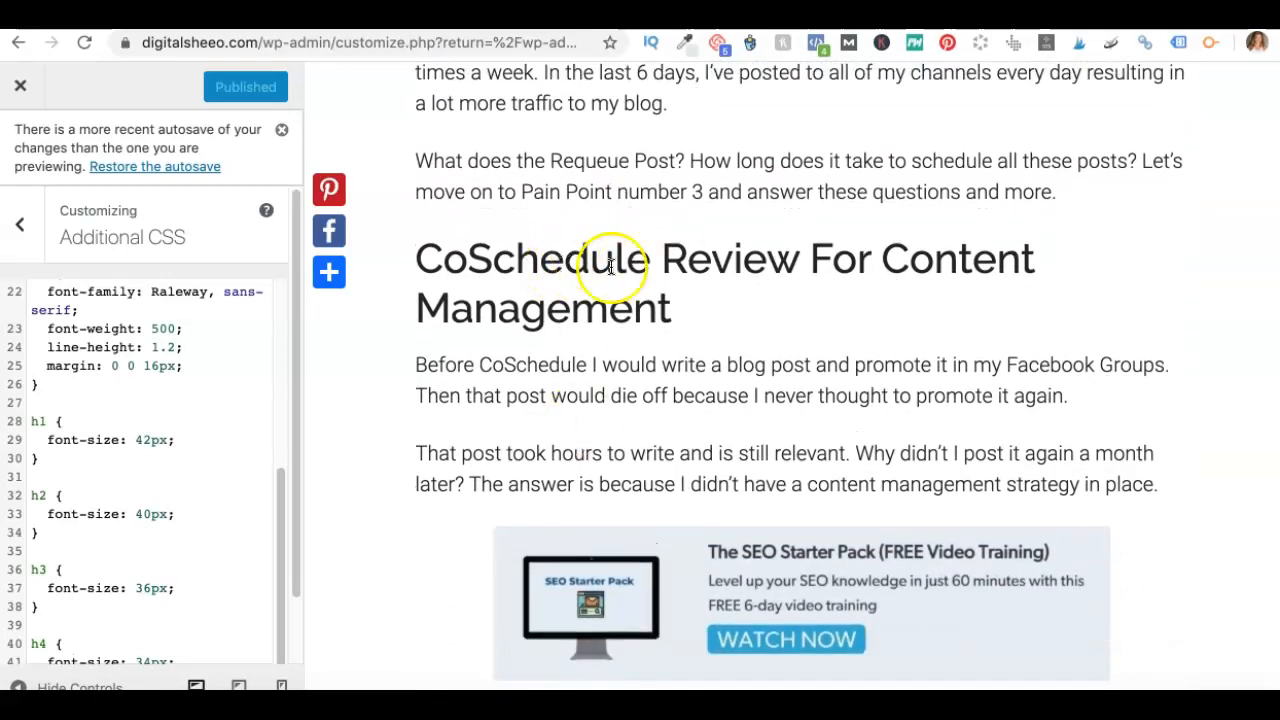
scroll("down", 3)
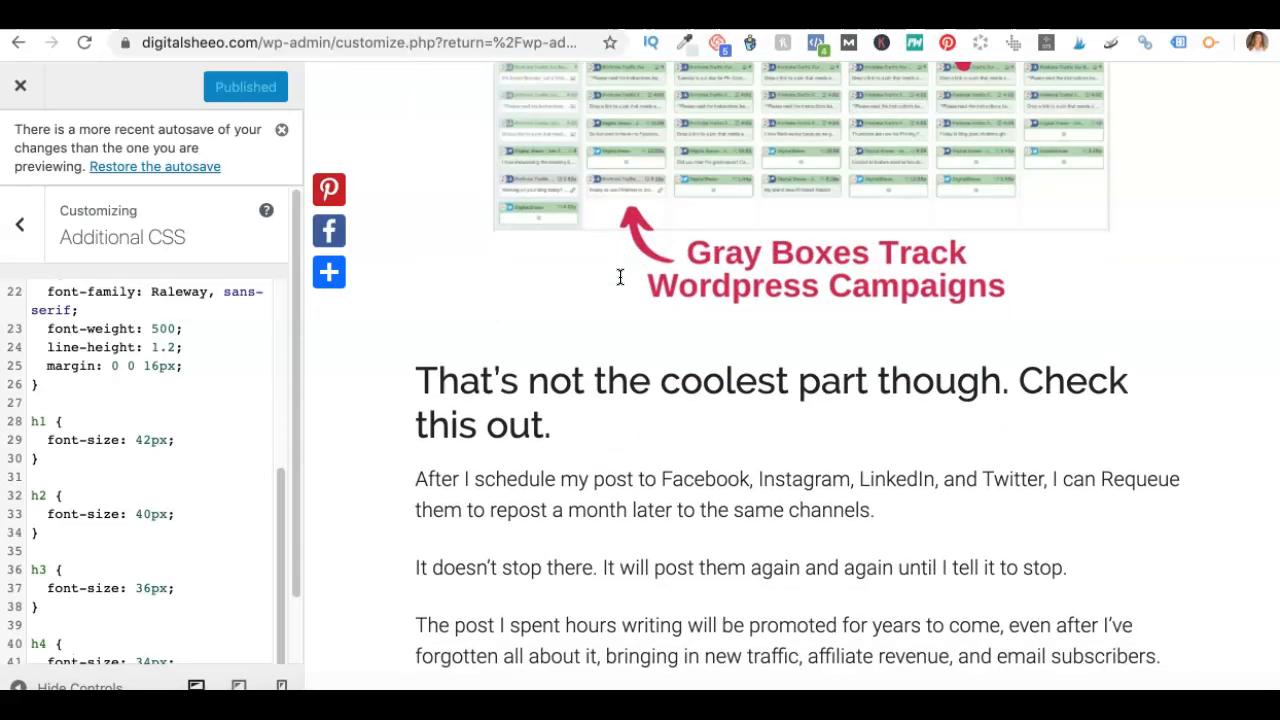
scroll("down", 3)
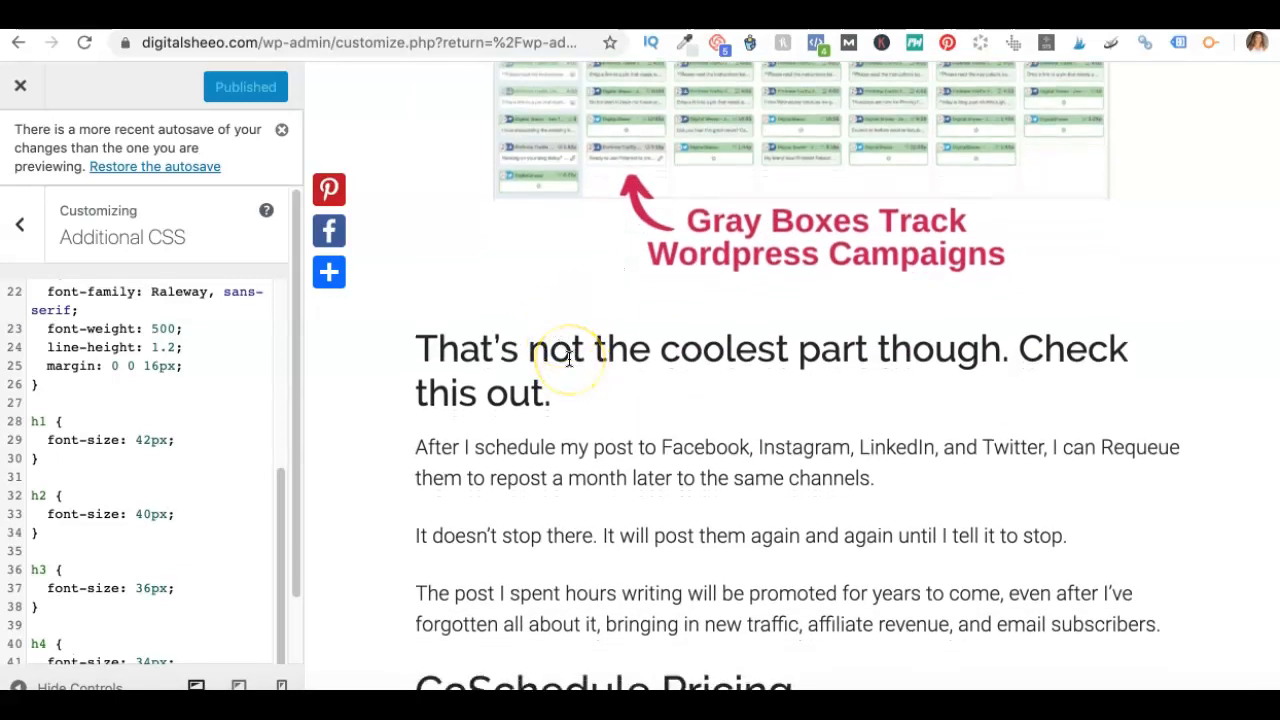
mouse_move(520, 408)
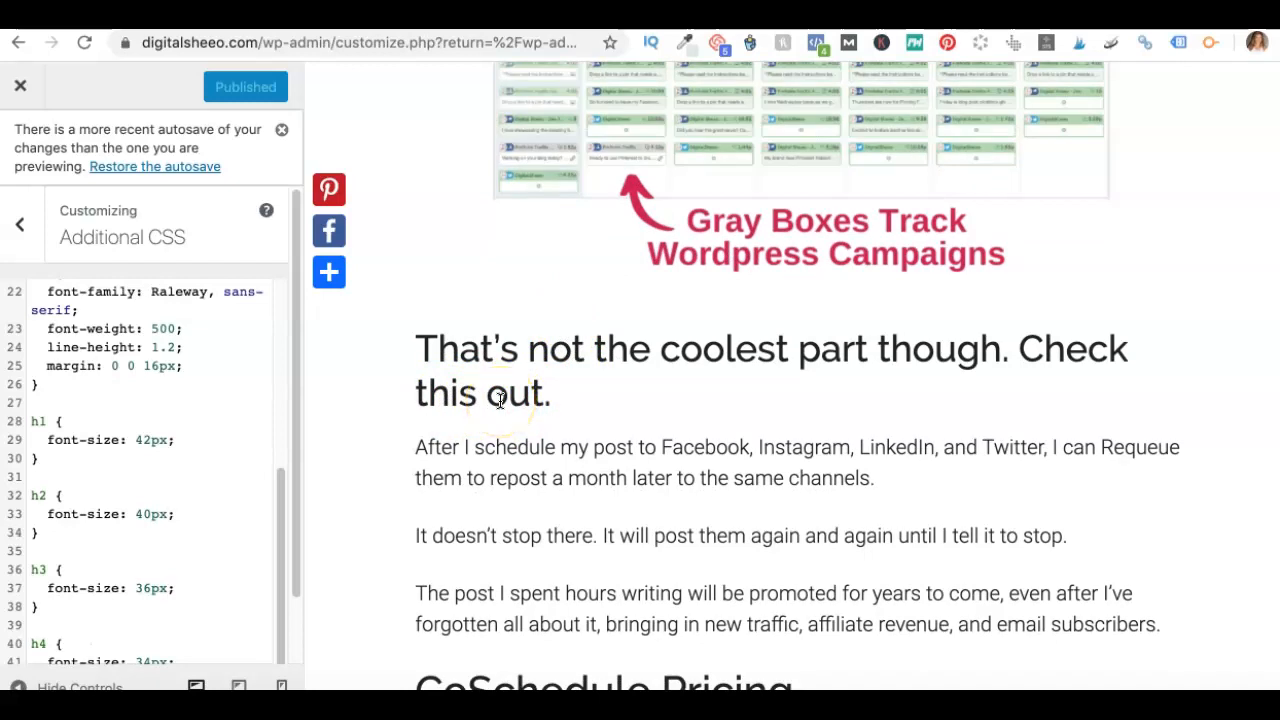
scroll("up", 3)
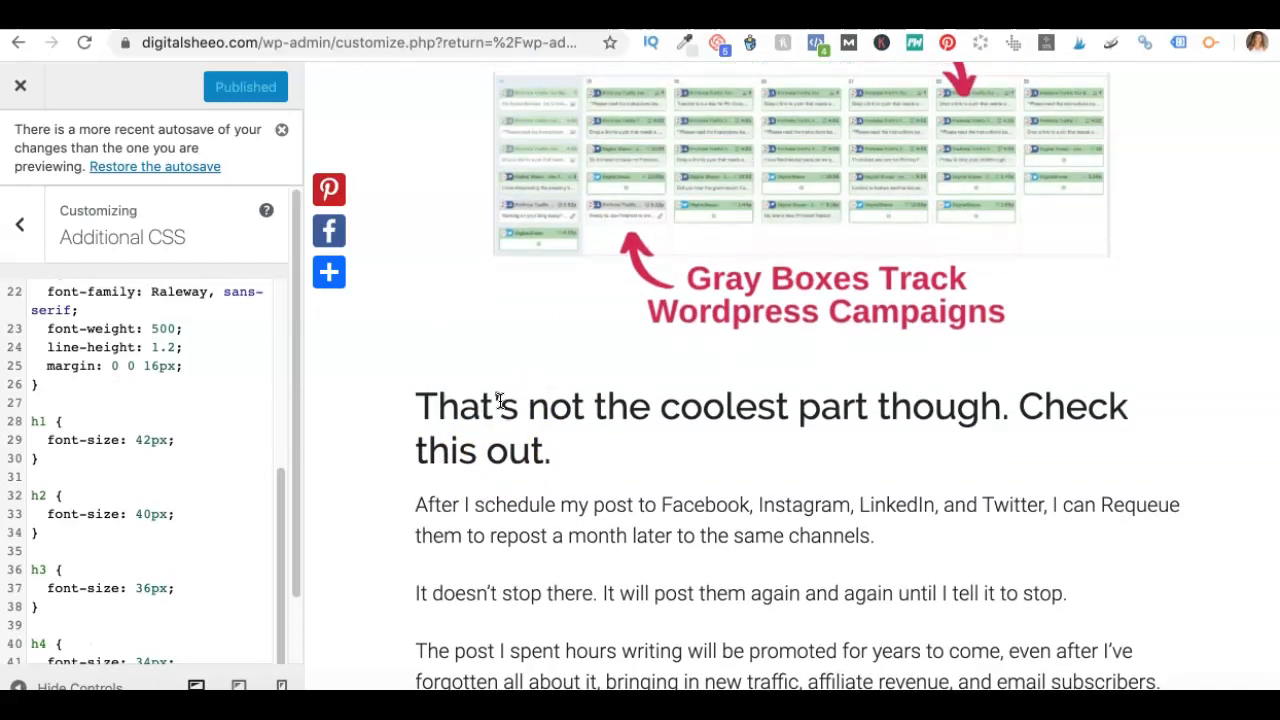
scroll("down", 3)
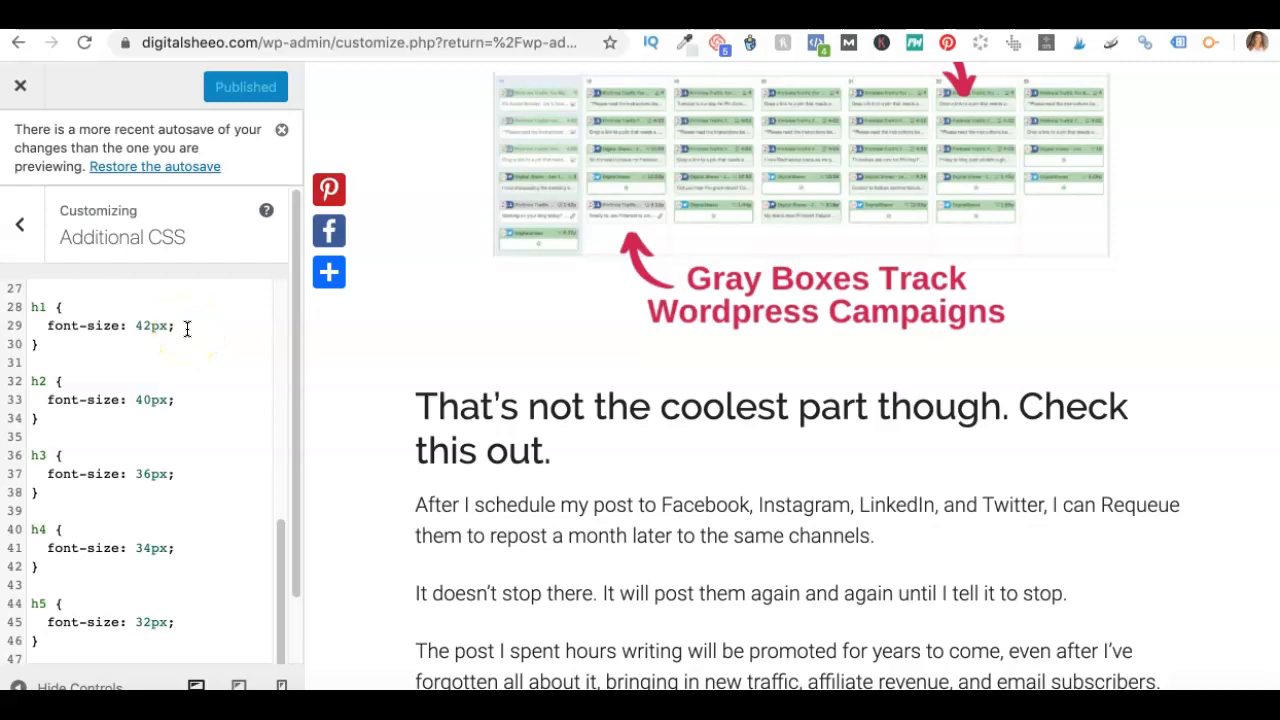
mouse_move(204, 400)
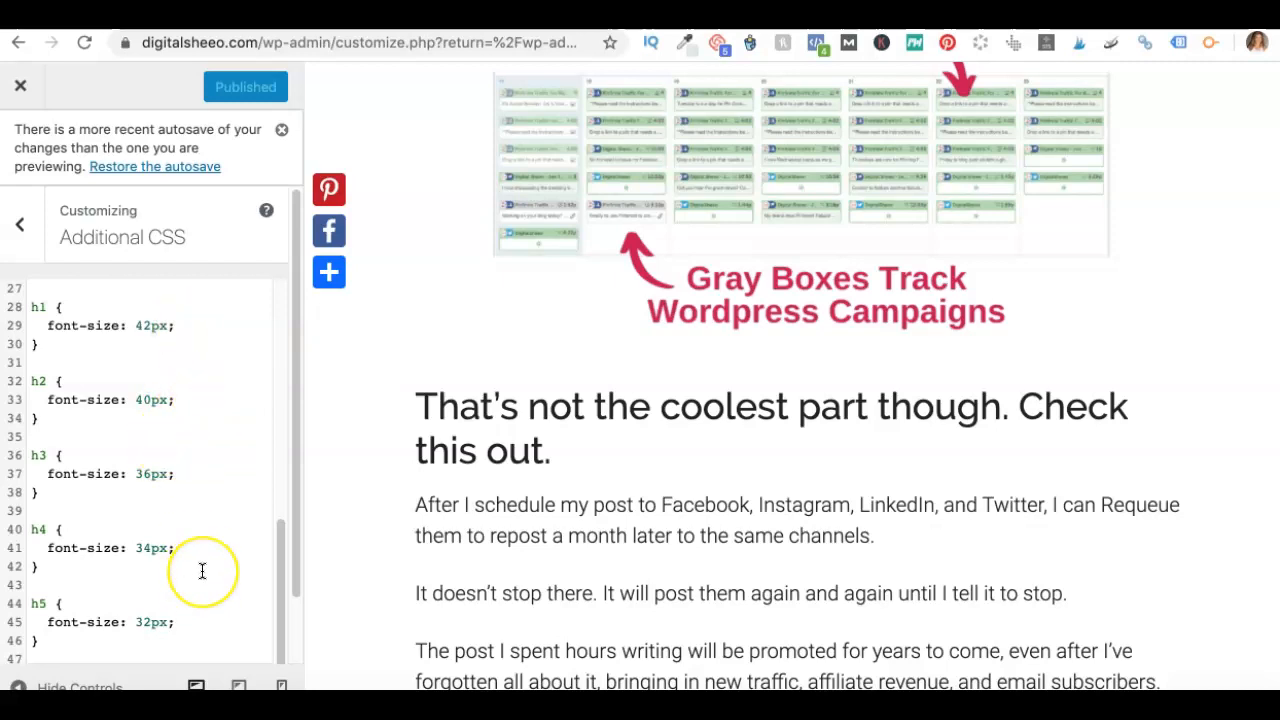
- Change the h3 font-size in Additional CSS from 36px to 30px and check the preview
scroll("down", 3)
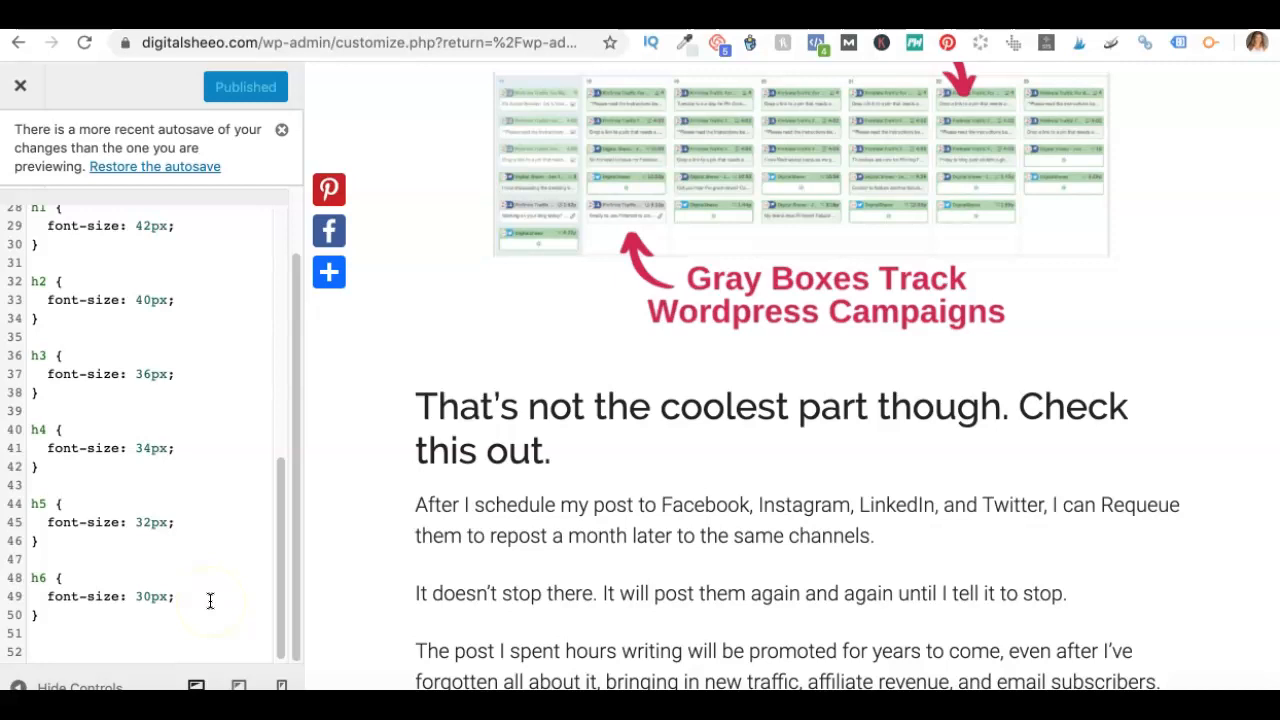
scroll("up", 3)
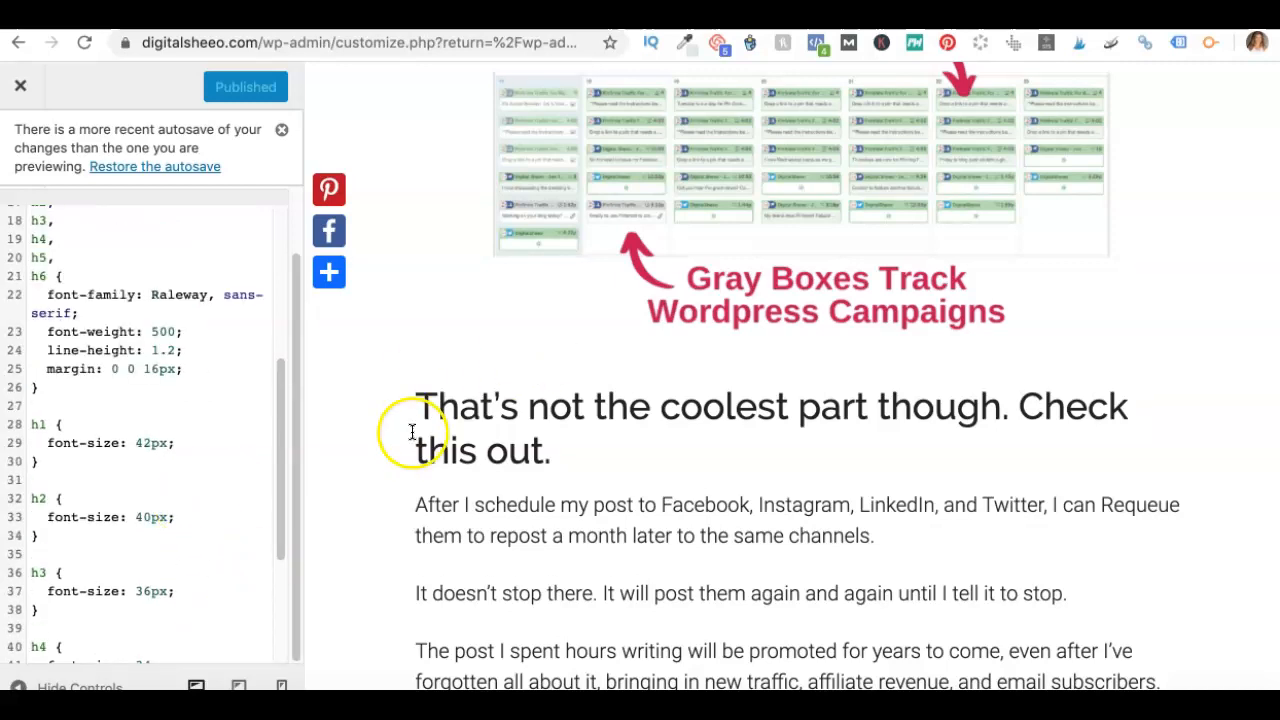
scroll("down", 3)
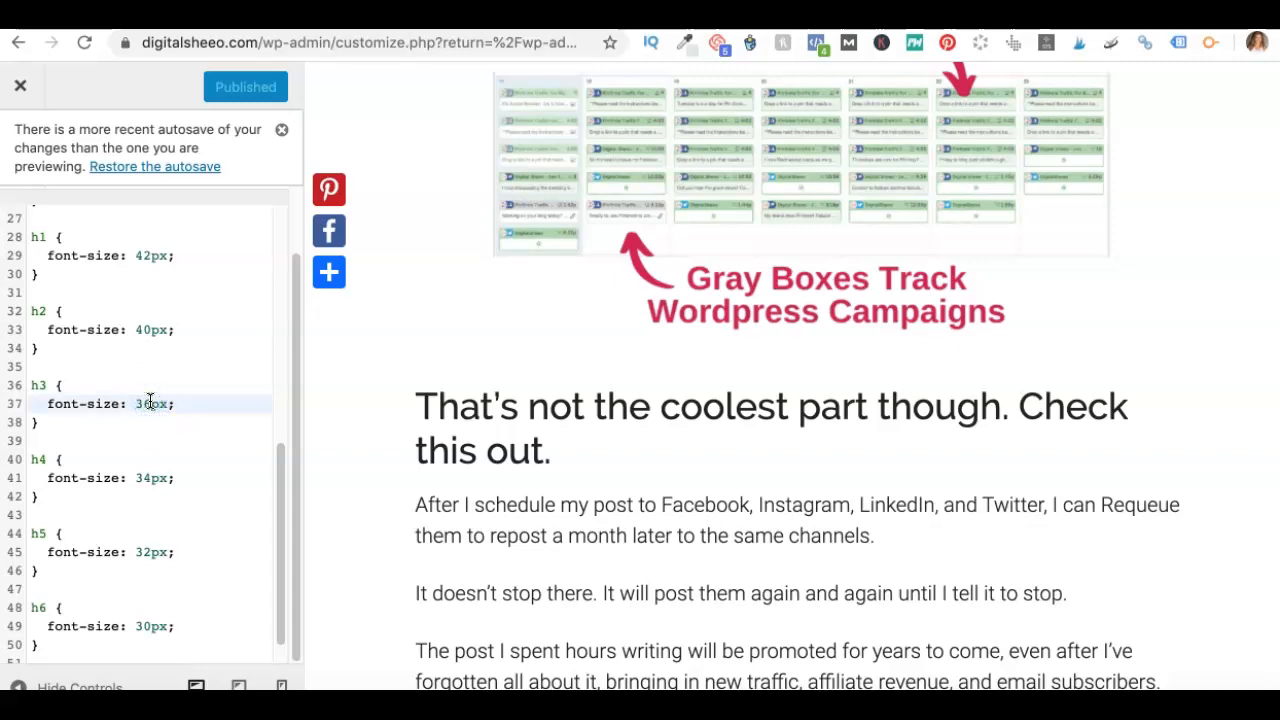
left_click(282, 130)
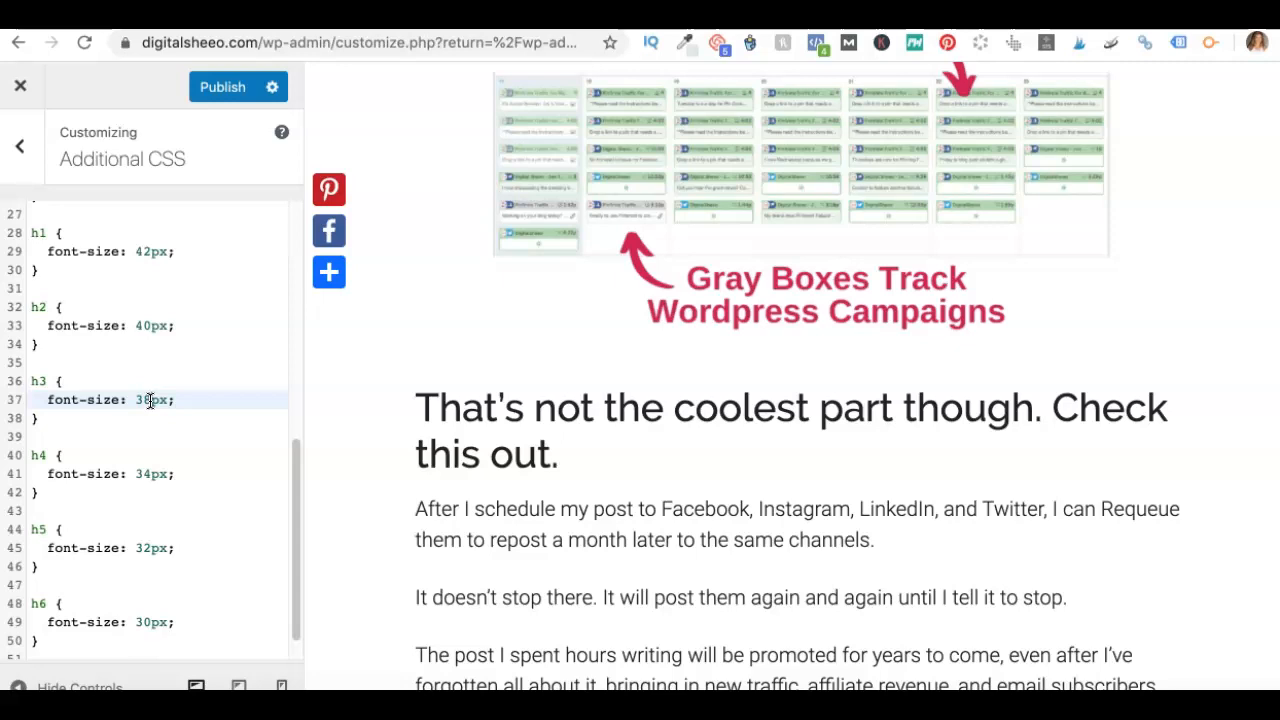
scroll("down", 3)
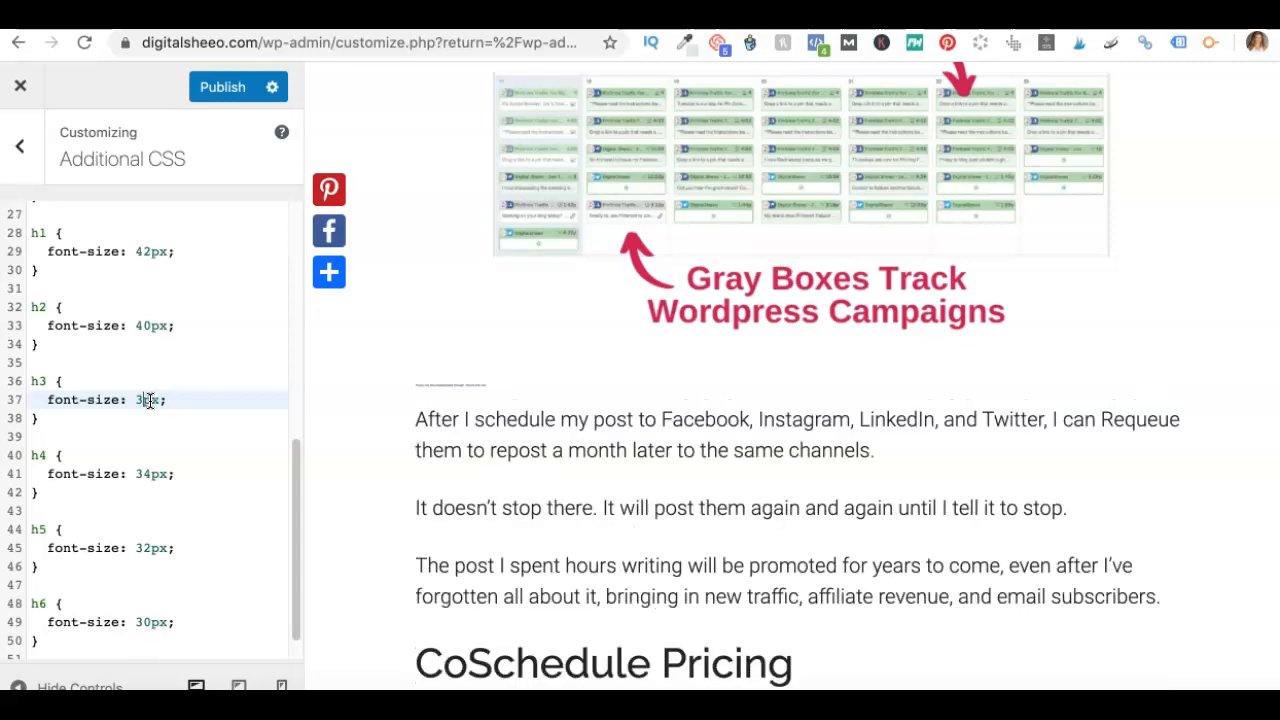
scroll("up", 3)
type("0")
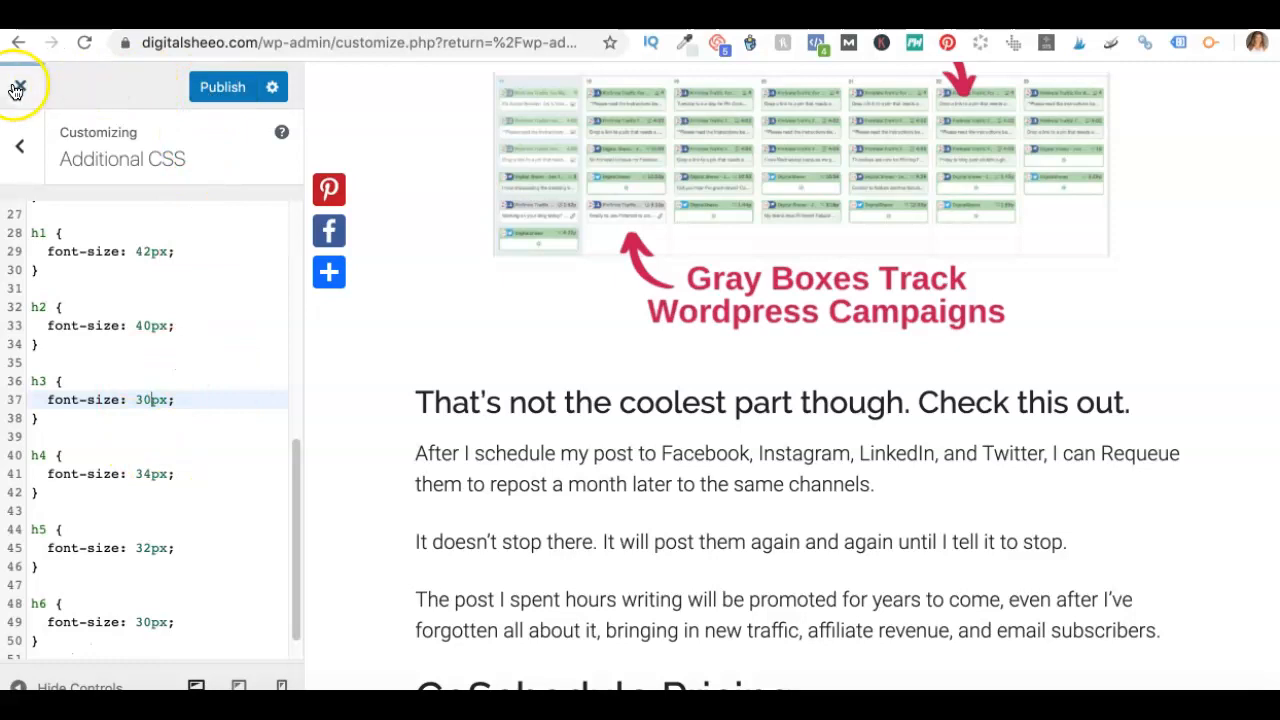
- Close the Customizer and confirm losing changes to return to the Theme Editor
left_click(18, 86)
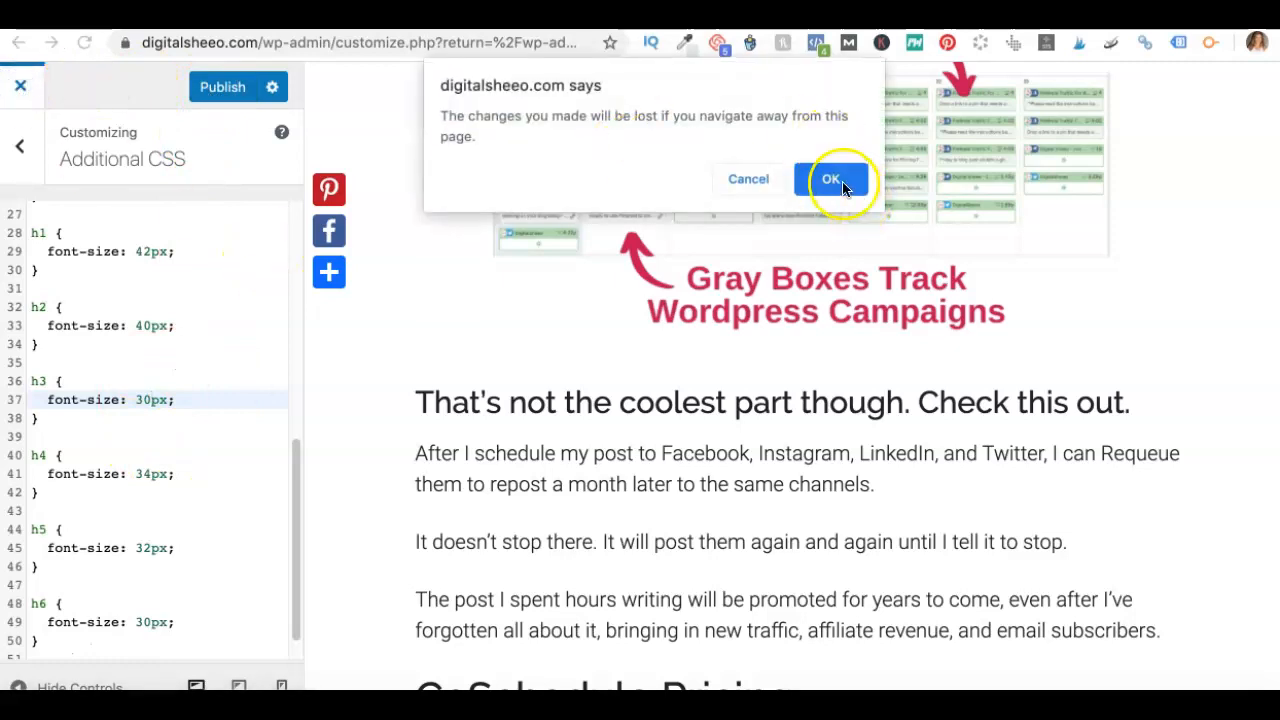
left_click(830, 180)
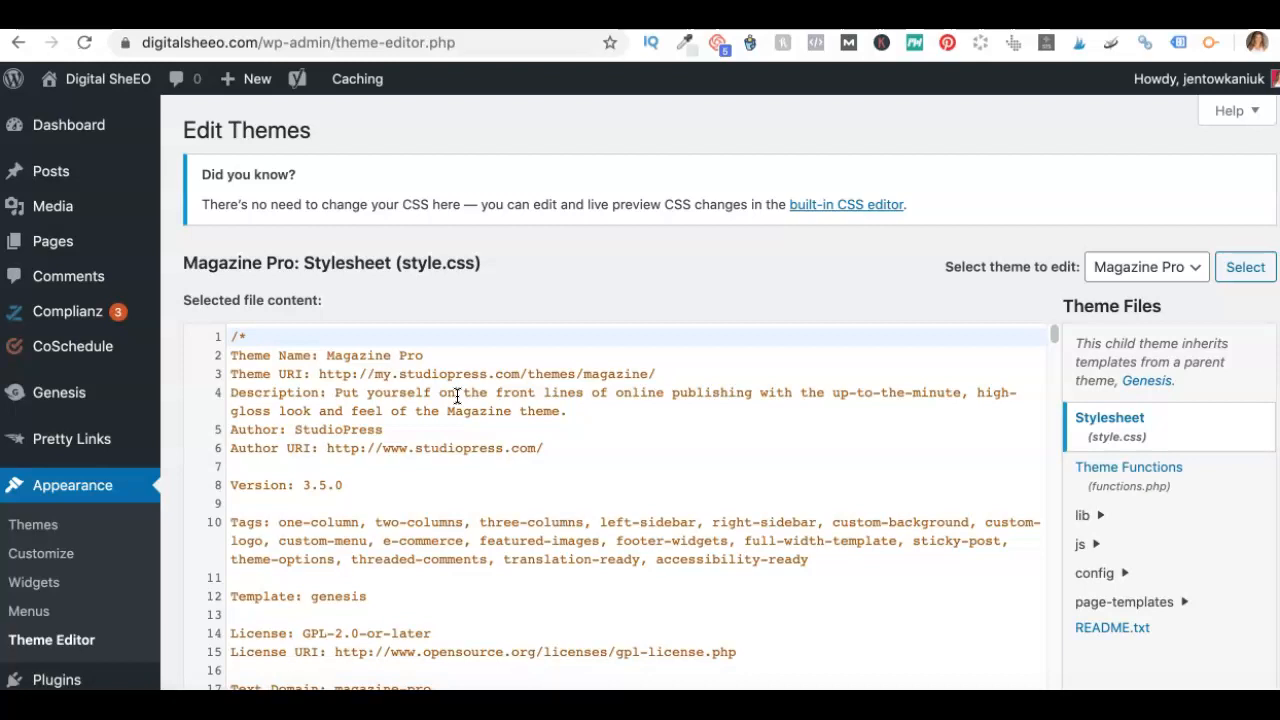
mouse_move(364, 336)
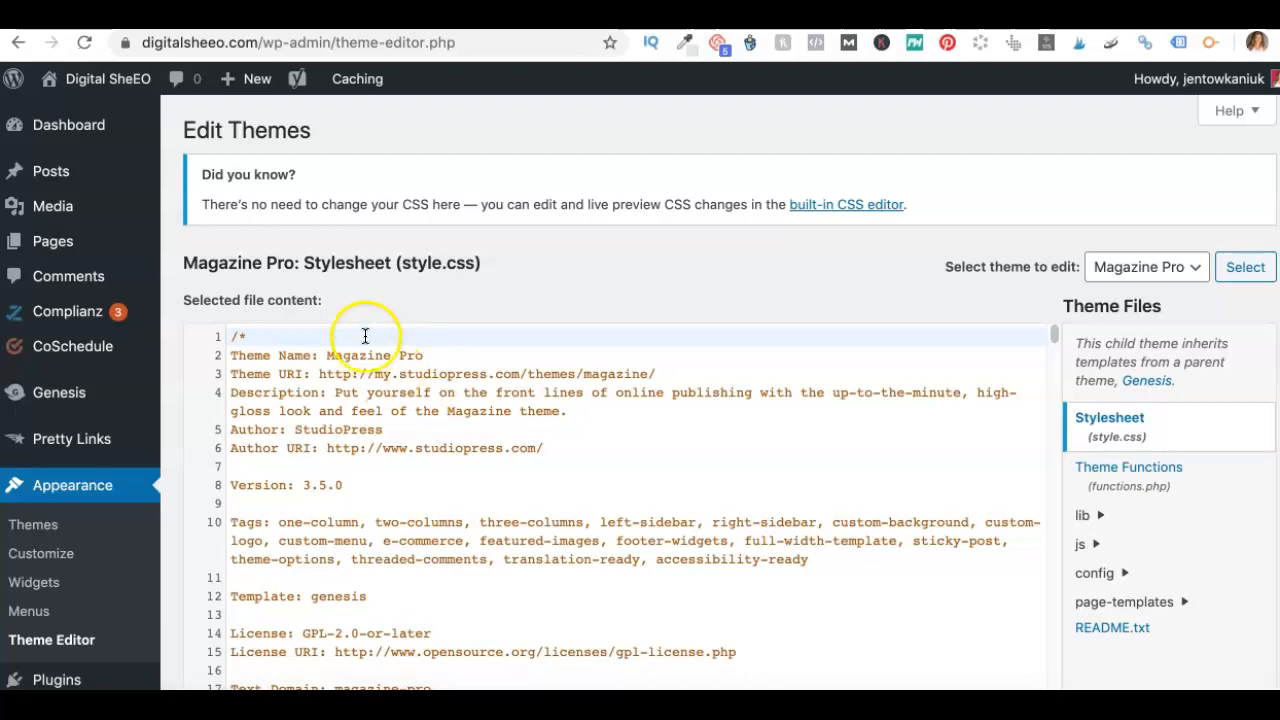
mouse_move(72, 486)
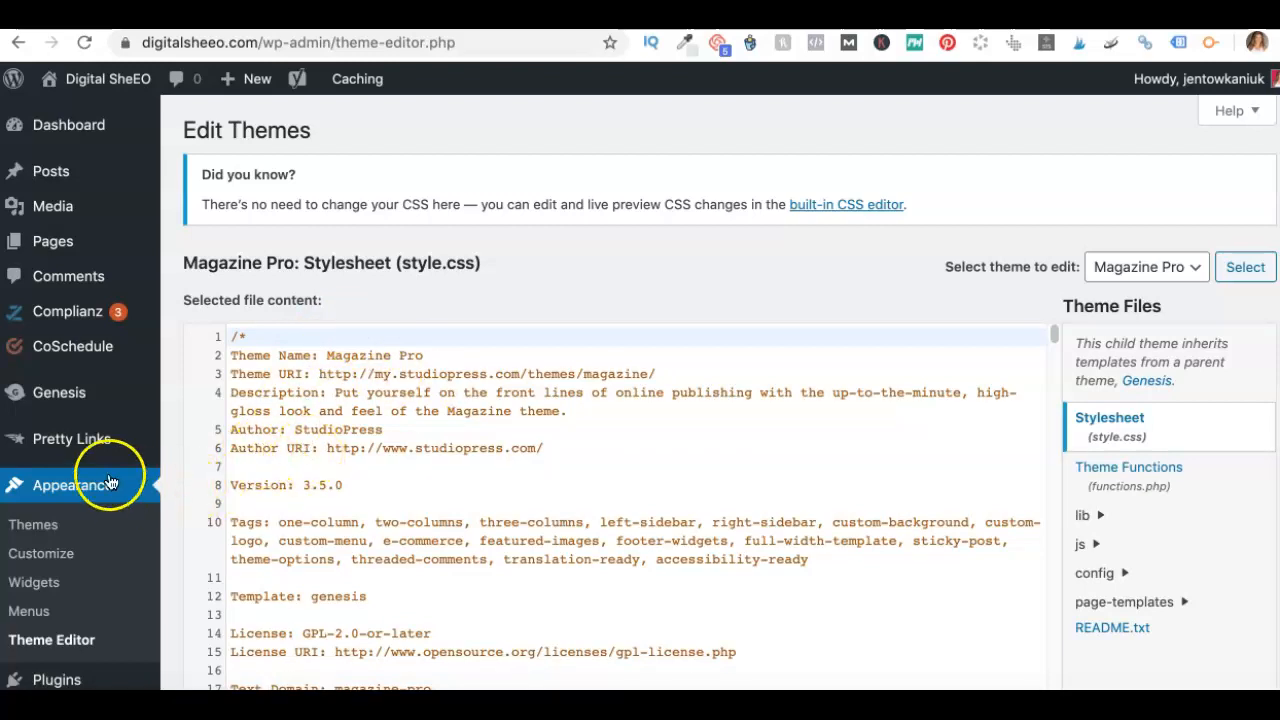
- Scroll style.css down through the stylesheet toward the Titles section
scroll("down", 3)
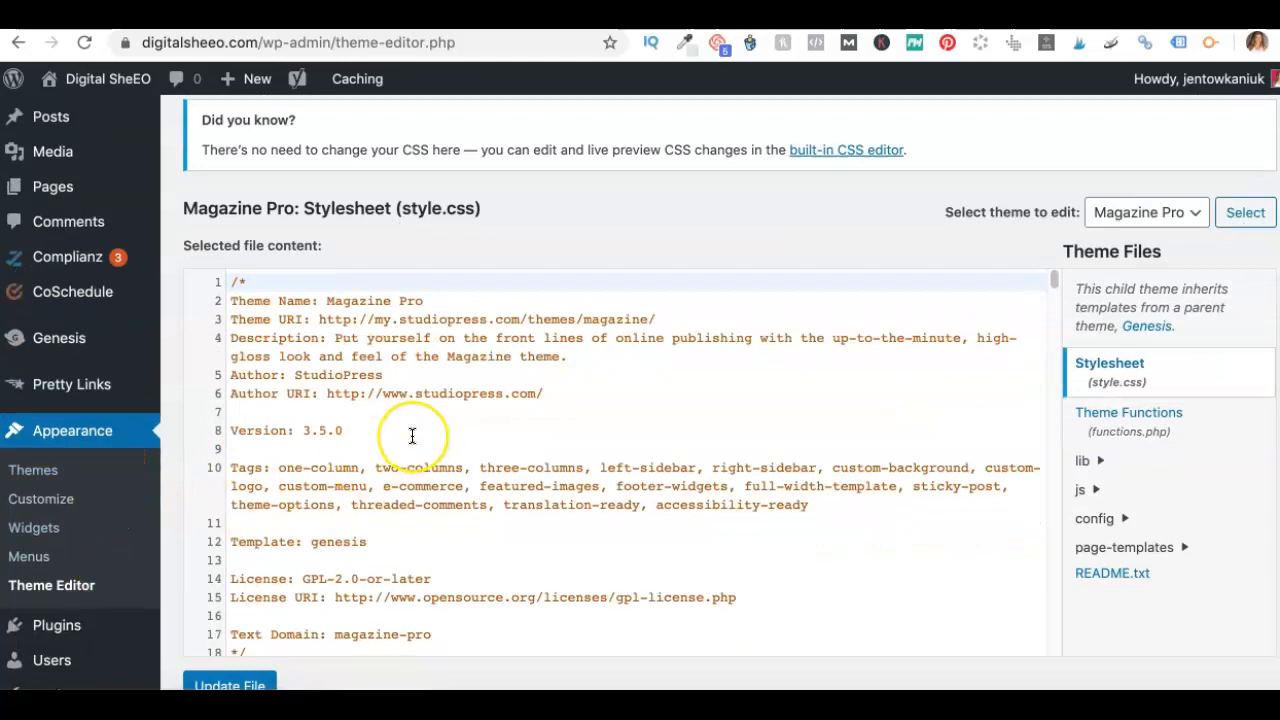
scroll("down", 3)
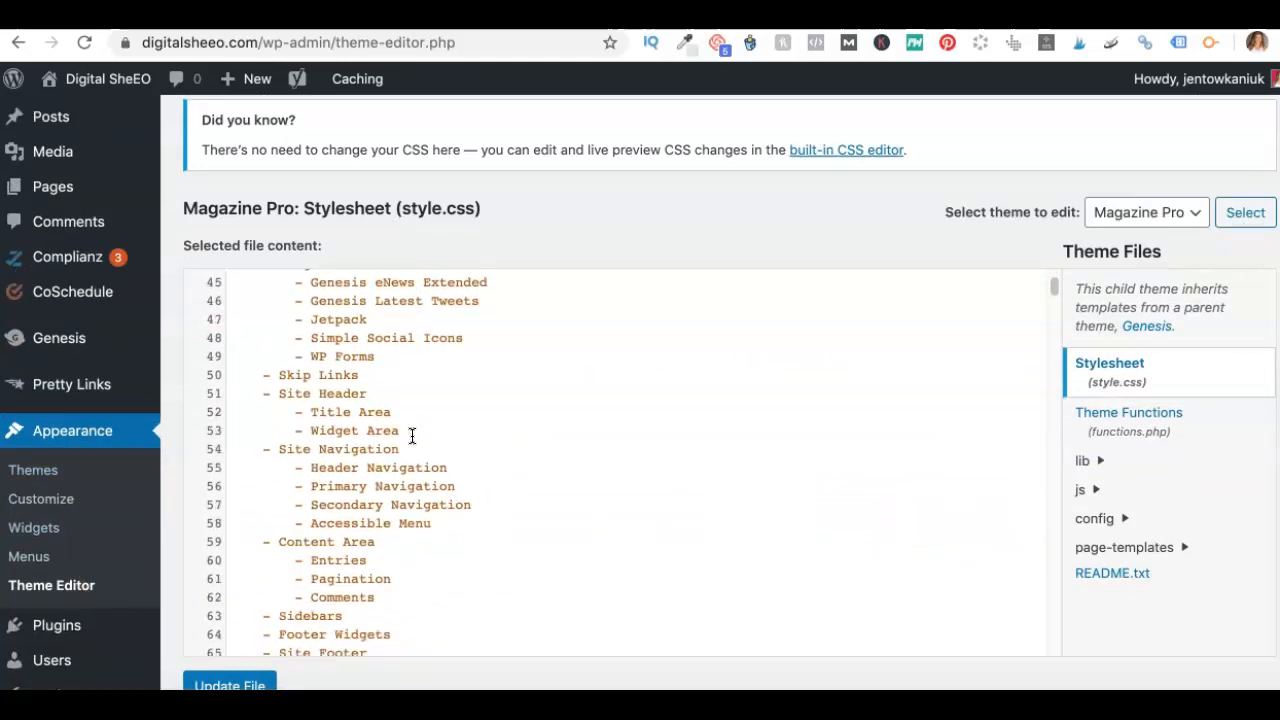
scroll("down", 3)
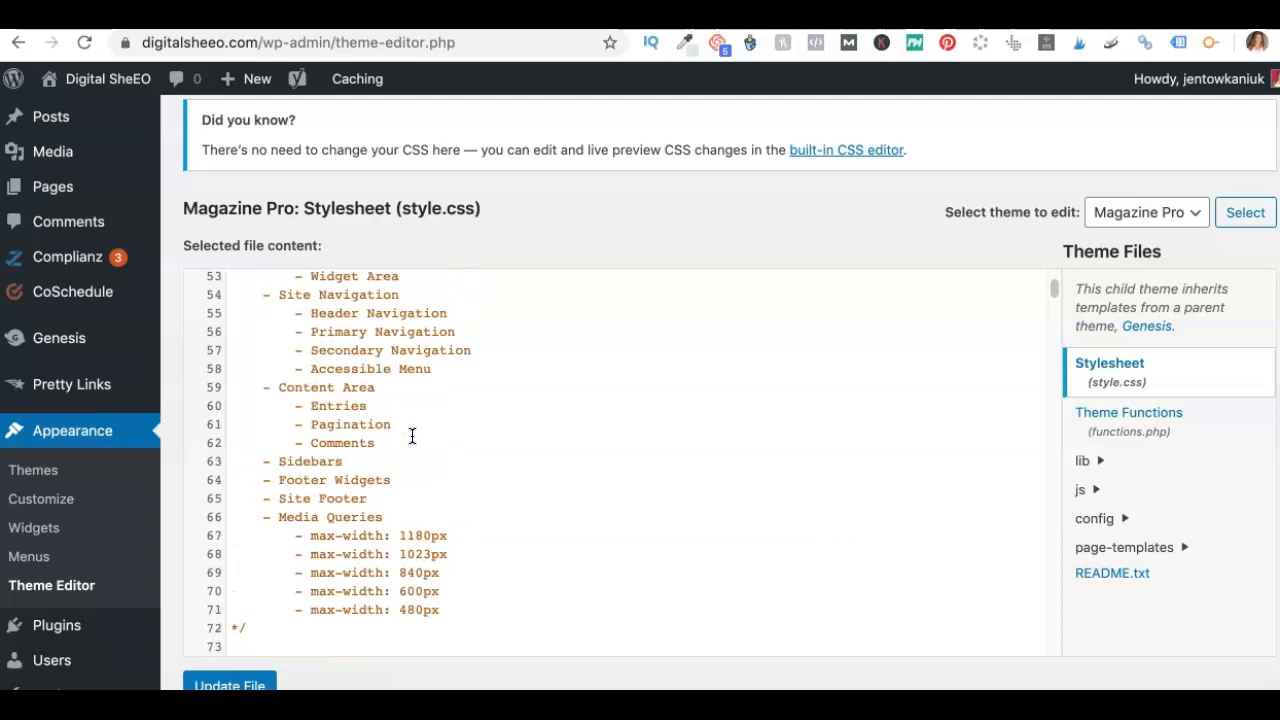
scroll("up", 3)
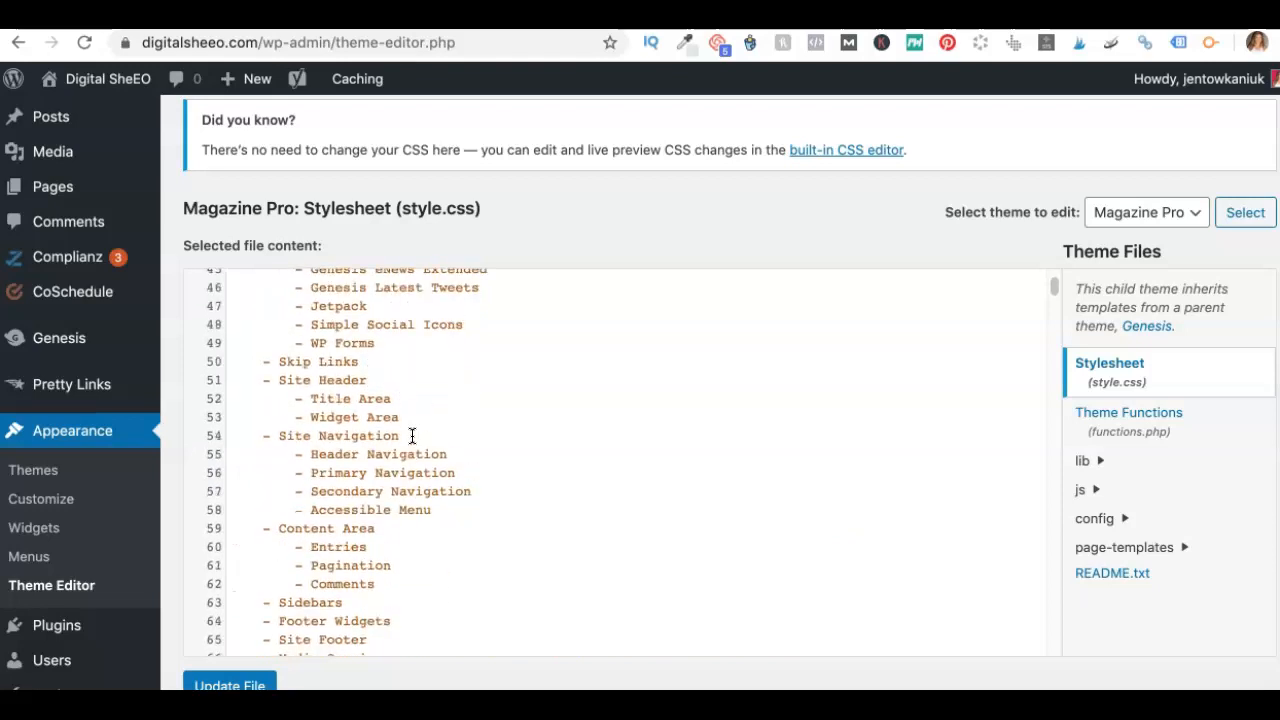
scroll("down", 3)
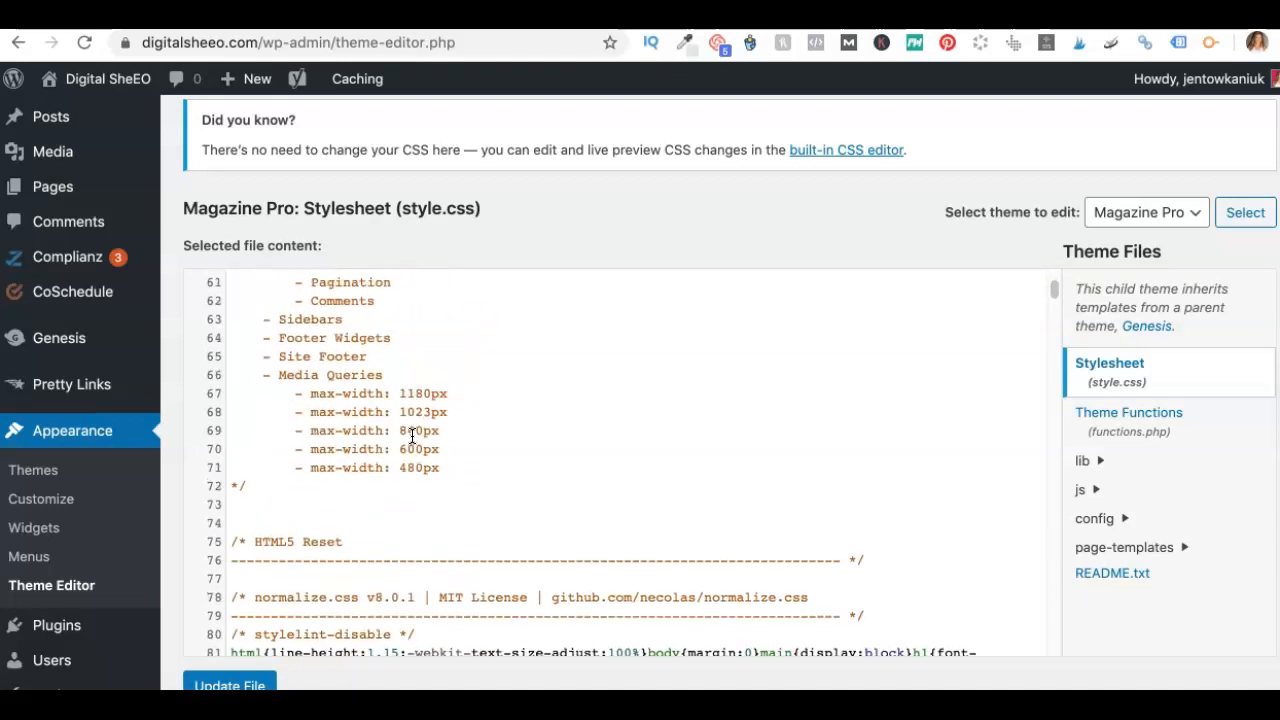
scroll("down", 3)
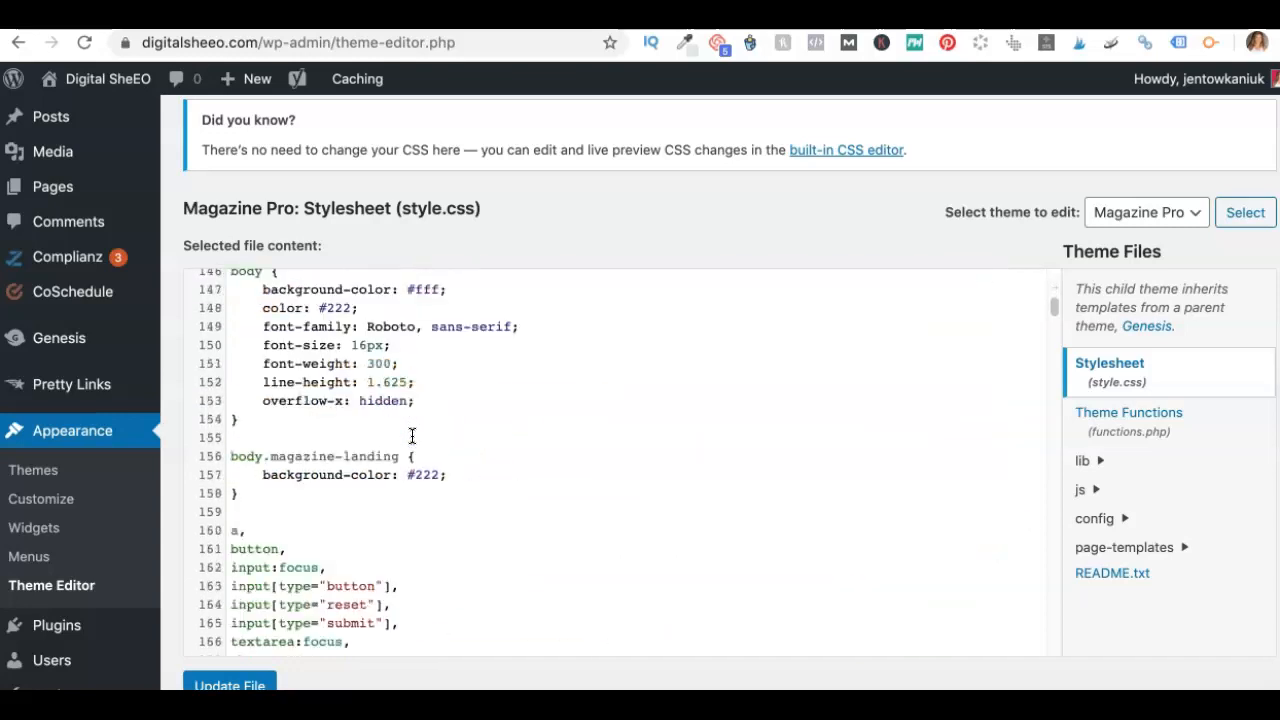
scroll("down", 3)
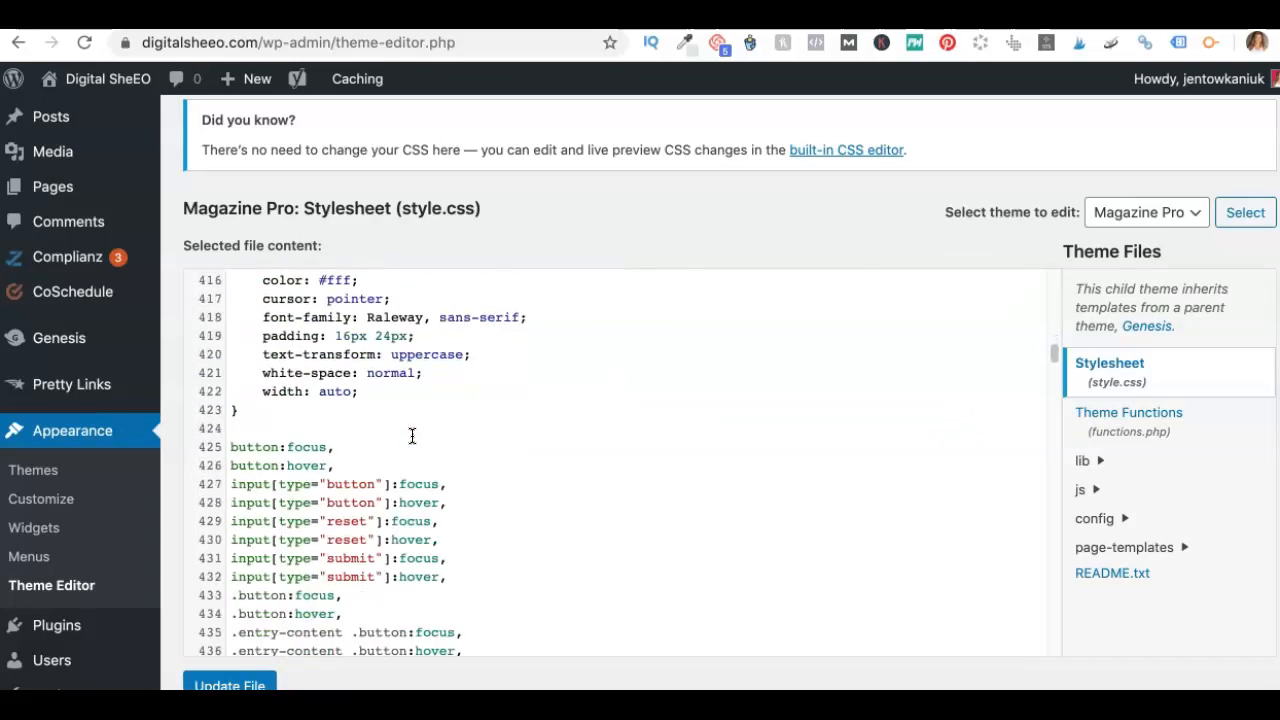
scroll("down", 3)
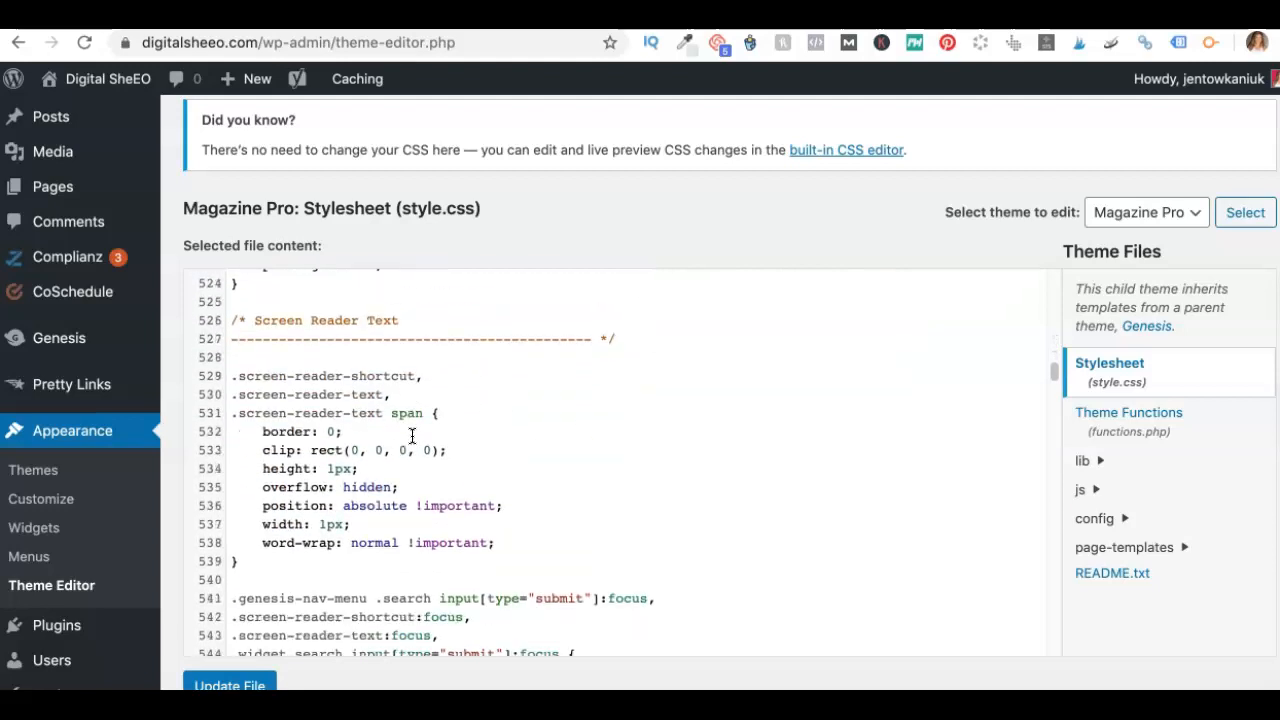
- Bring the .entry-title rule with 36px font-size and line-height 1 into view
scroll("down", 3)
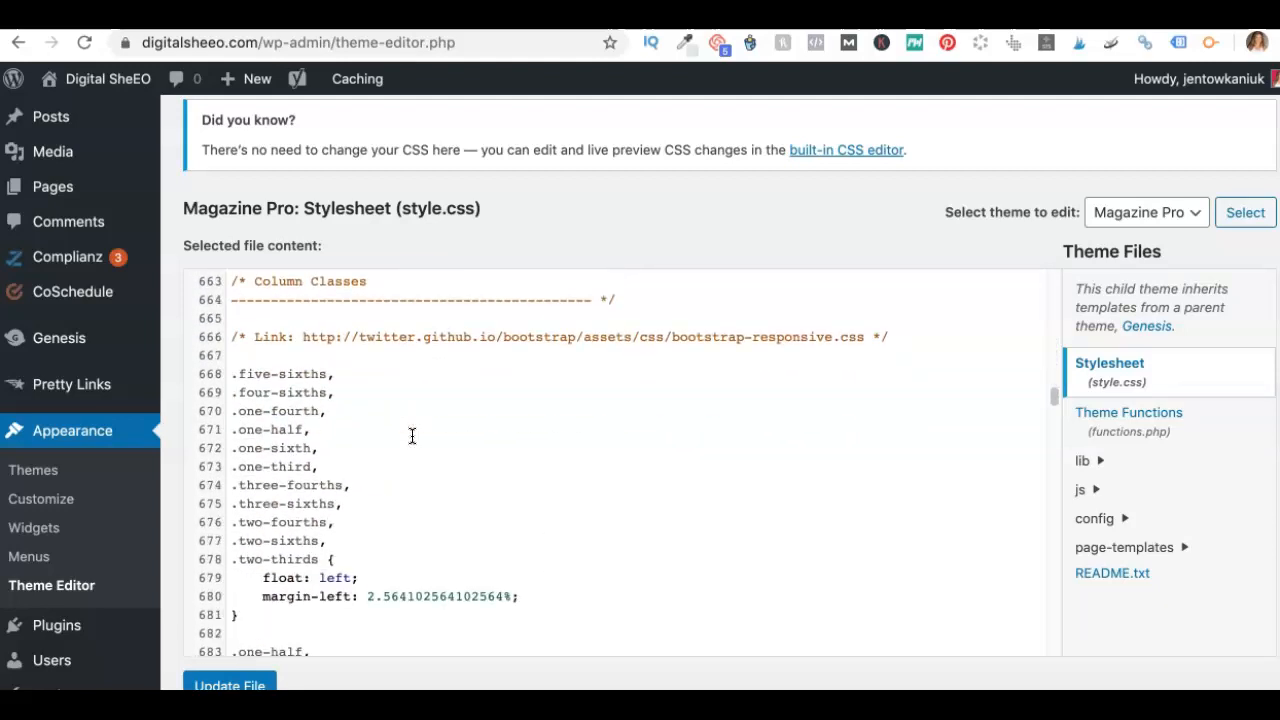
scroll("down", 3)
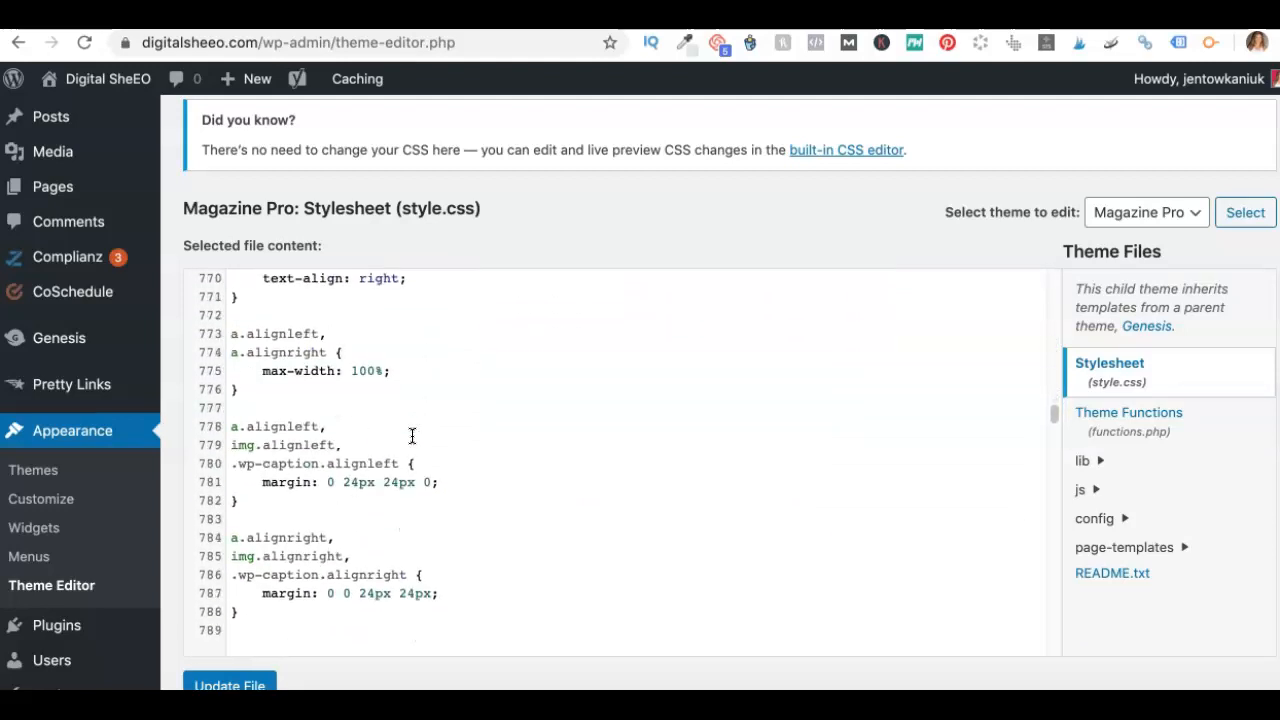
scroll("down", 3)
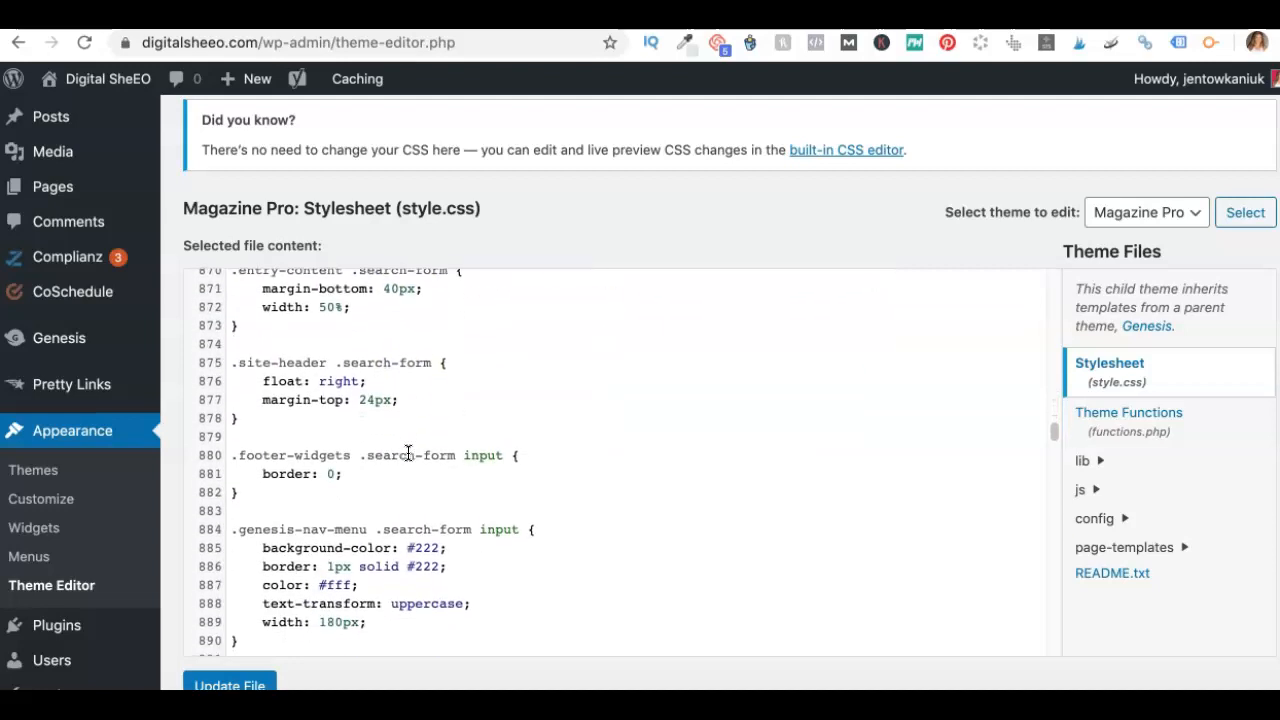
scroll("down", 3)
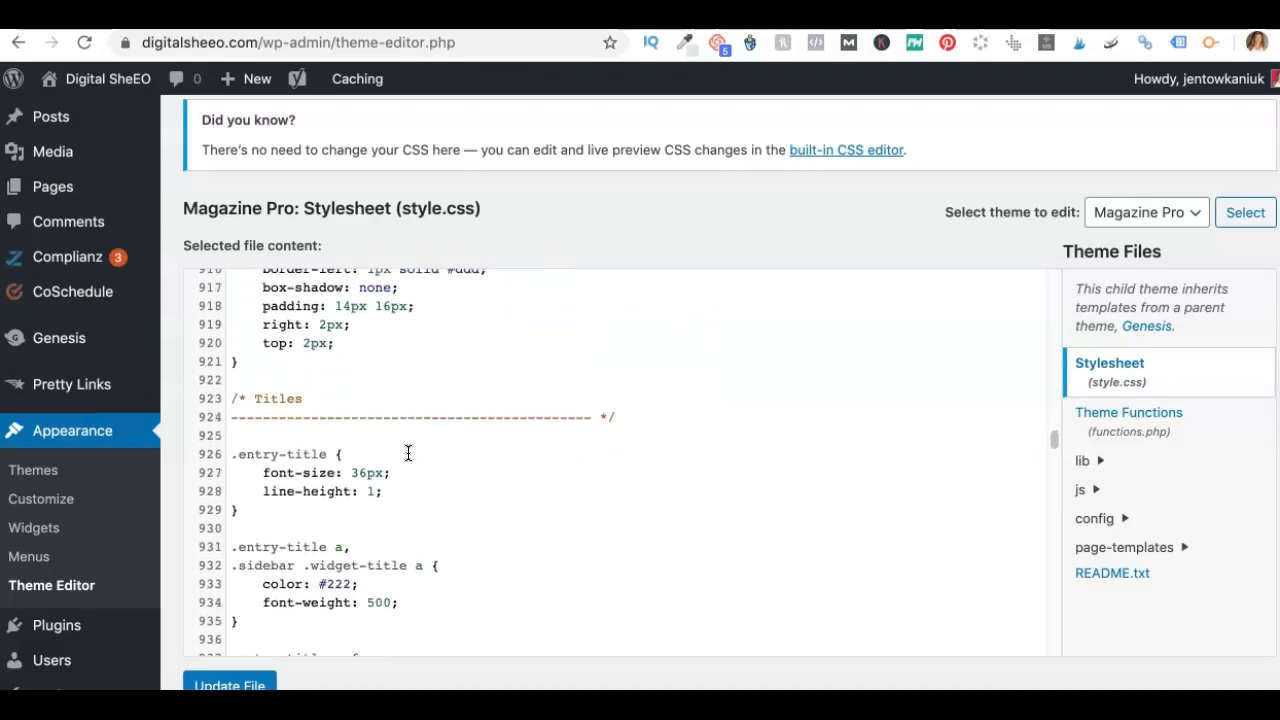
scroll("down", 3)
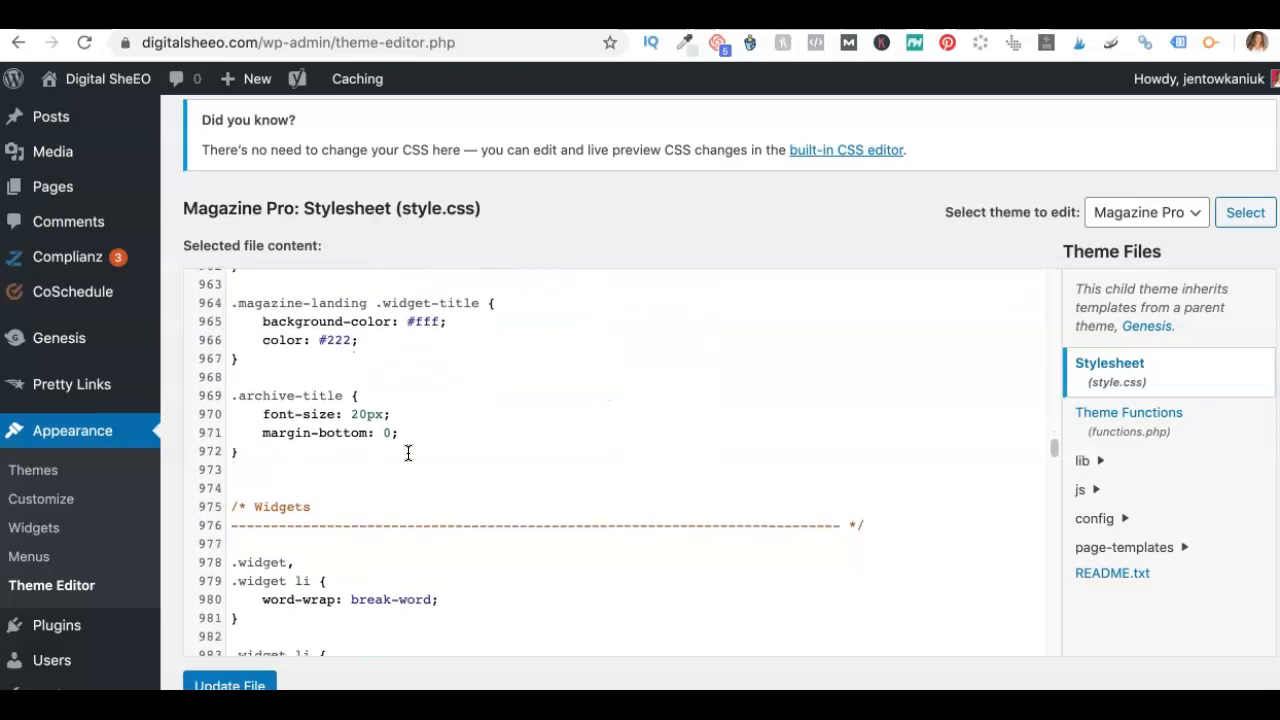
scroll("up", 3)
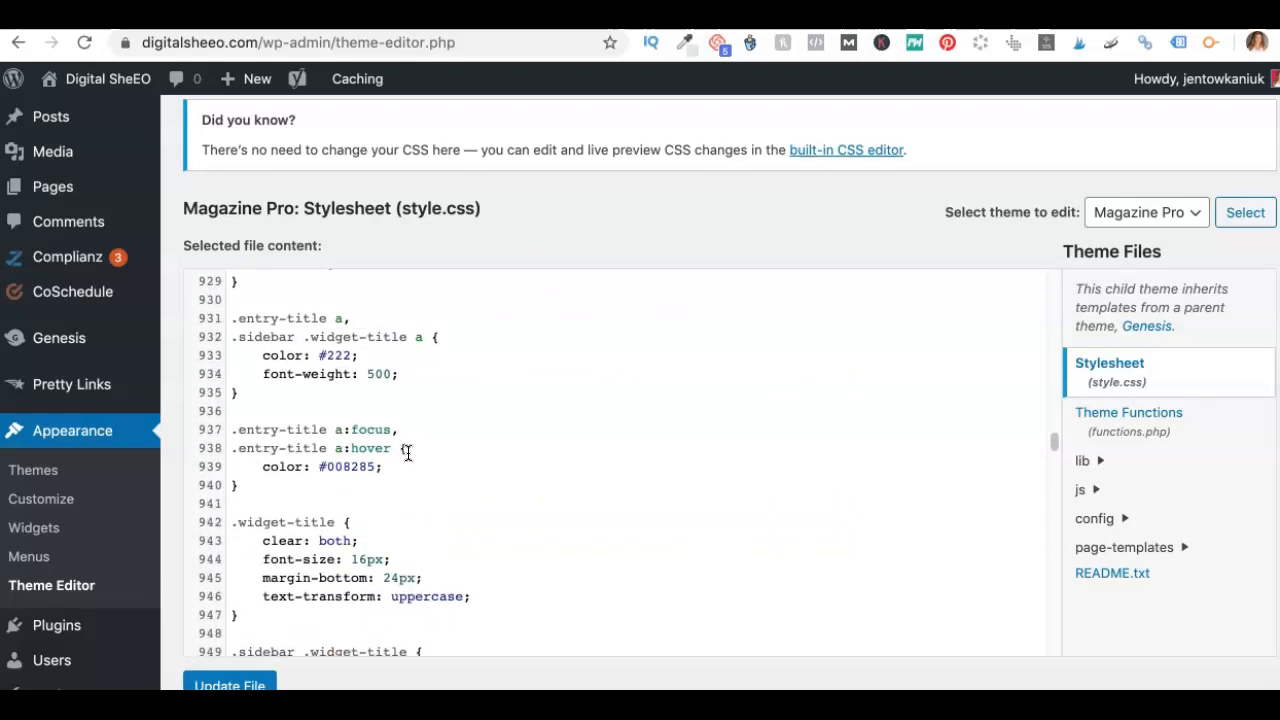
scroll("up", 3)
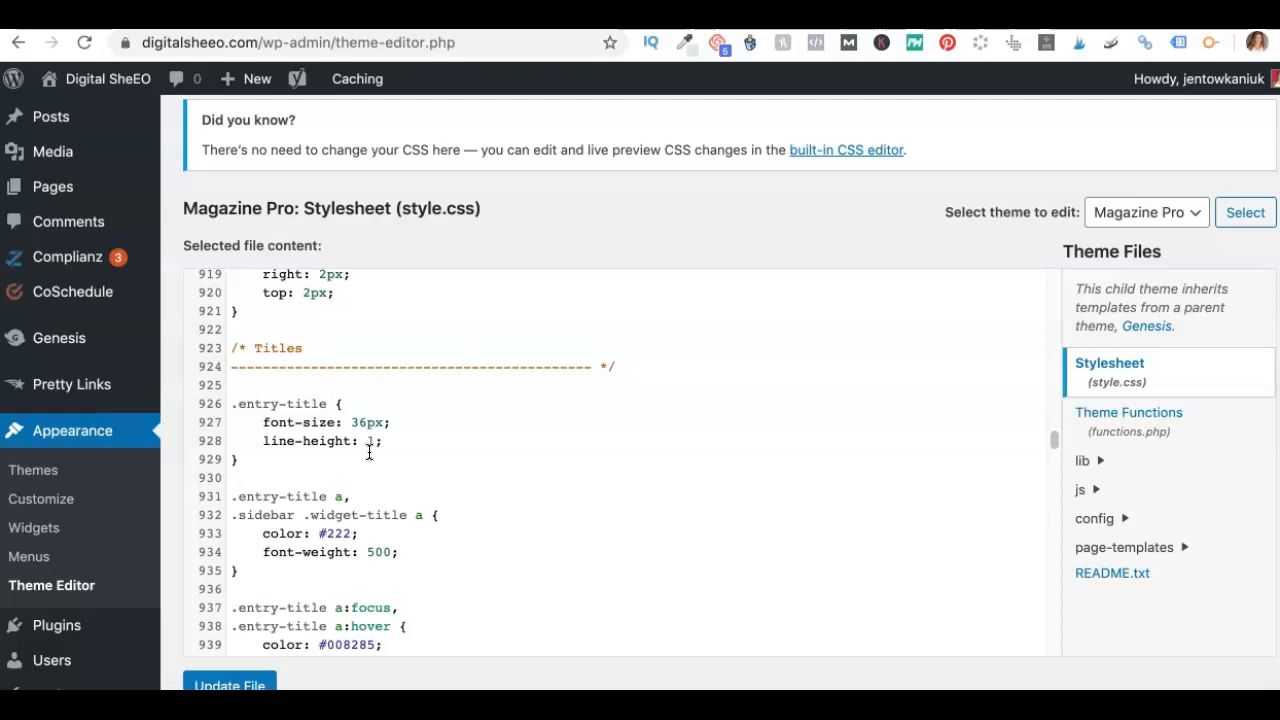
mouse_move(404, 444)
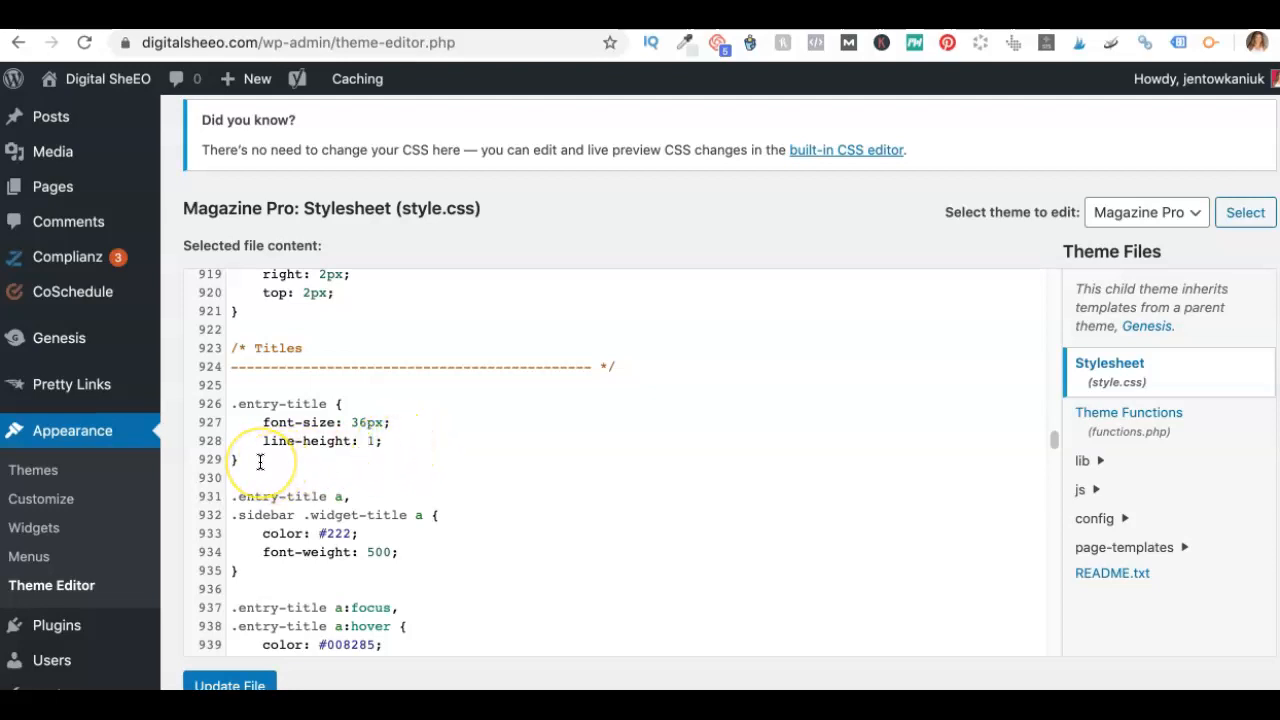
mouse_move(40, 556)
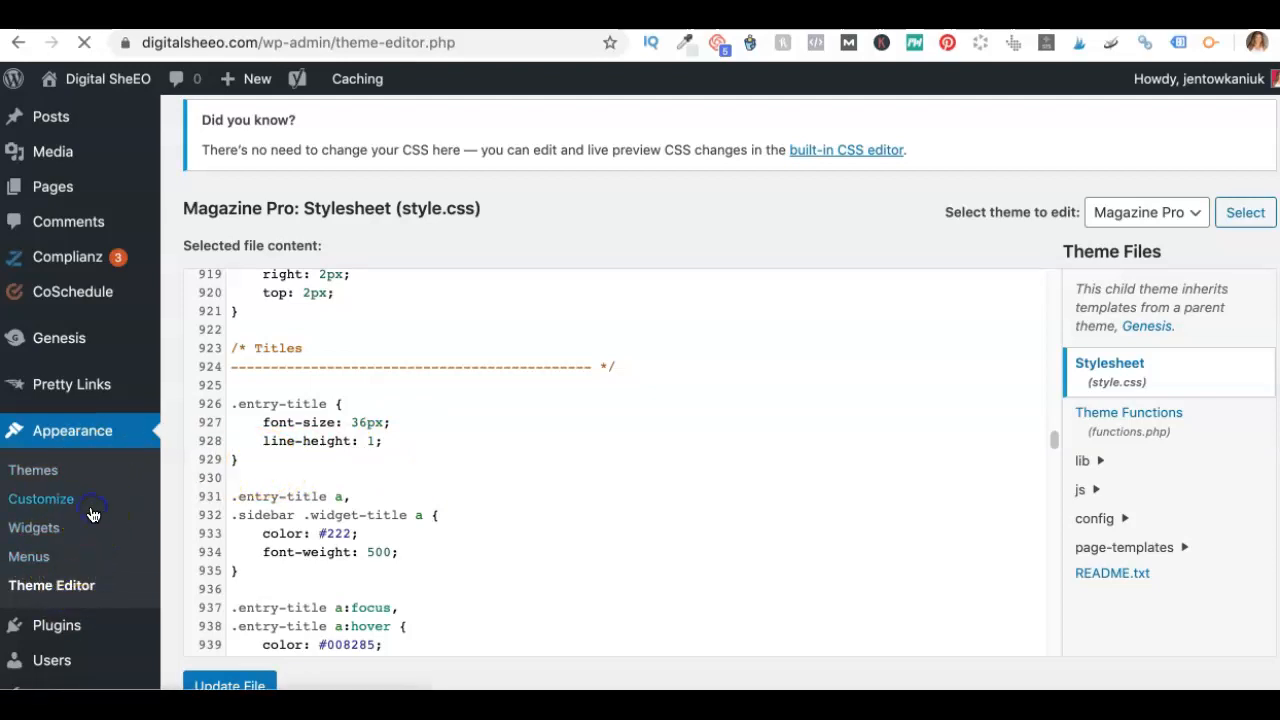
- Open the Customizer's Additional CSS and review the body, 42px .entry-title and h1–h6 rules
left_click(40, 498)
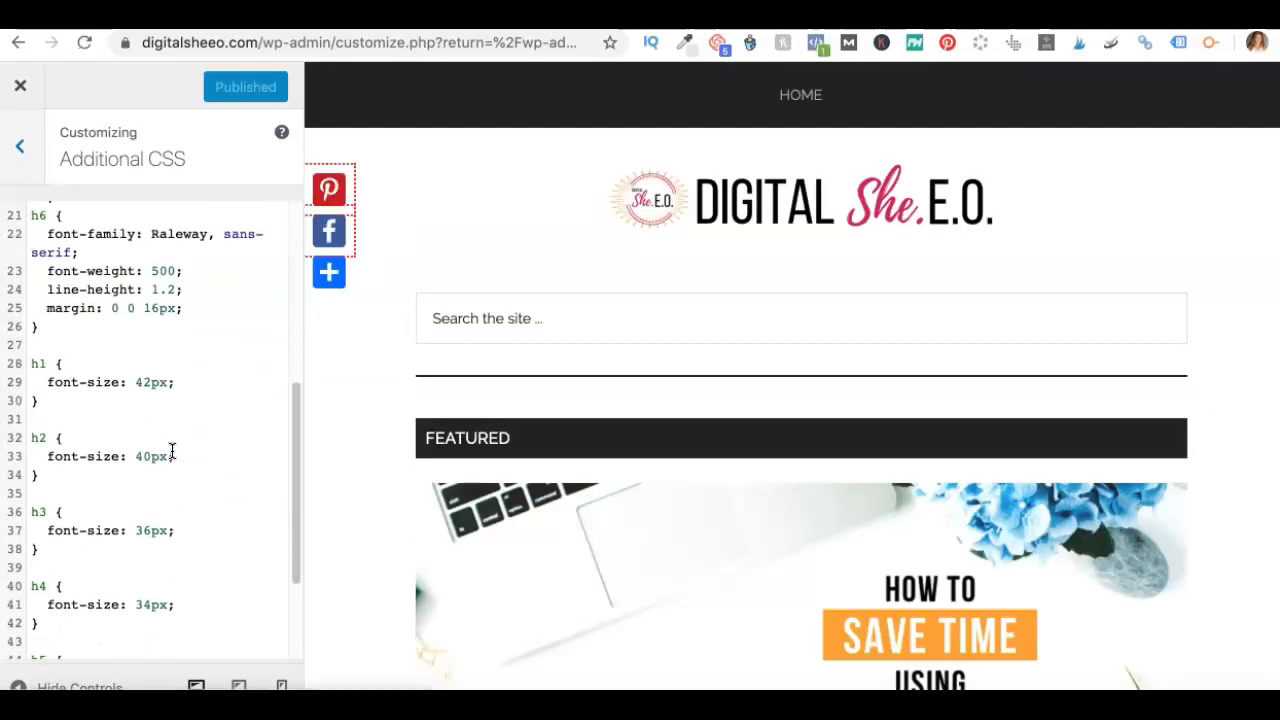
scroll("up", 3)
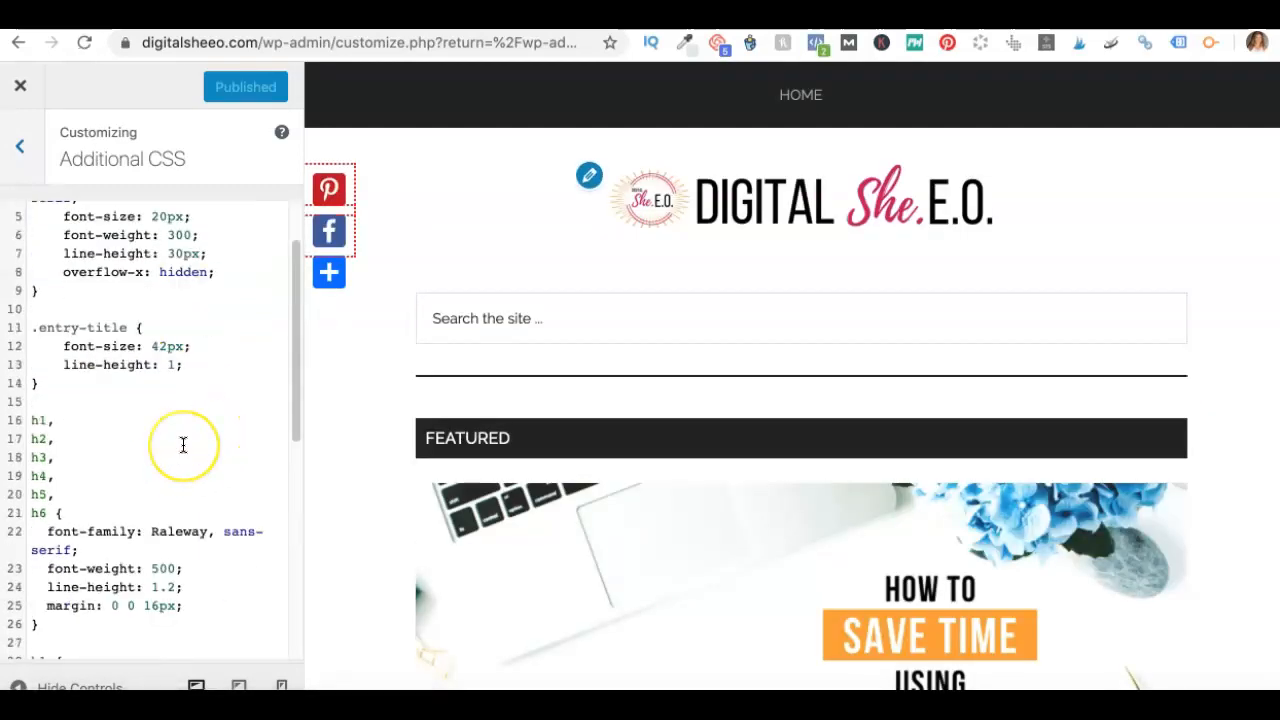
scroll("down", 3)
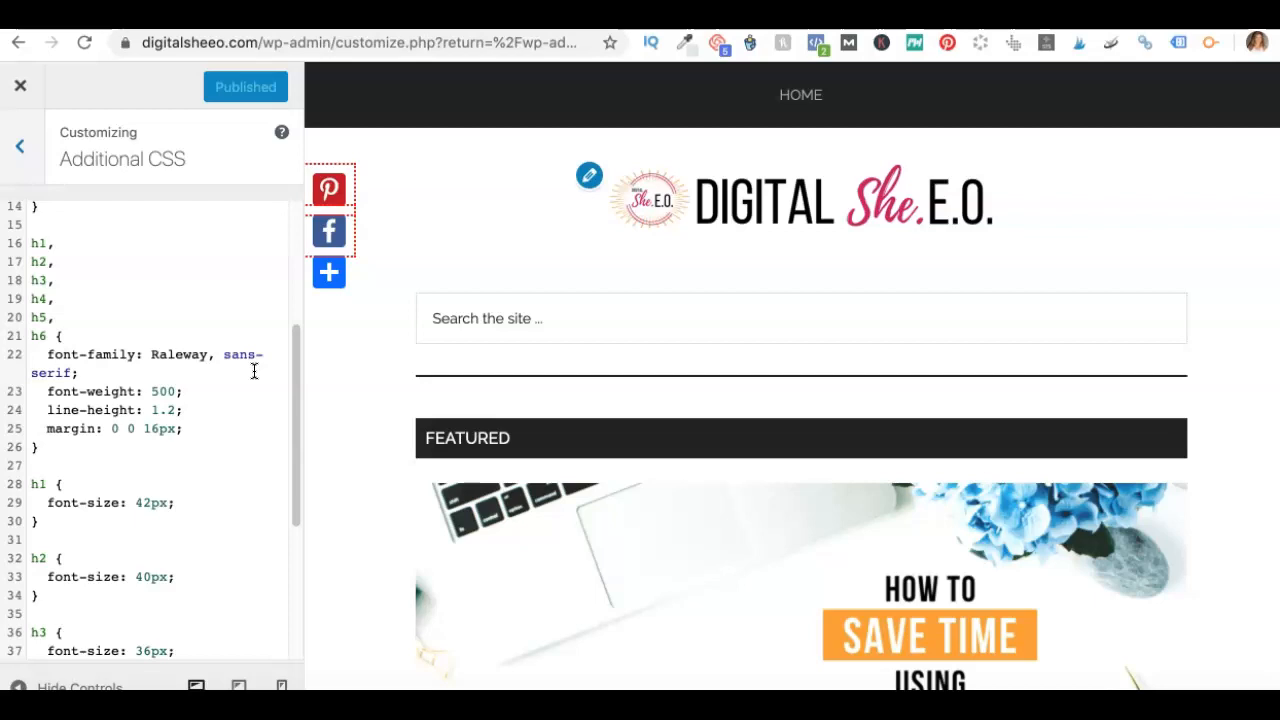
mouse_move(328, 272)
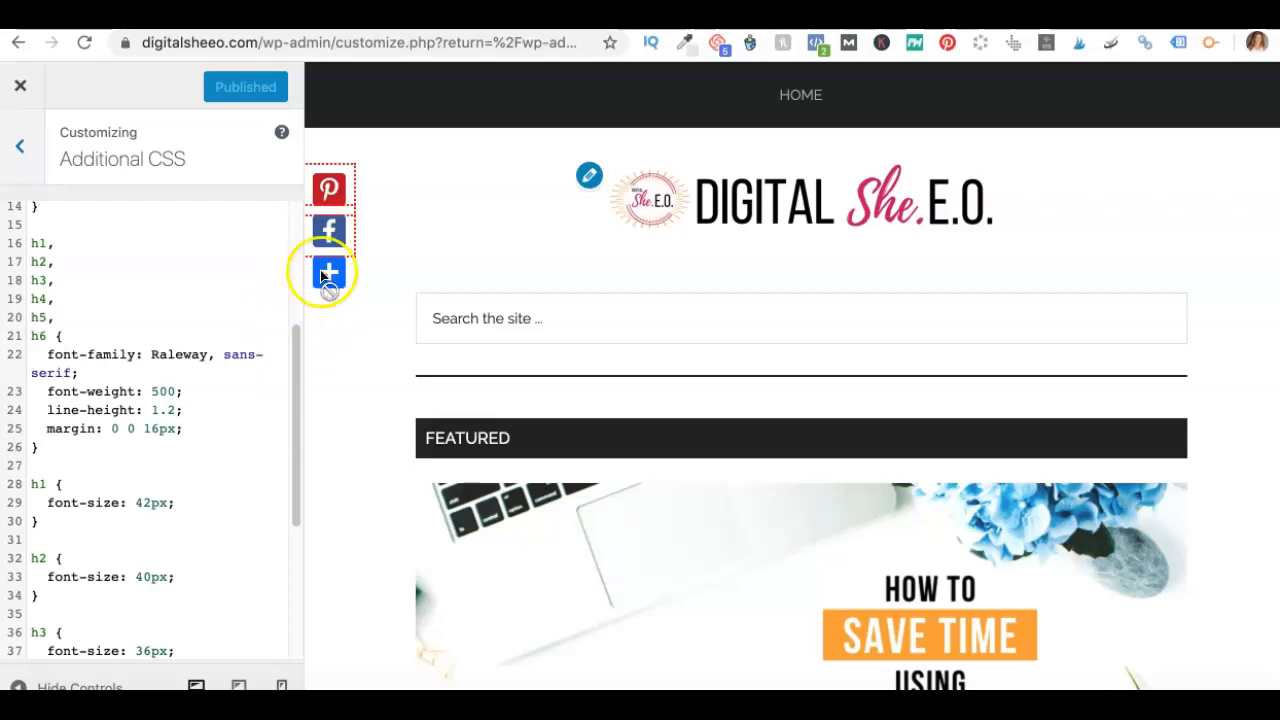
mouse_move(650, 292)
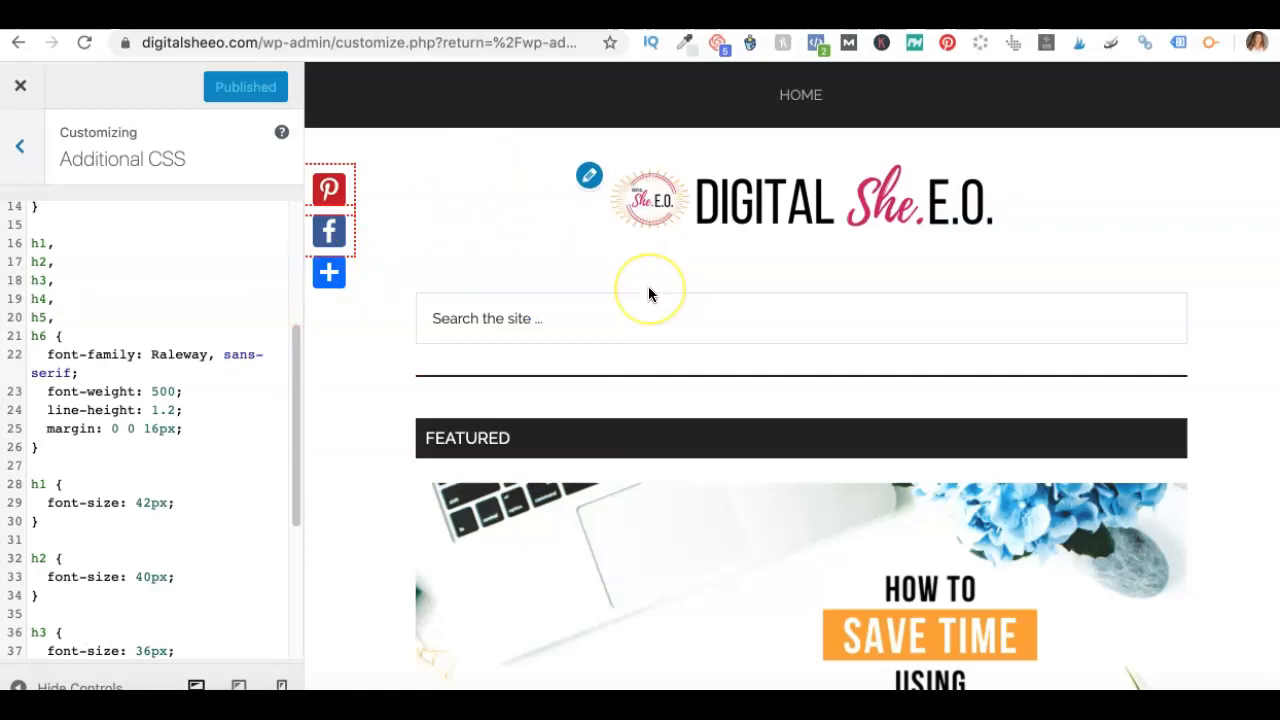
- Scroll the preview through the CoSchedule Review post's title, intro and first section heading
scroll("down", 3)
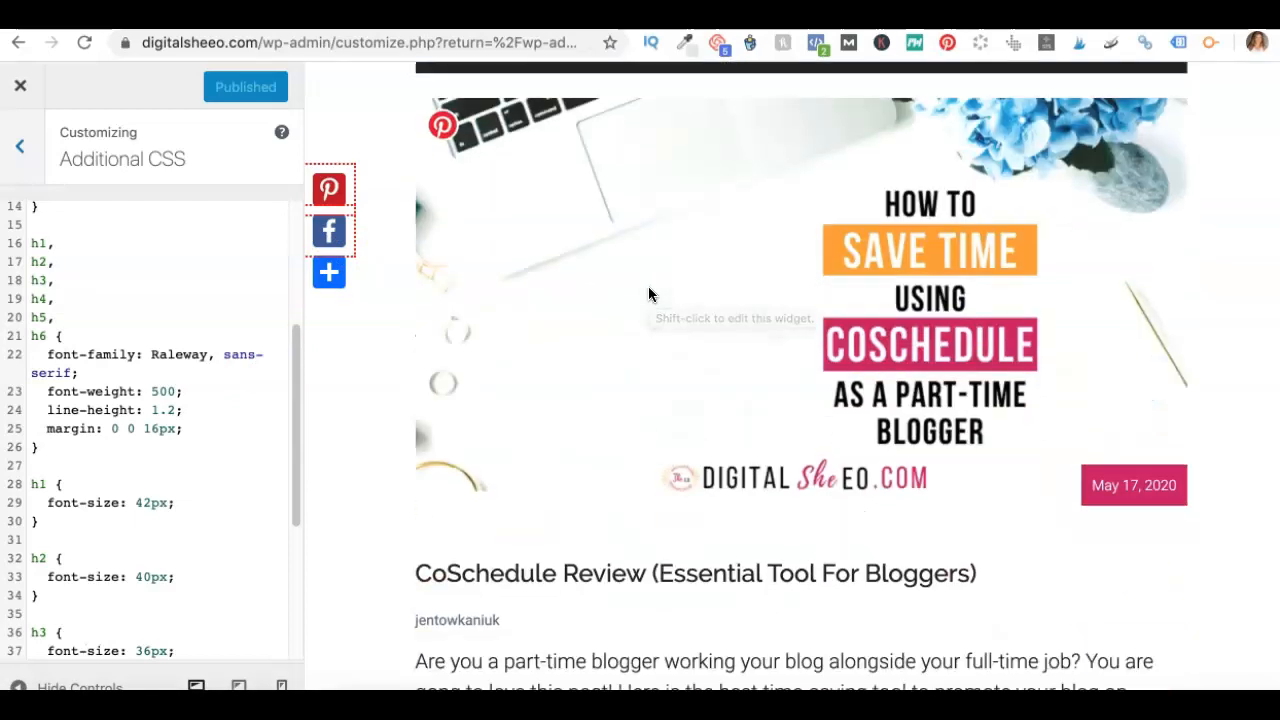
scroll("down", 3)
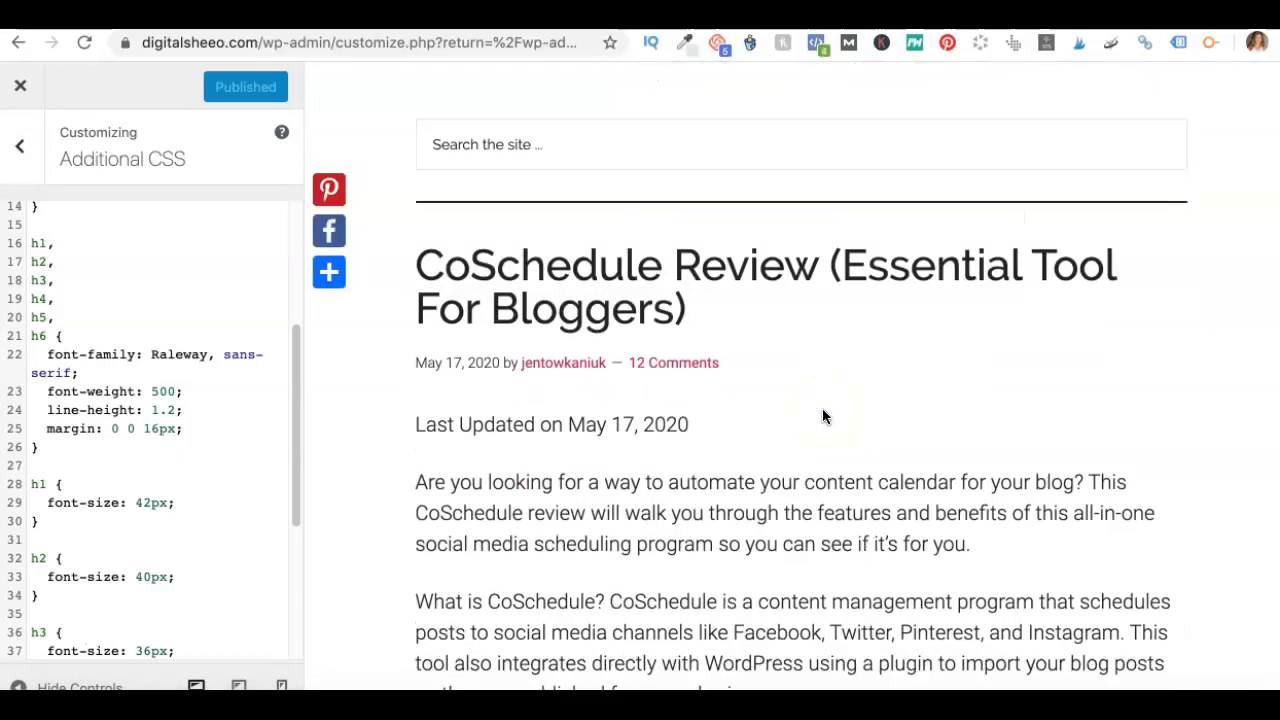
scroll("down", 3)
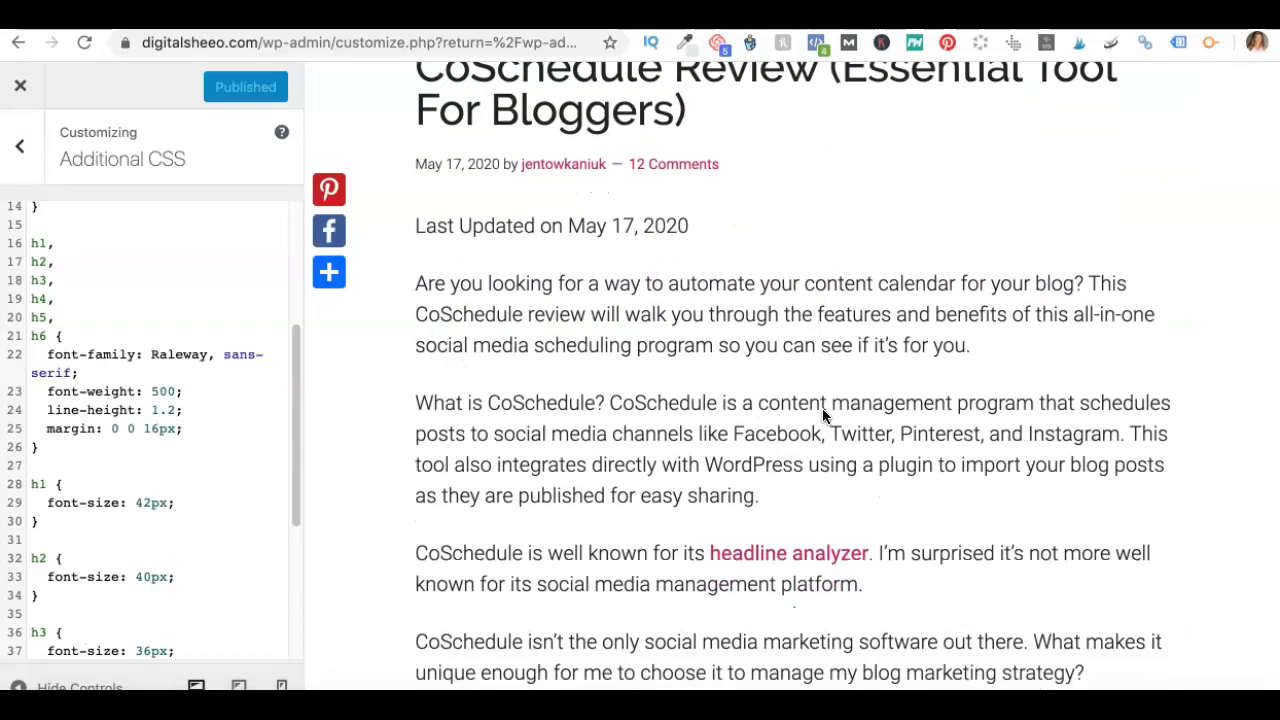
scroll("down", 3)
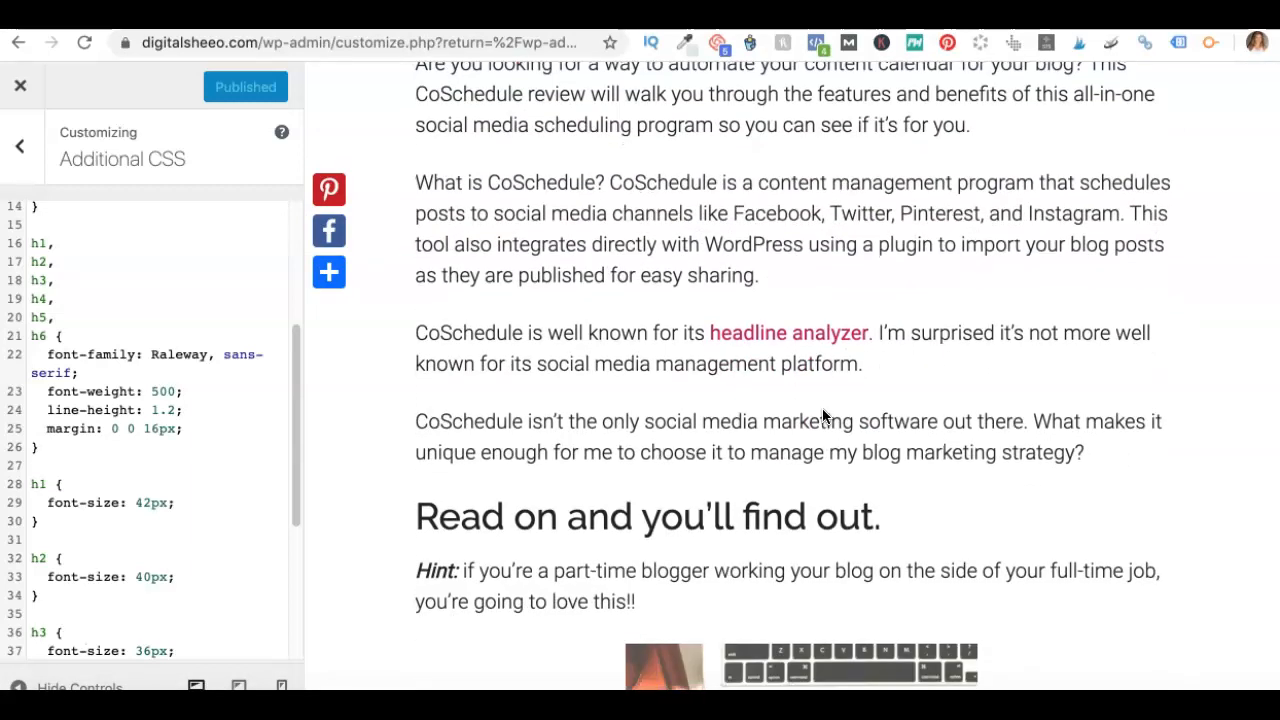